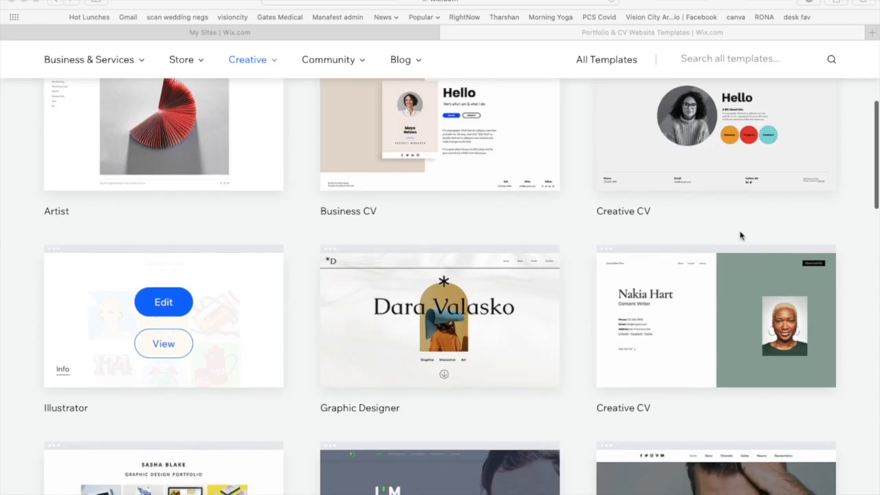
Step: Preview the Graphic Designer portfolio template and dismiss the starting-point prompt
scroll(down, 3)
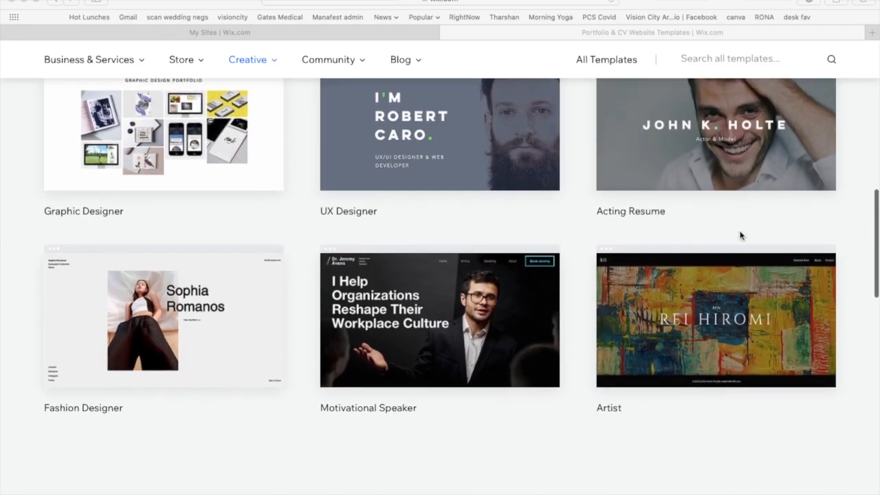
click(162, 135)
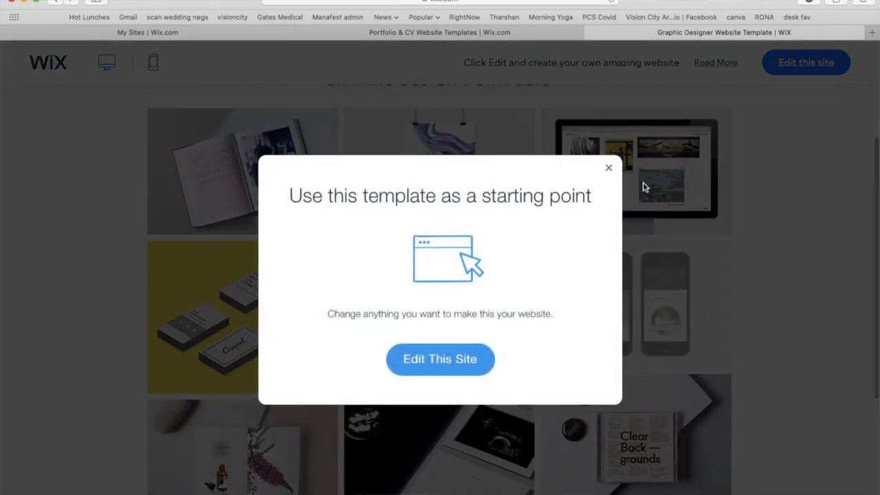
click(608, 168)
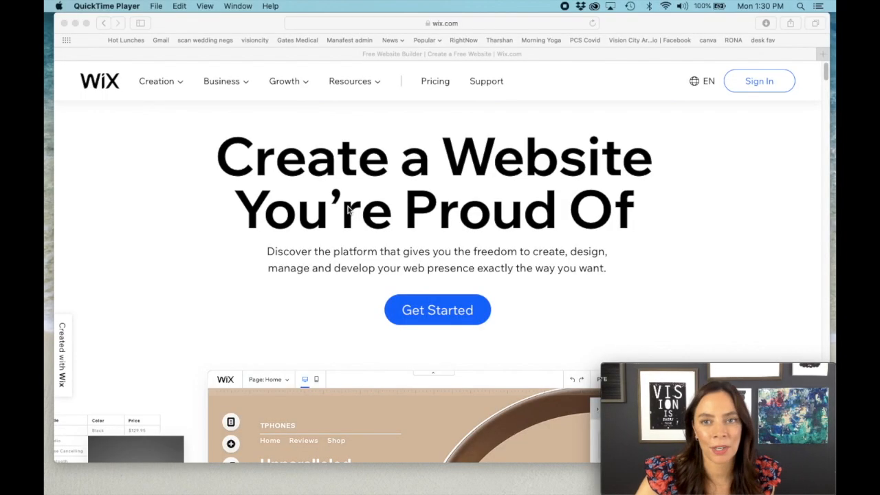
mouse_move(737, 173)
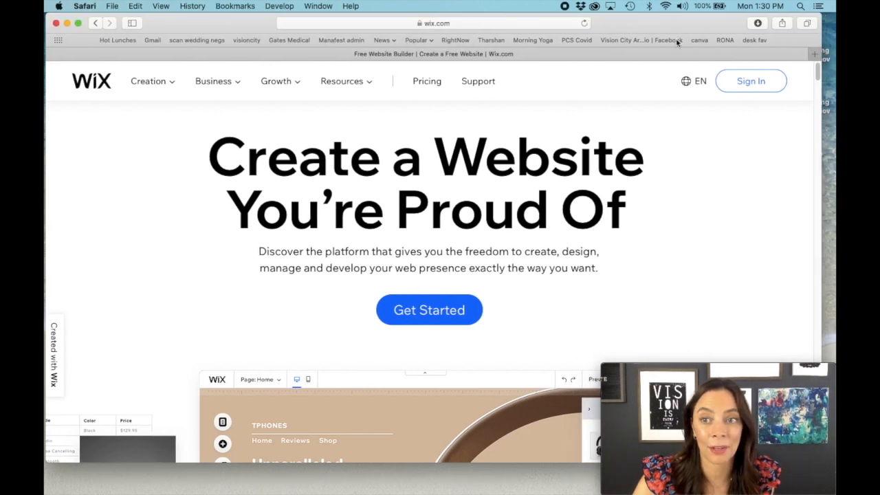
mouse_move(798, 176)
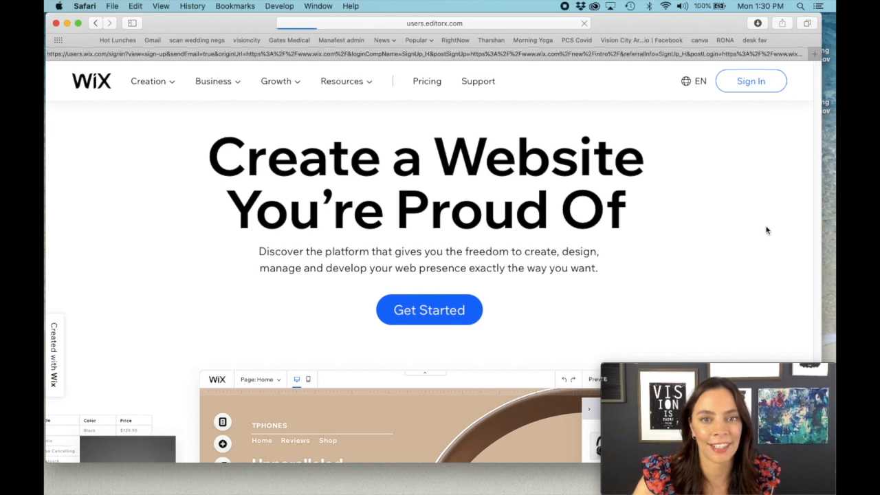
Step: Log in, pick Portfolio & CV as the site type and start from a template in the Editor
click(751, 80)
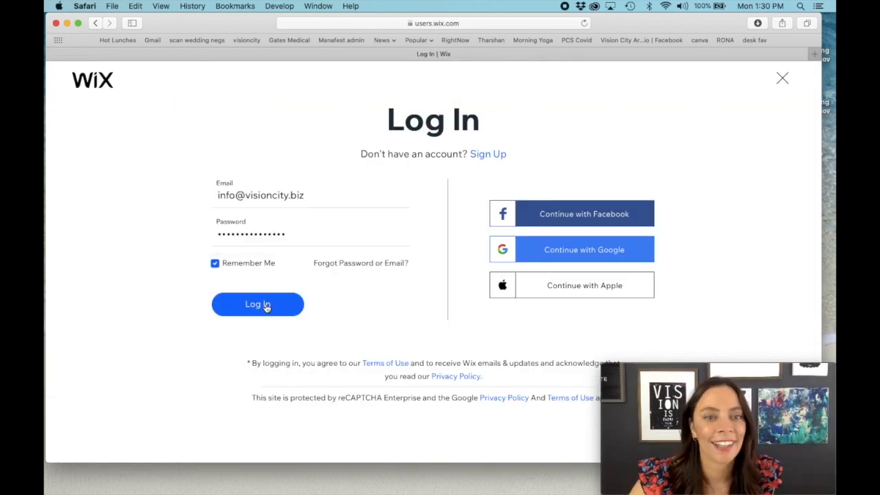
click(258, 304)
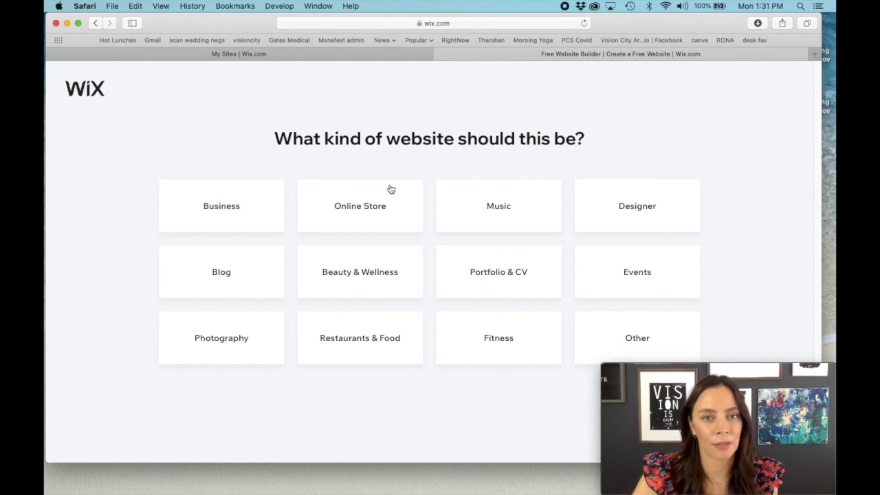
click(361, 207)
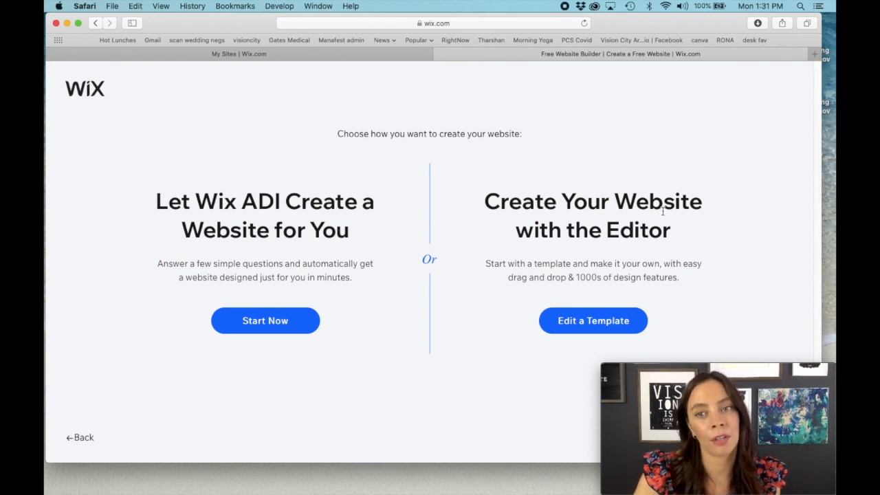
mouse_move(743, 278)
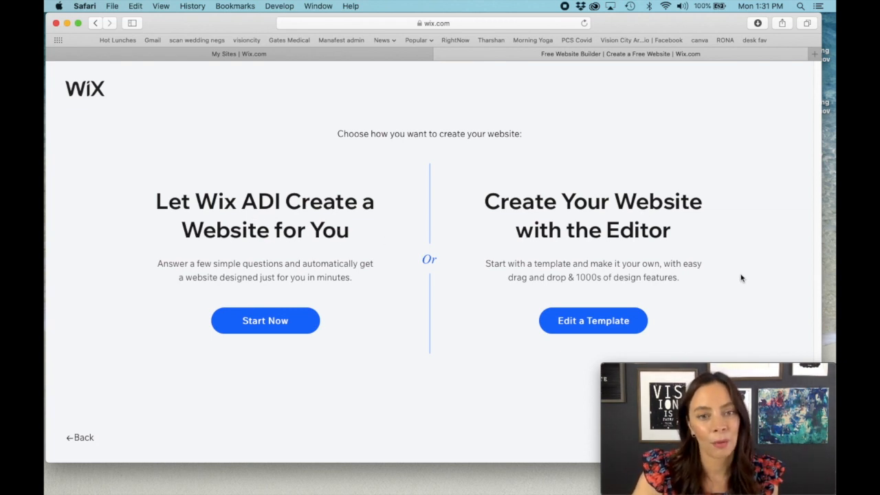
mouse_move(593, 320)
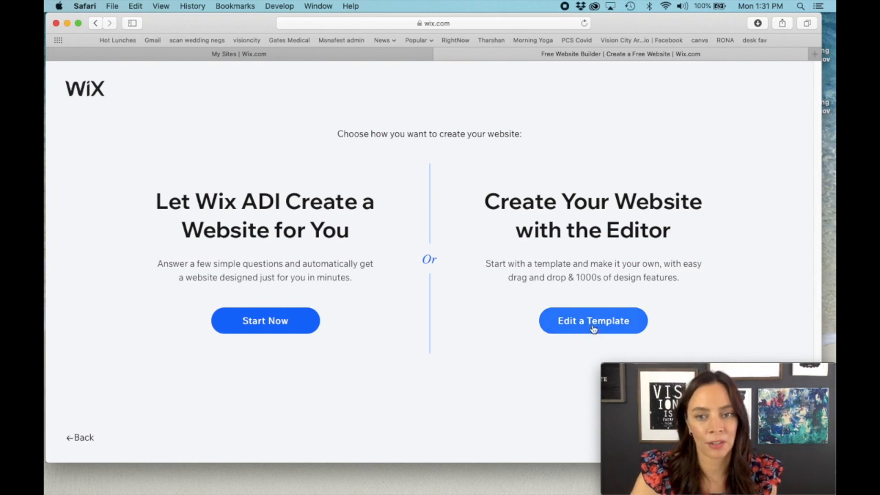
click(593, 320)
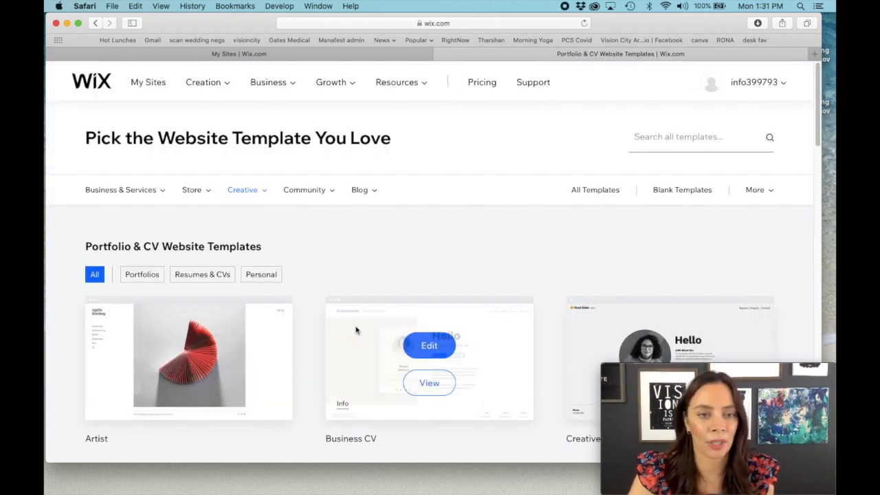
Step: Browse down through the Portfolio & CV template gallery
scroll(down, 3)
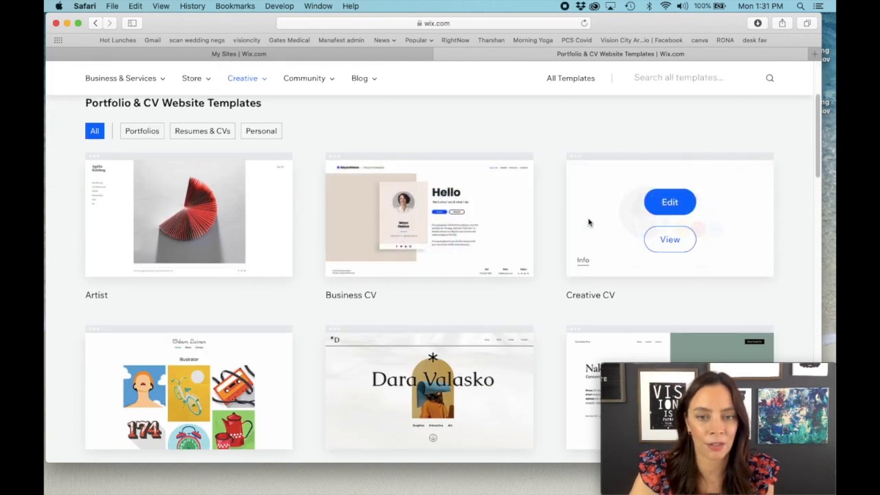
scroll(down, 3)
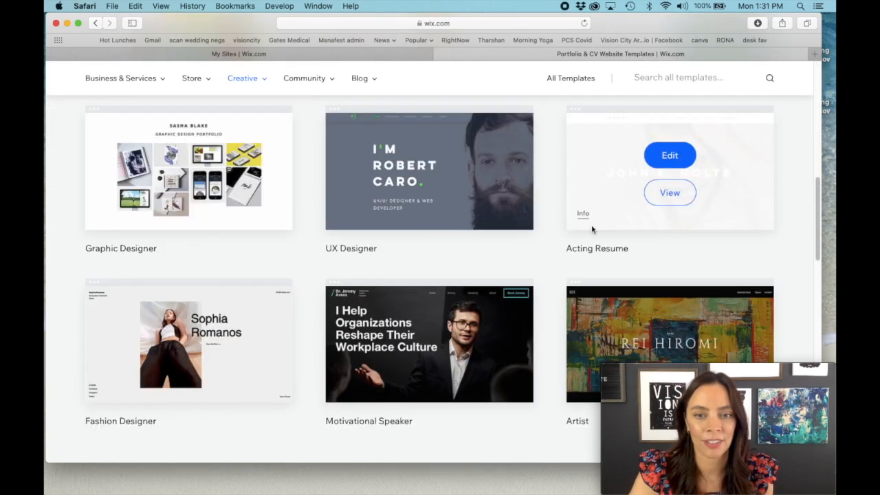
scroll(down, 3)
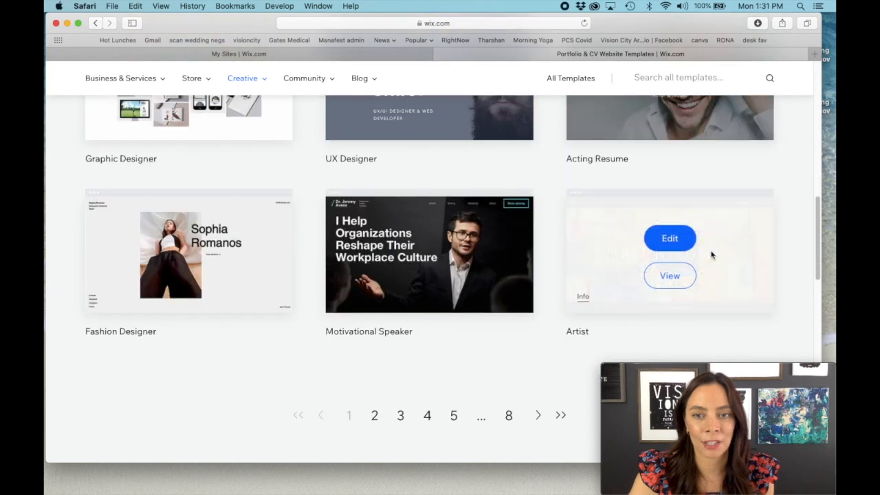
scroll(down, 3)
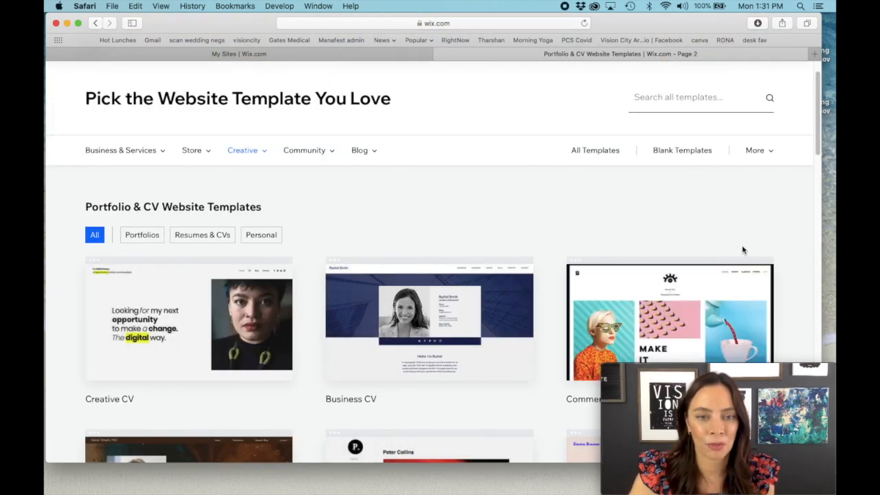
scroll(down, 3)
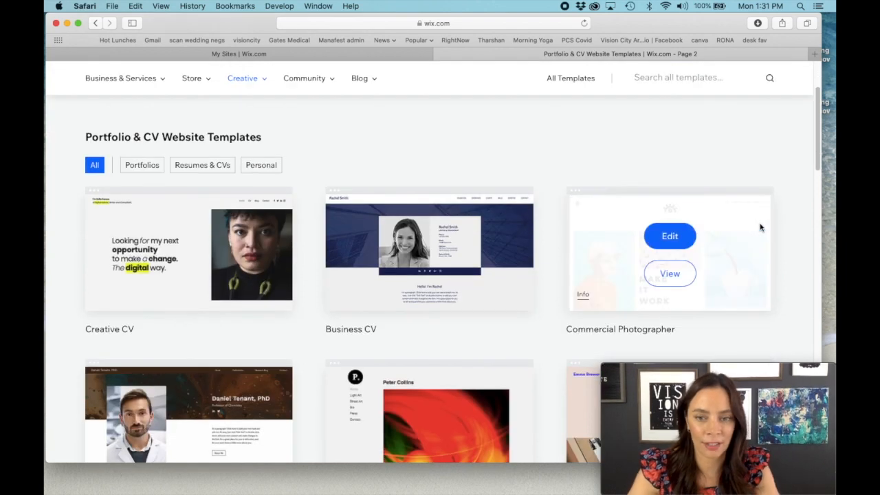
scroll(down, 3)
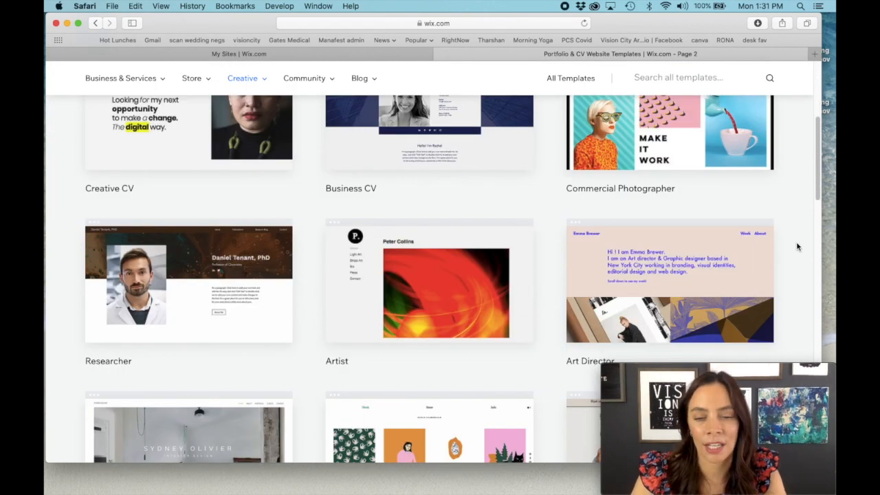
scroll(down, 3)
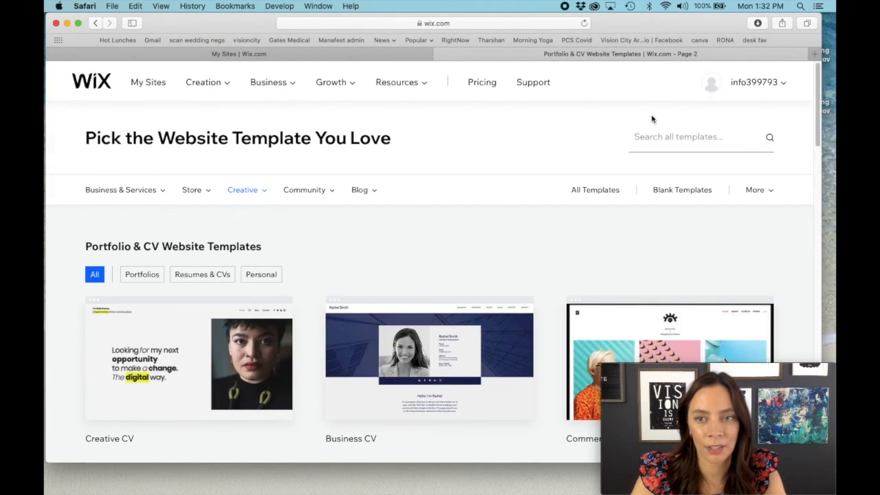
Step: Search the templates for 'textile' and open the Textile Designer template for editing
click(680, 137)
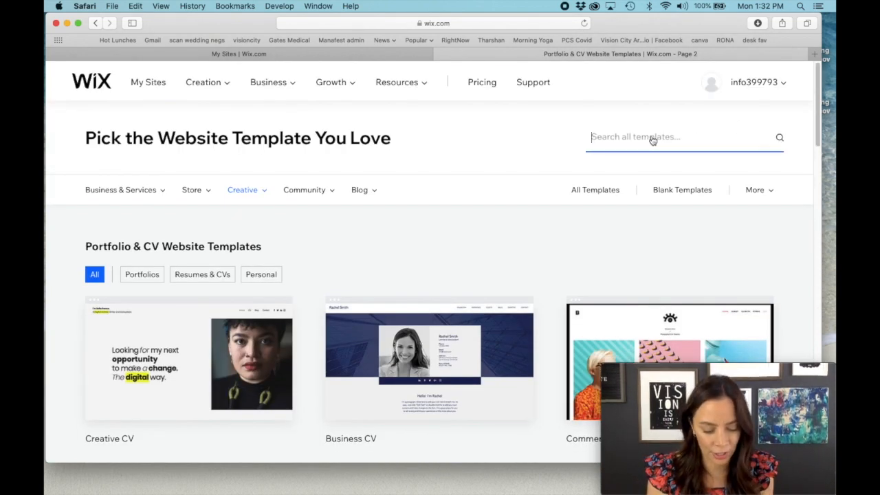
text(textile)
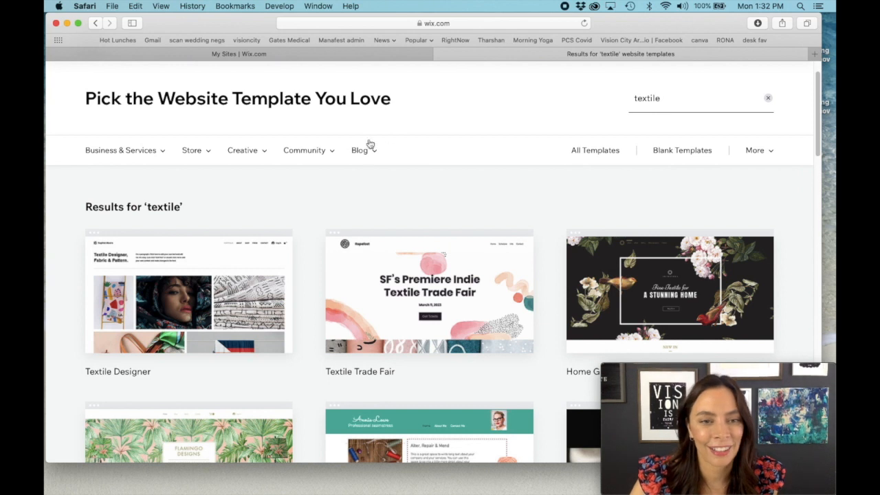
mouse_move(298, 201)
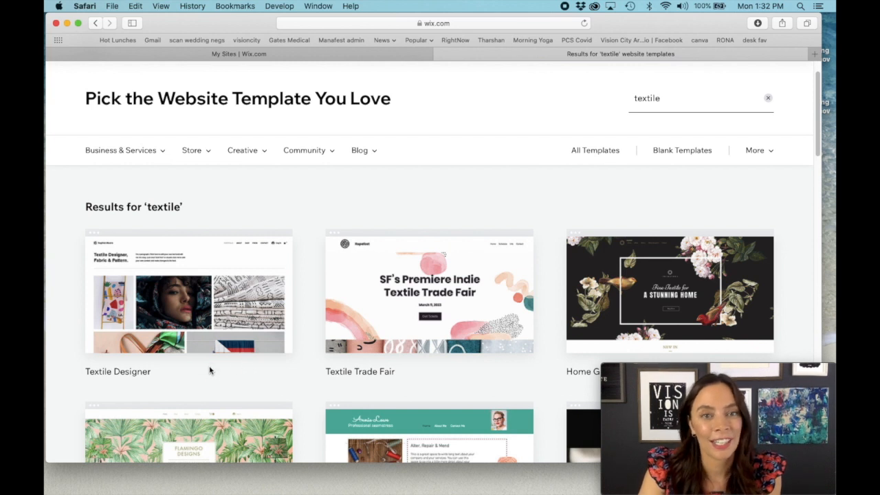
mouse_move(189, 291)
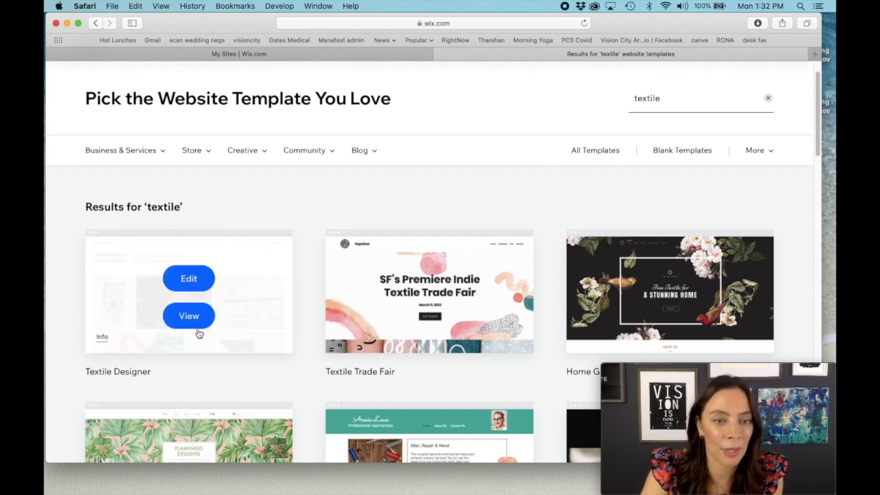
click(188, 315)
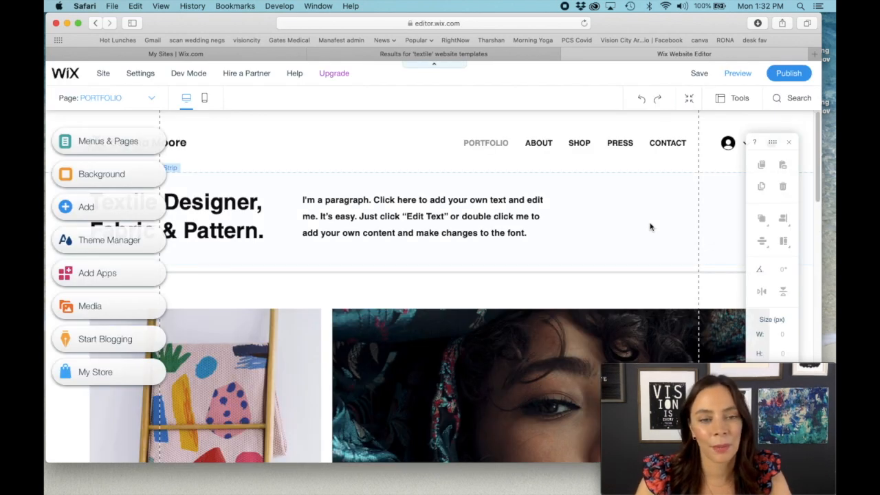
mouse_move(626, 242)
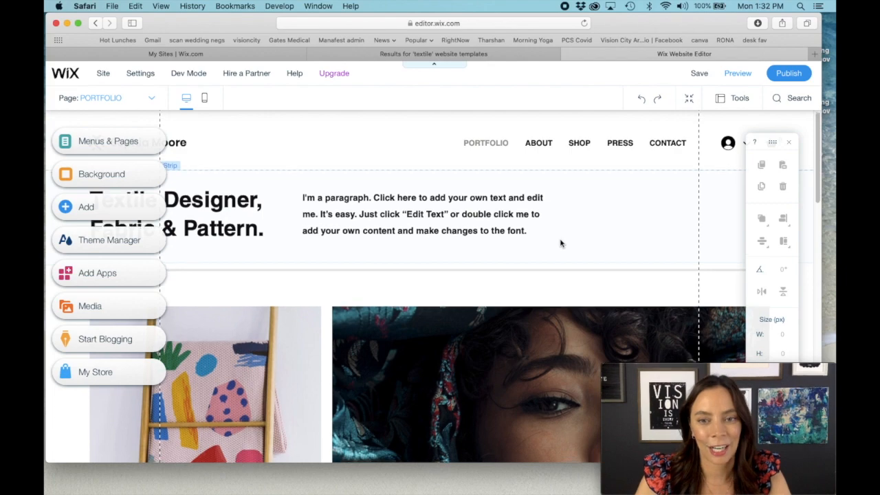
Step: Look over the loaded Textile Designer template in the editor
scroll(down, 3)
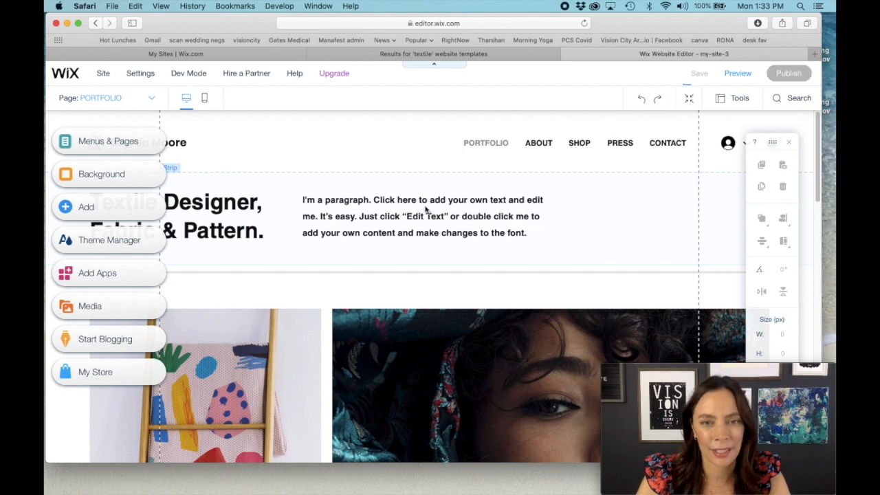
mouse_move(652, 303)
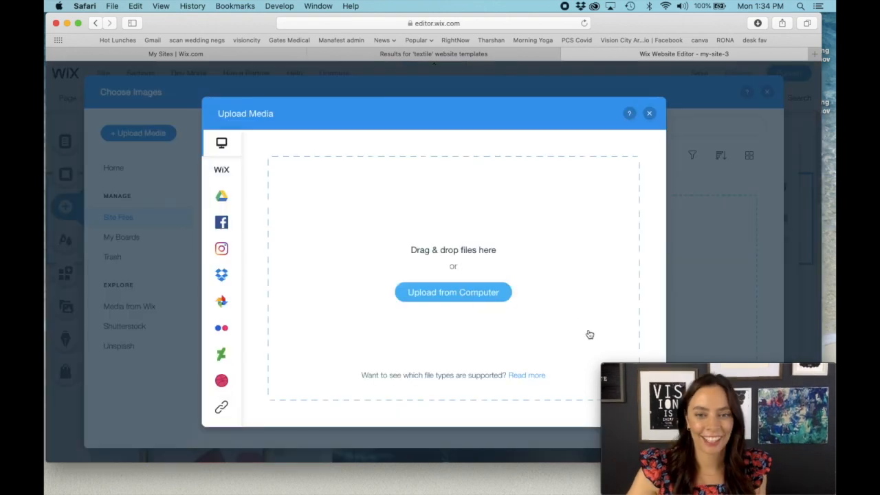
Step: Upload the Vision City Design Studio logo, shrink it and move it into the header top-left
click(454, 292)
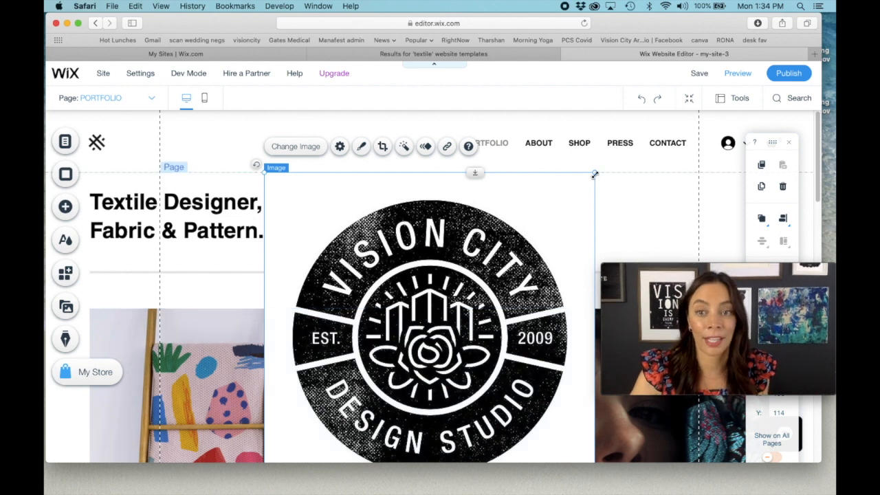
drag(594, 174, 432, 335)
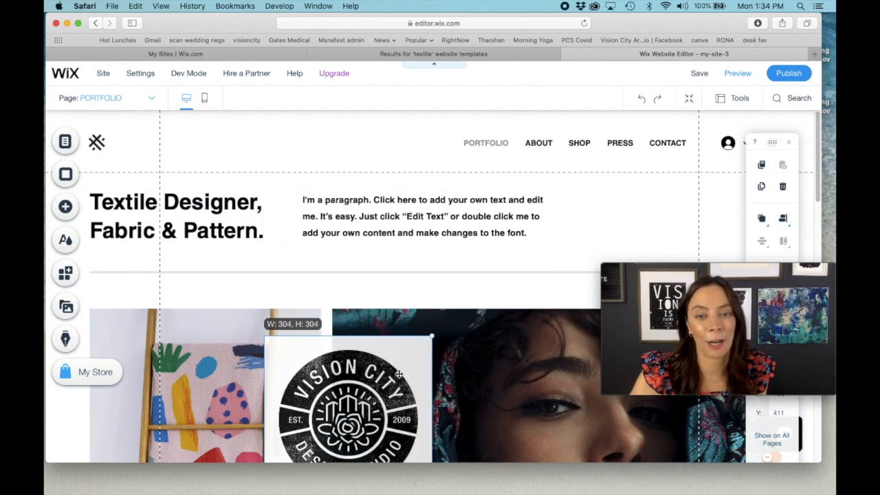
drag(432, 336, 313, 443)
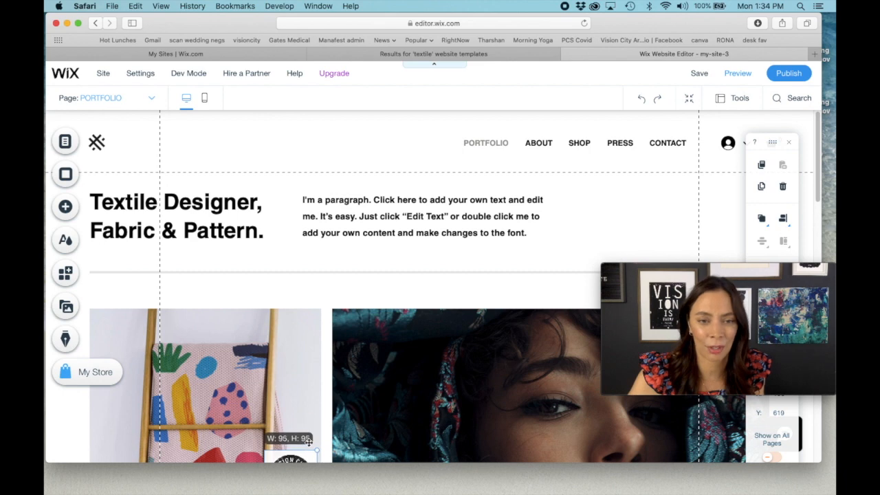
mouse_move(203, 97)
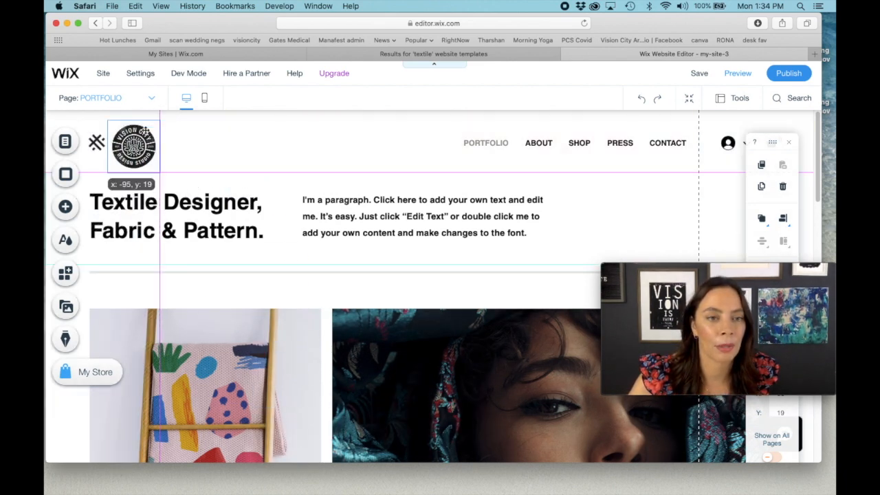
click(132, 142)
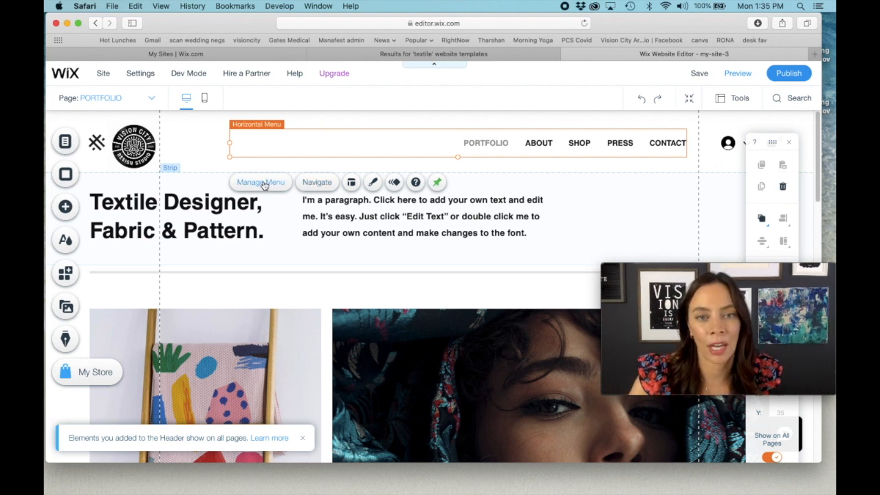
Step: Rename PORTFOLIO to LOGOS and add MUSIC COVERS and BOOK COVERS pages in the site menu
click(260, 181)
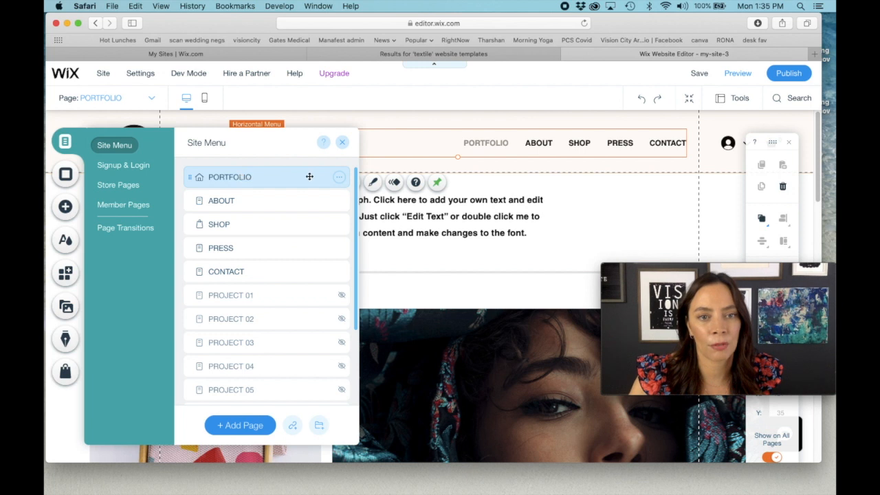
click(338, 176)
text(LOGOS)
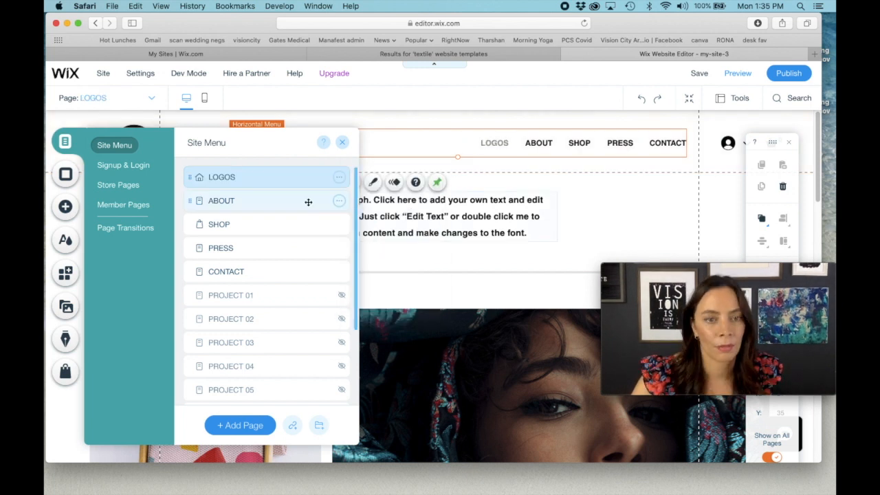
mouse_move(239, 425)
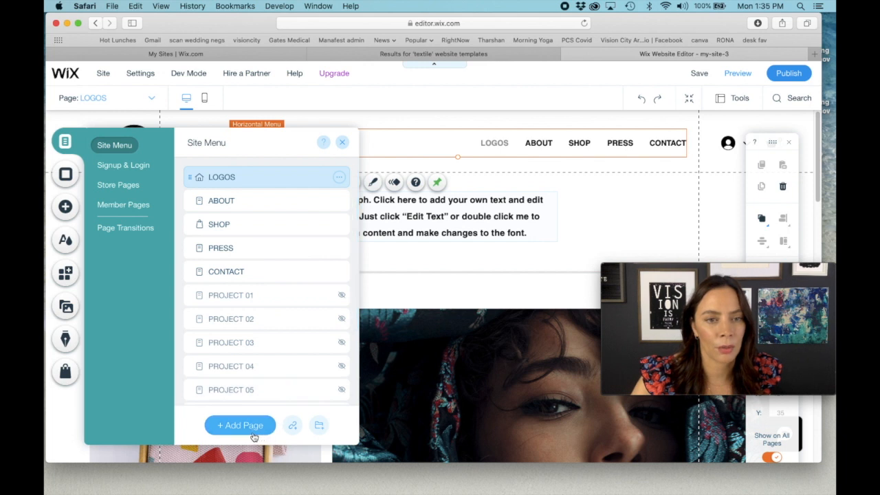
click(240, 425)
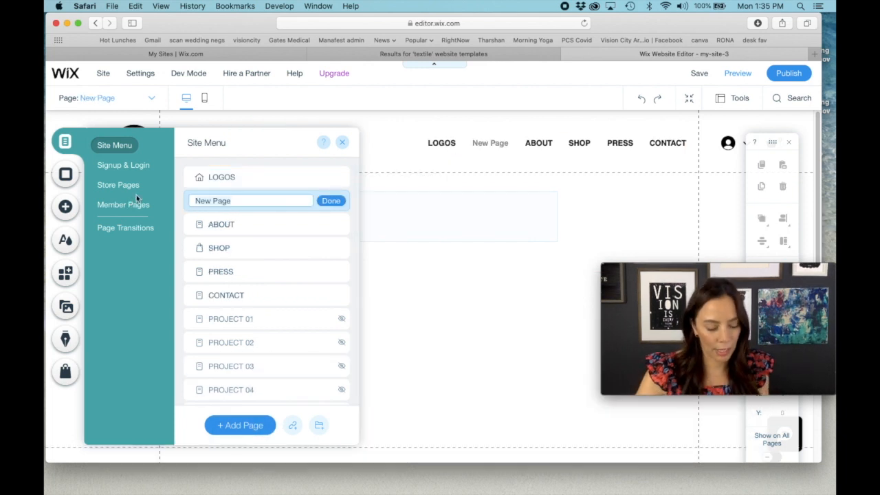
text(MSUIC CO)
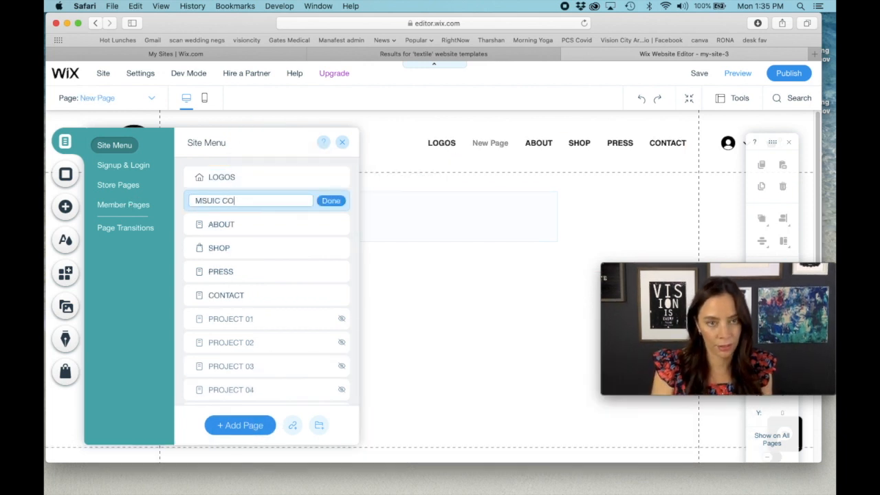
click(330, 201)
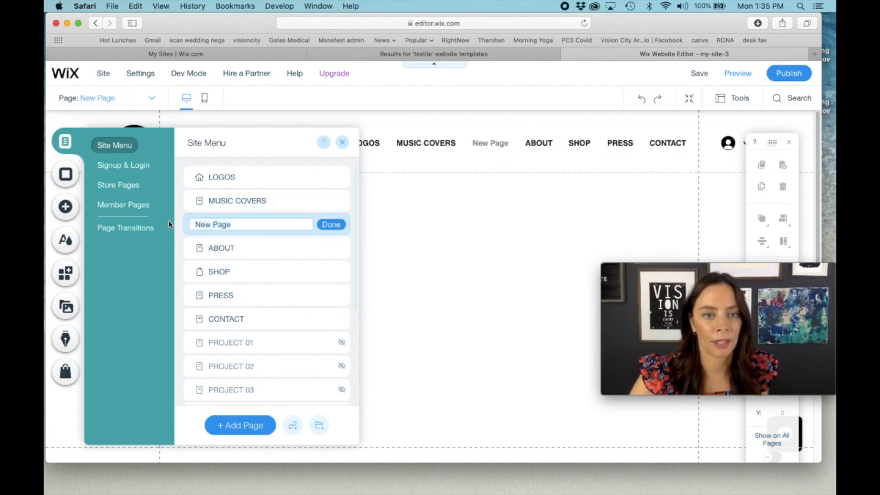
text(B)
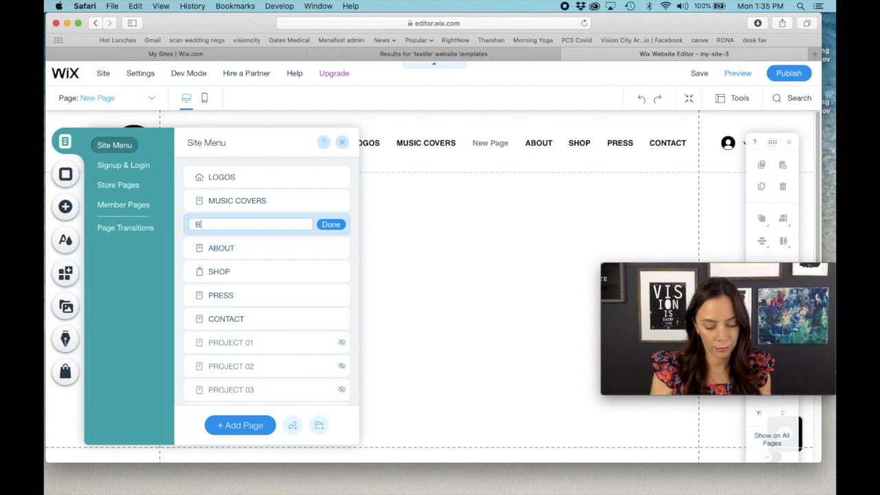
text(OOK COVERS)
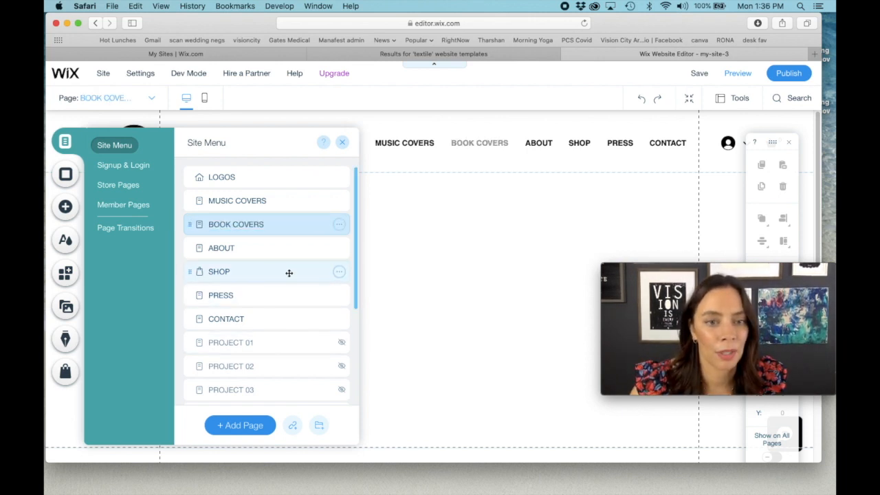
Step: Delete the SHOP and PRESS pages from the site menu
click(338, 271)
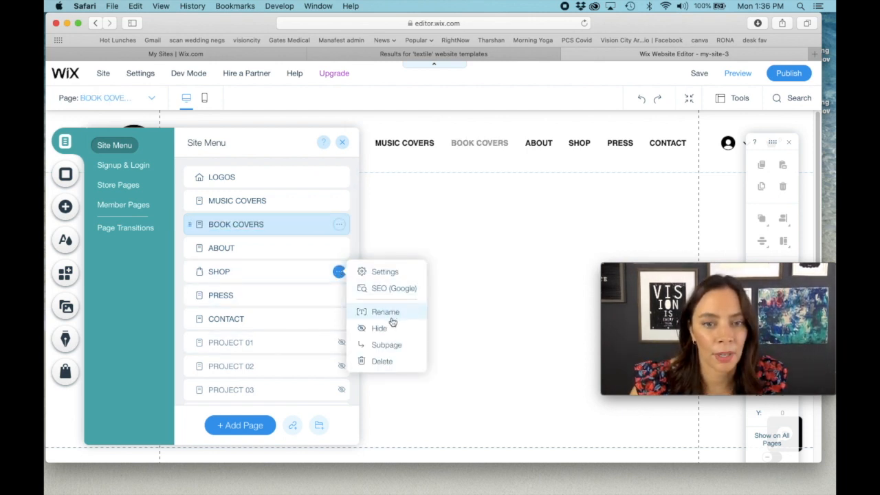
click(435, 327)
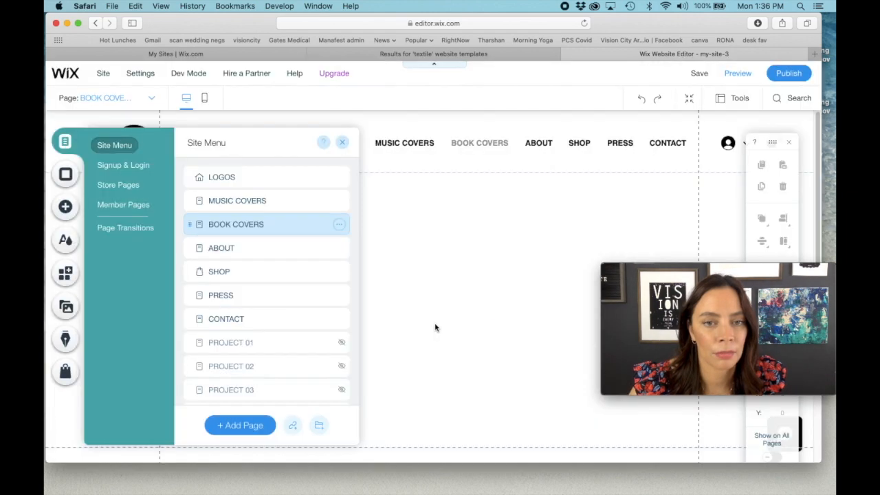
click(222, 176)
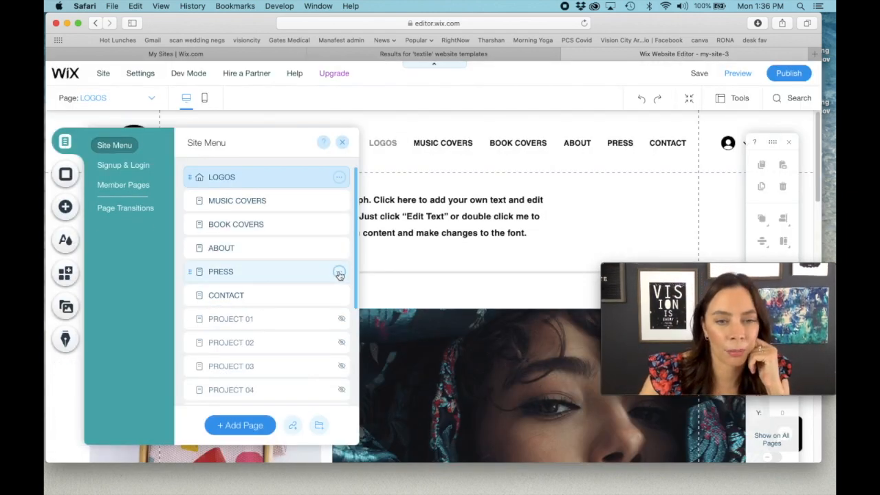
click(338, 273)
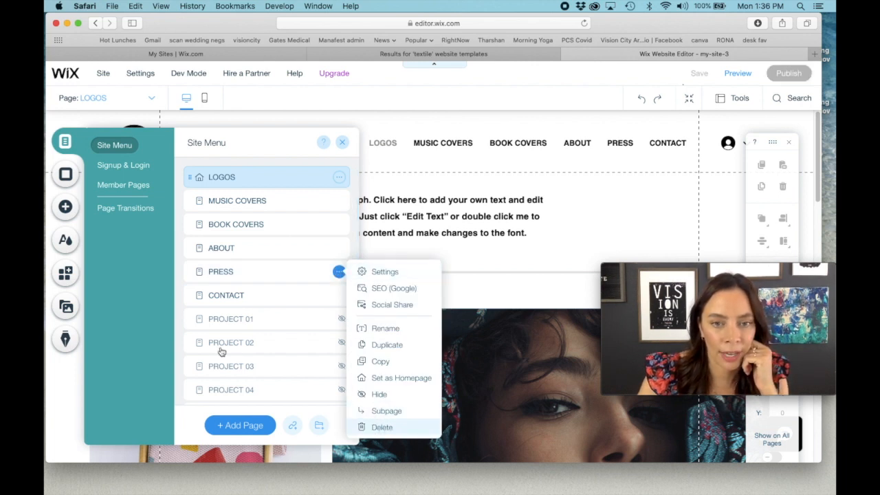
click(382, 426)
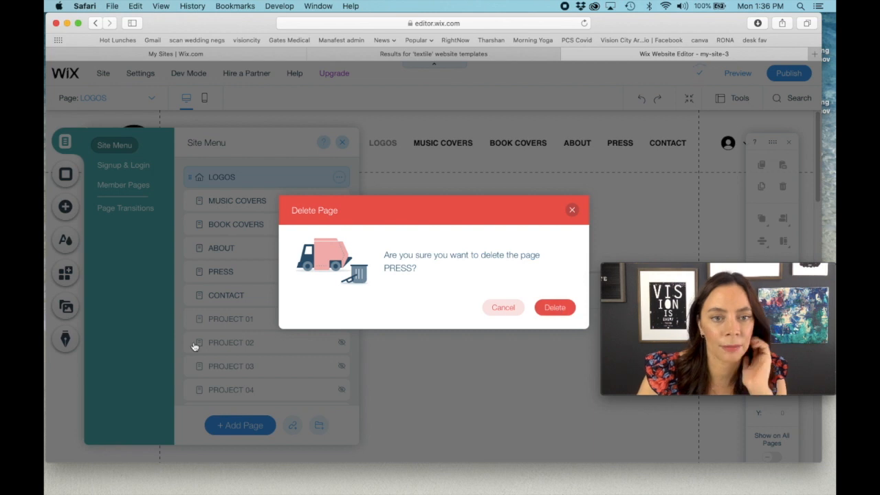
click(554, 308)
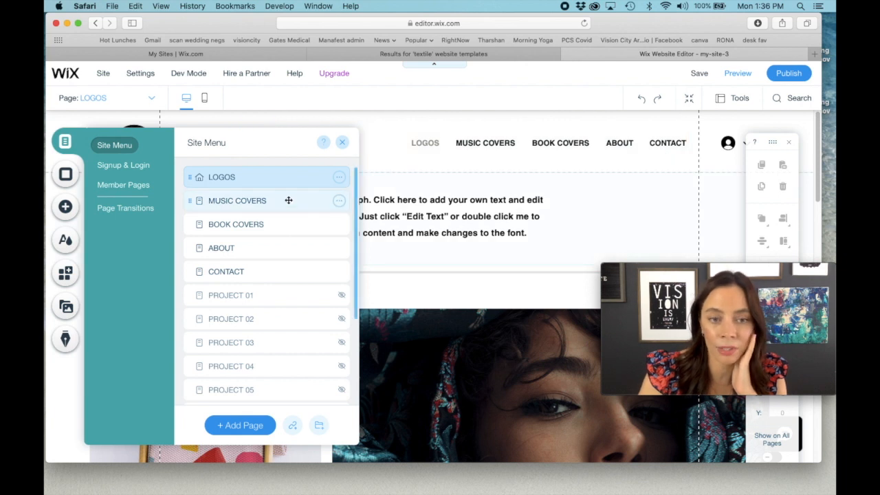
Step: Retitle the home heading to 'Graphic Design & Illustration' beside the header logo
click(342, 142)
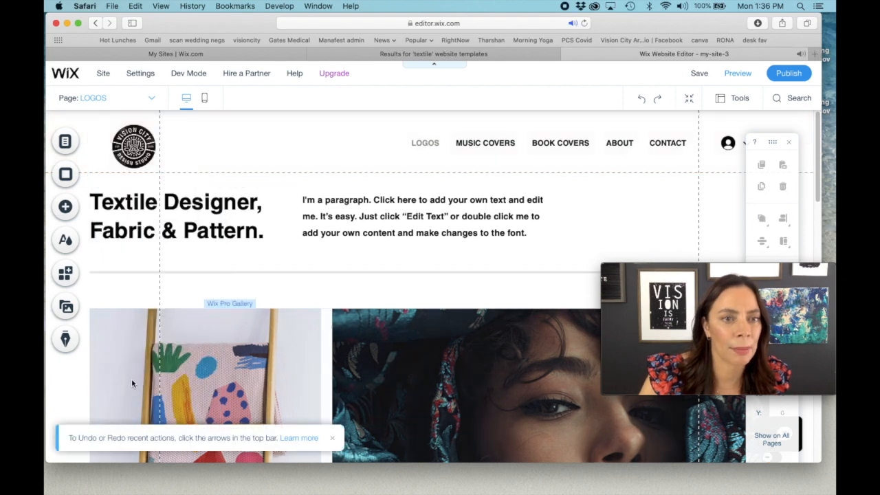
click(133, 145)
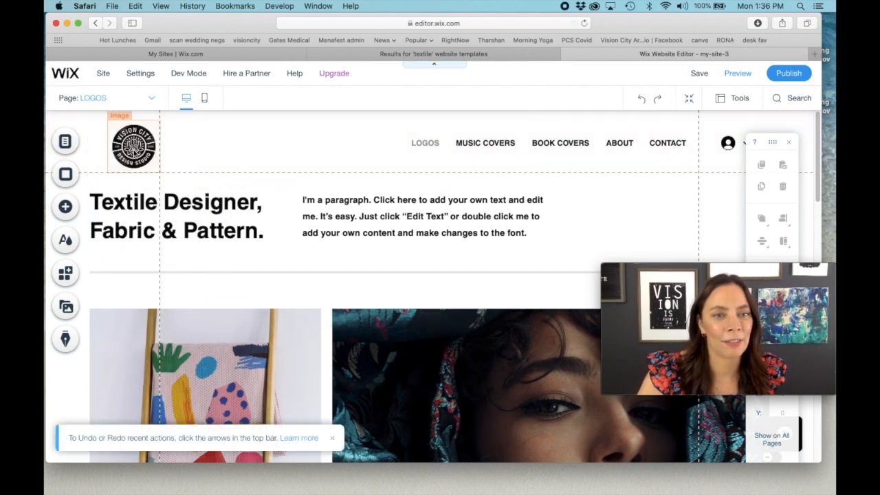
click(123, 143)
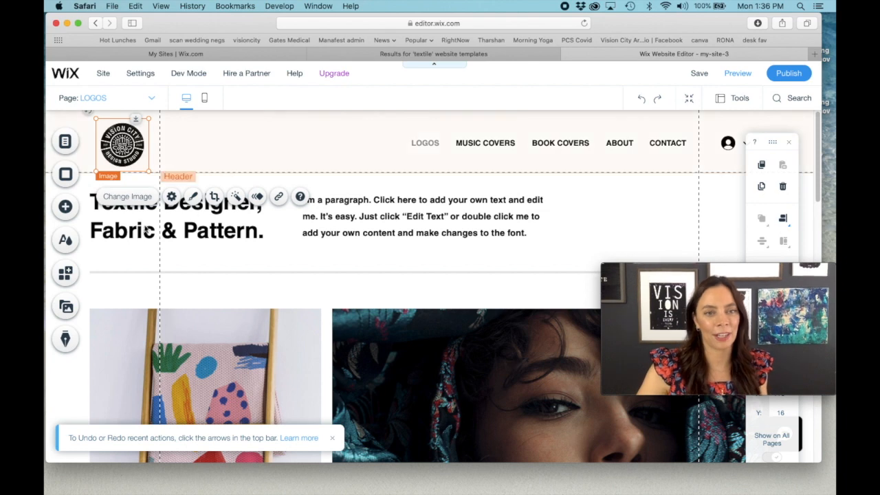
click(176, 216)
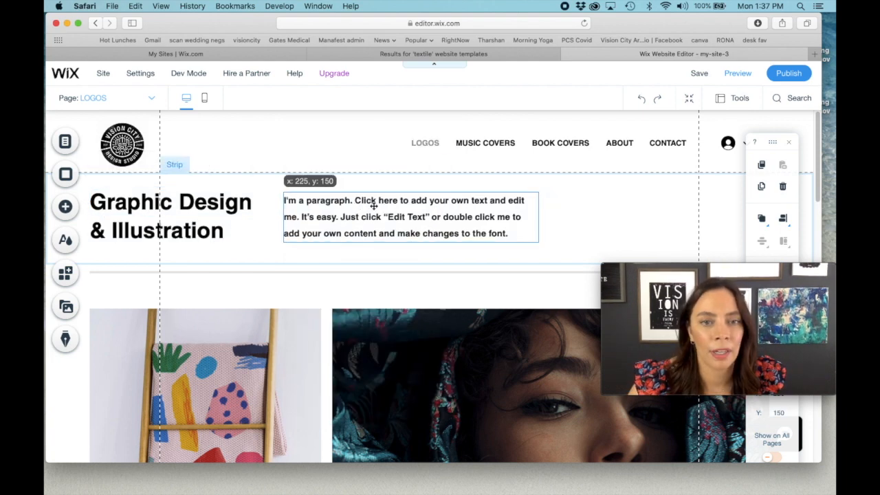
Step: Remove the placeholder paragraph text beside the heading
double_click(401, 218)
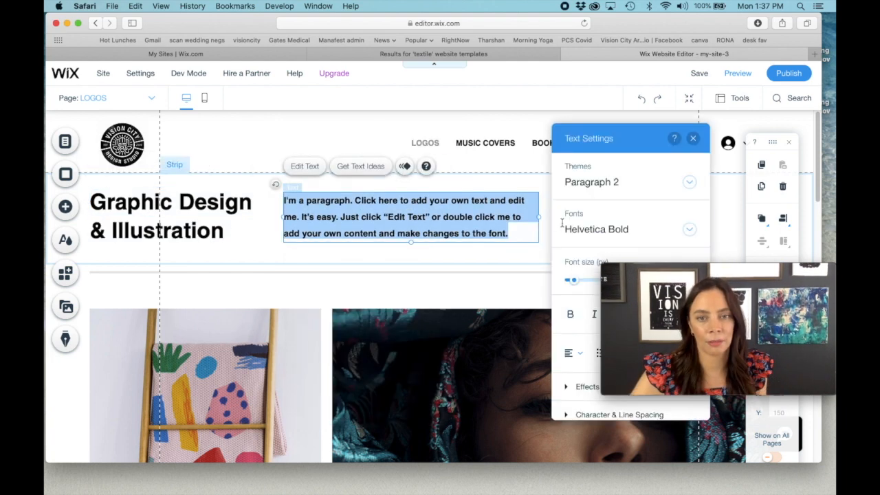
click(694, 137)
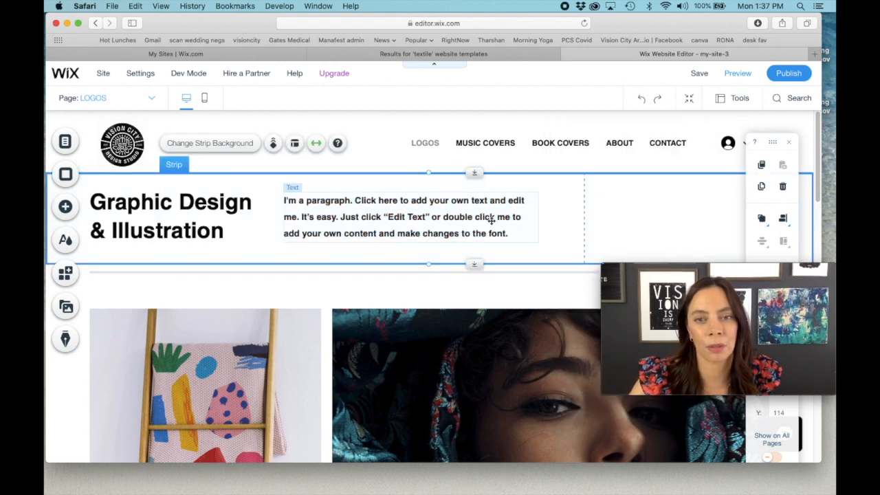
right_click(492, 220)
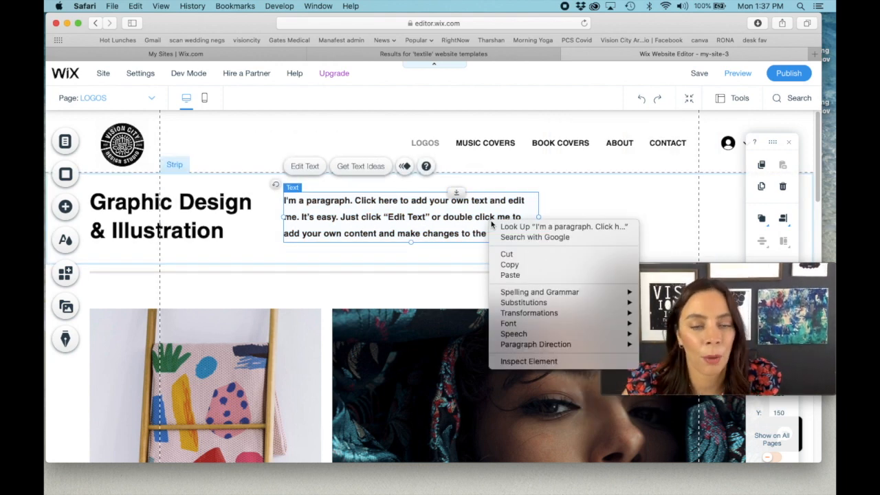
mouse_move(534, 237)
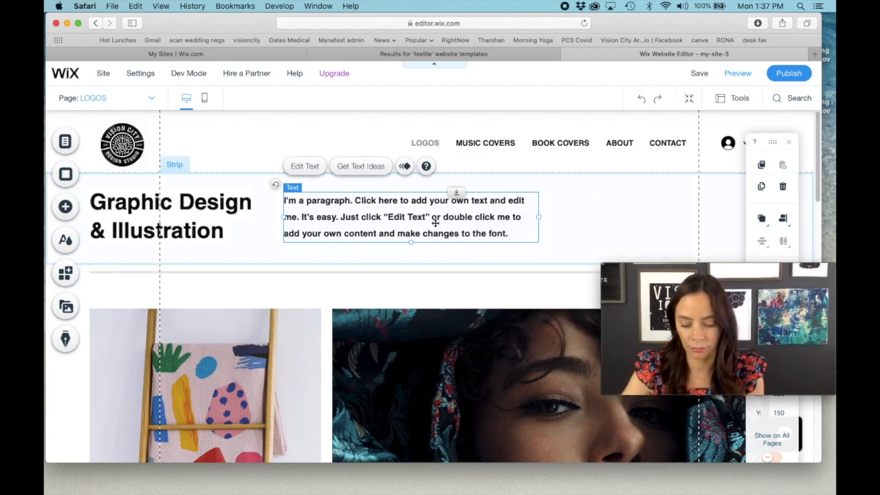
click(402, 245)
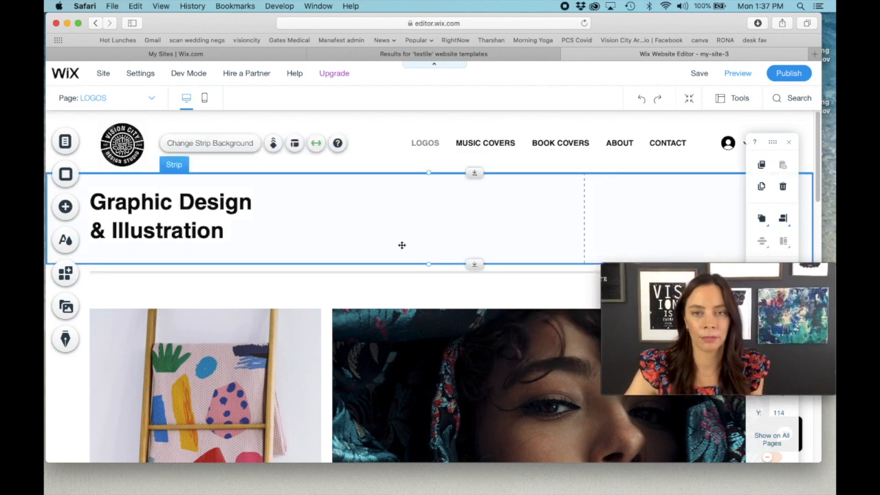
mouse_move(517, 215)
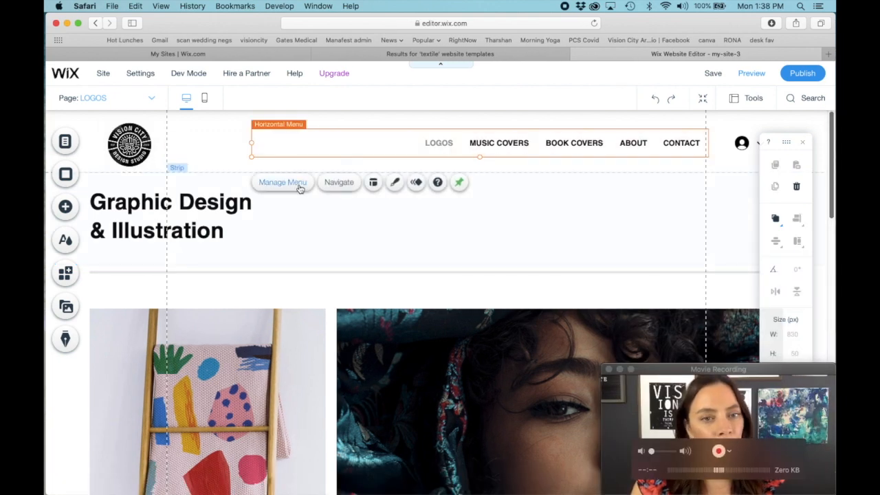
Step: Go to the HOME page and bring up the Add an Image choices
click(282, 182)
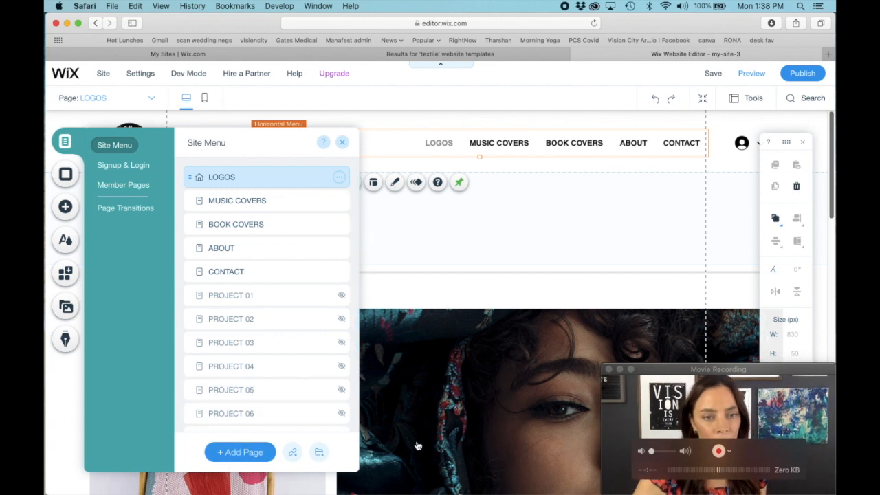
click(239, 452)
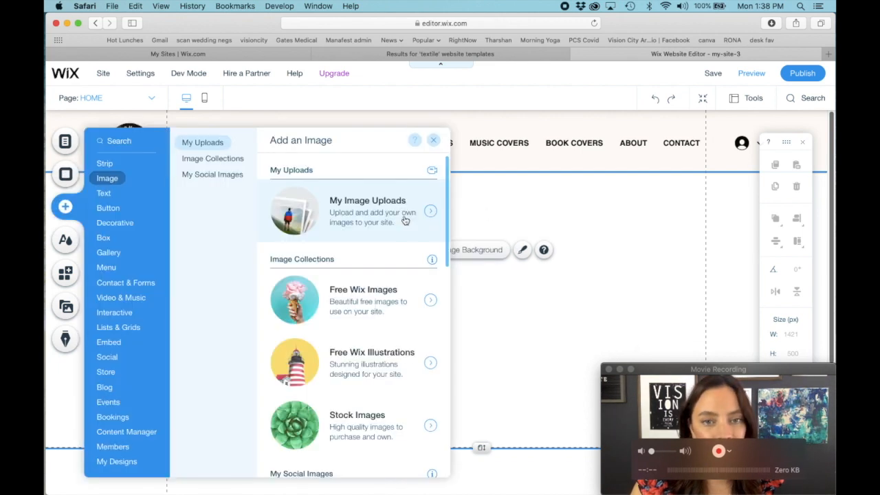
Step: Upload the AFT cover and more cover files from the Music Packaging folder into site files
click(367, 212)
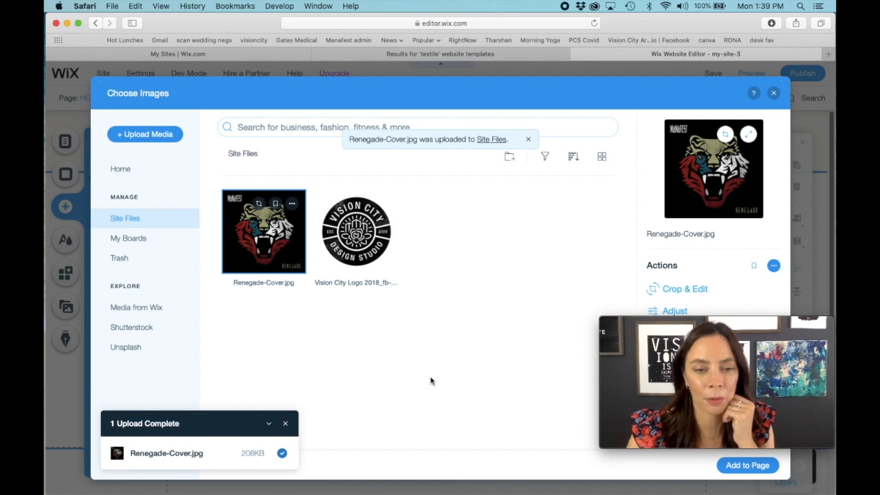
mouse_move(185, 187)
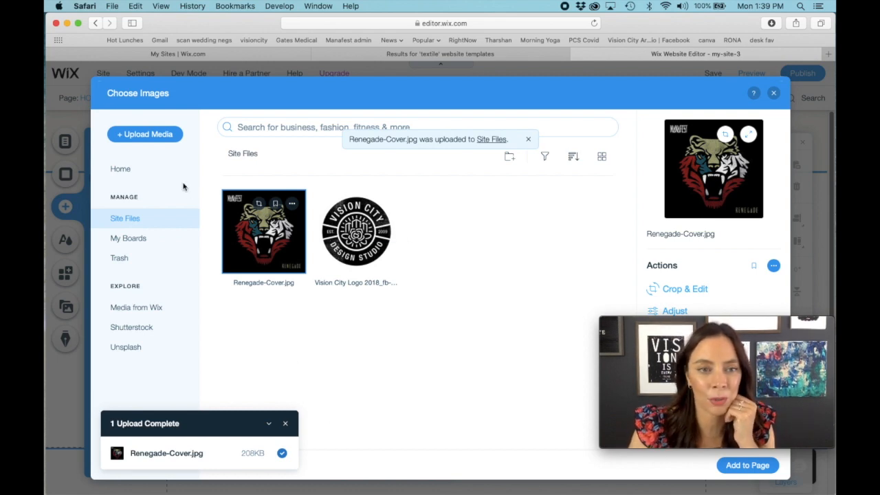
click(146, 134)
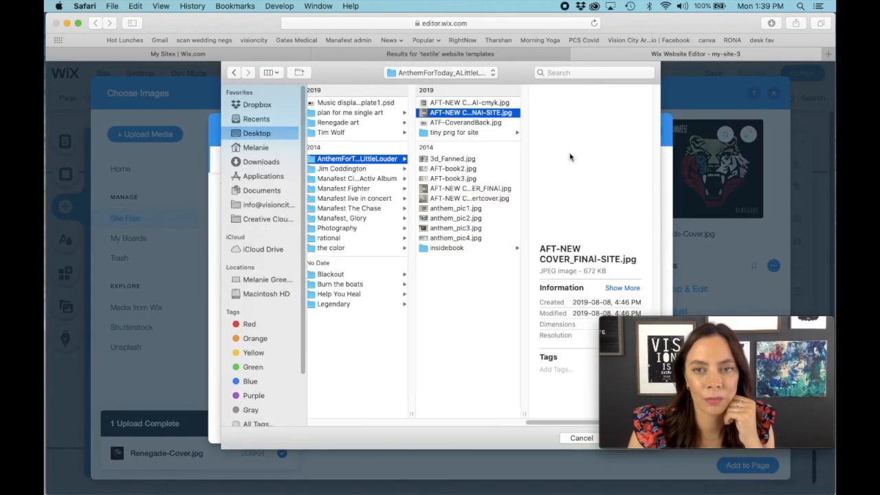
click(145, 135)
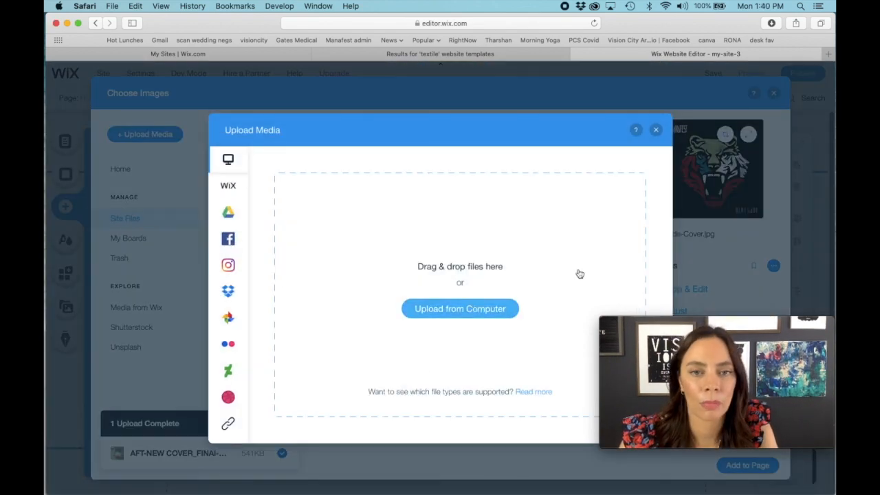
click(459, 308)
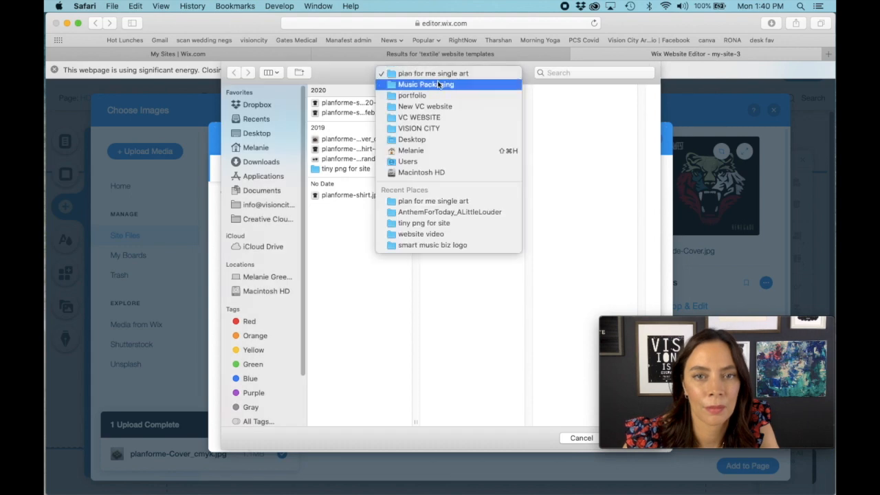
click(424, 222)
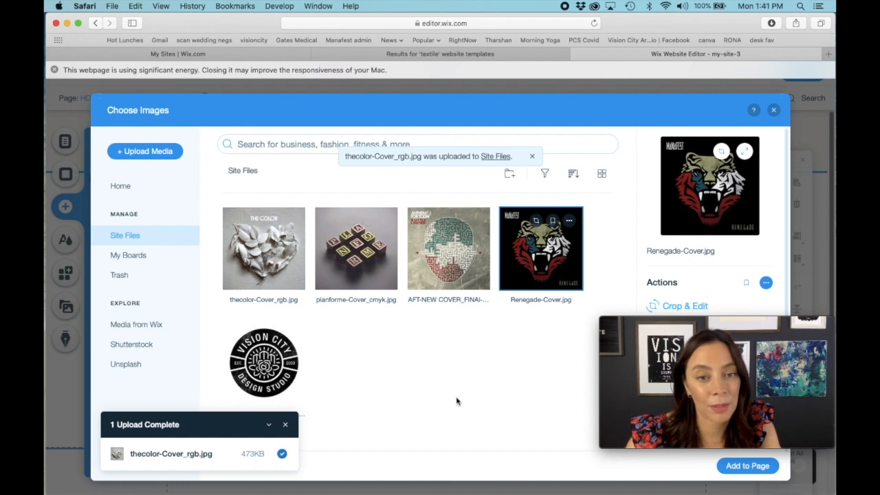
Step: Place The Color cover and the Manafest tiger cover side by side on the home page
click(264, 248)
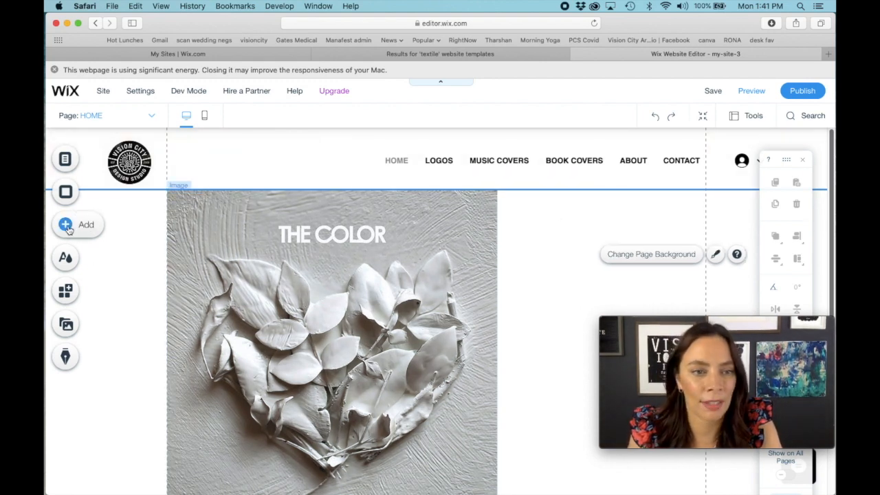
click(85, 224)
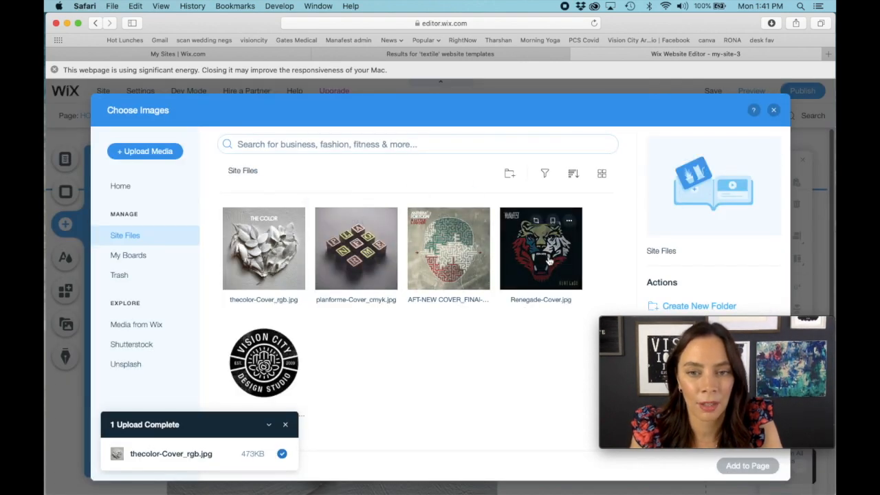
click(541, 248)
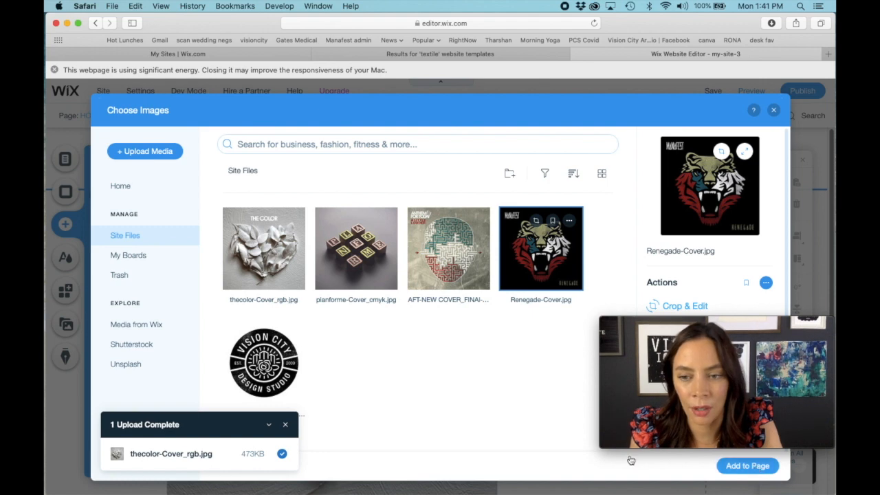
click(746, 464)
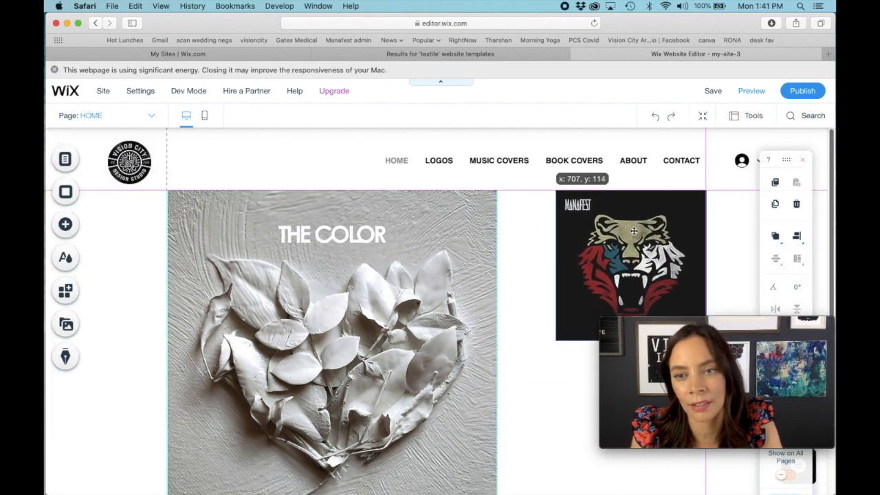
click(630, 264)
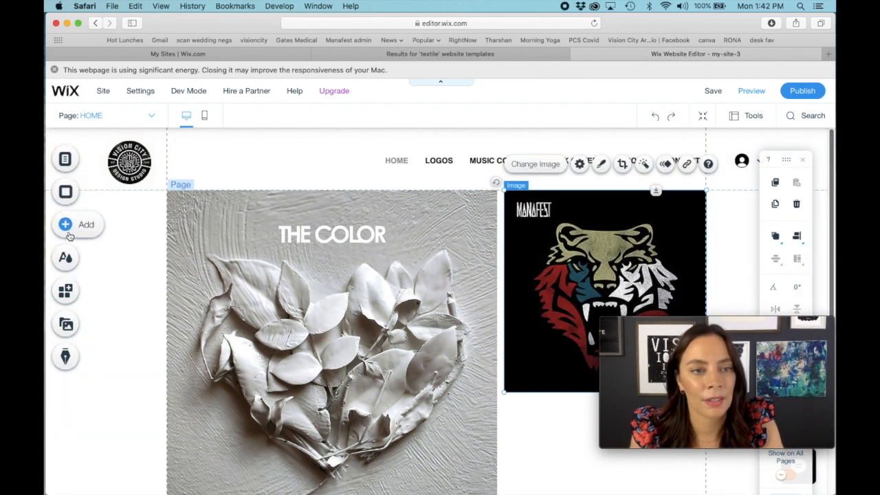
click(85, 225)
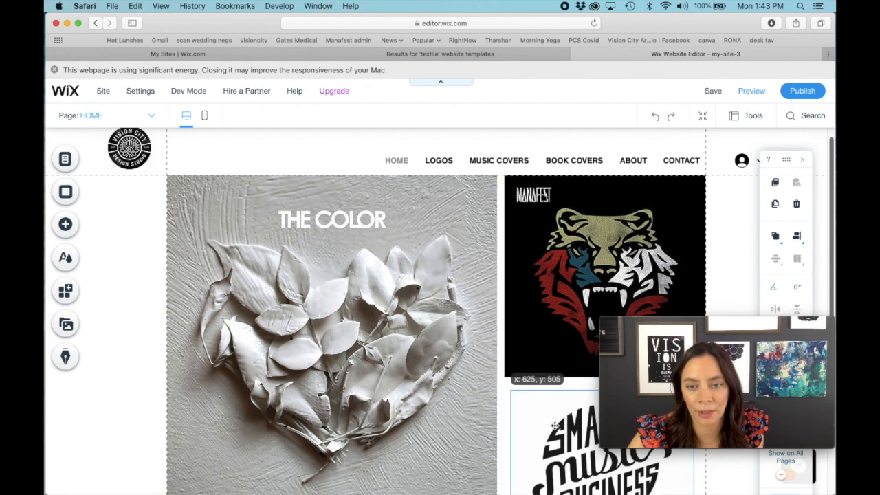
scroll(down, 3)
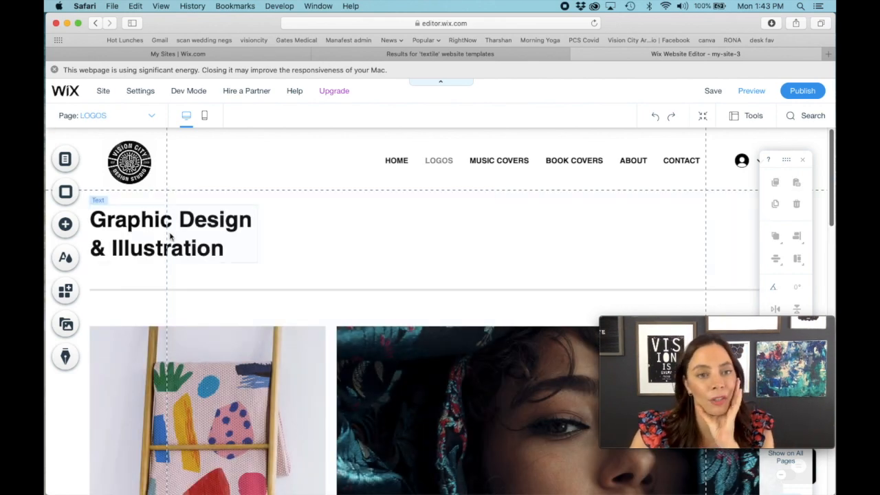
Step: Replace the heading 'Graphic Design & Illustration' with the text 'LOGOS'
click(170, 234)
text(L)
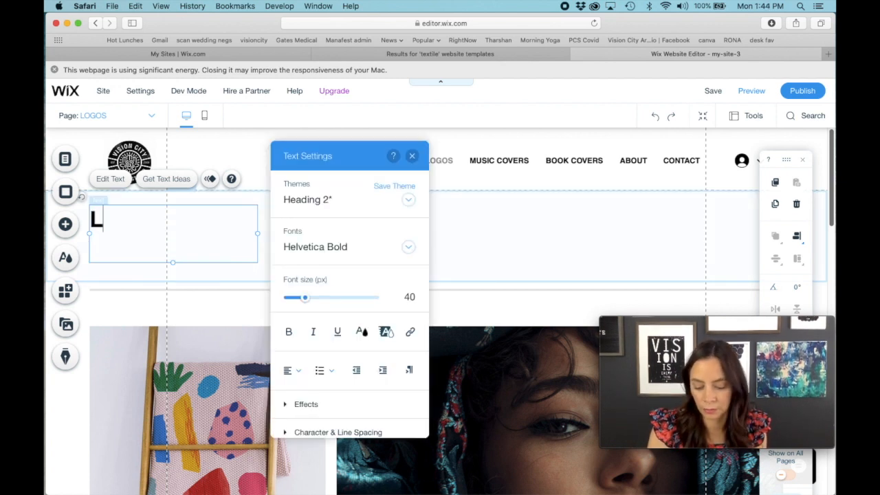
text(OGOS)
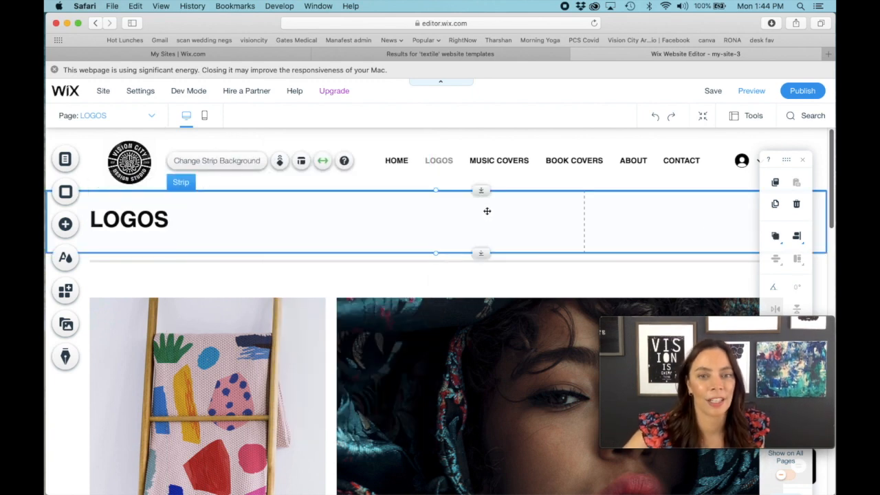
scroll(down, 3)
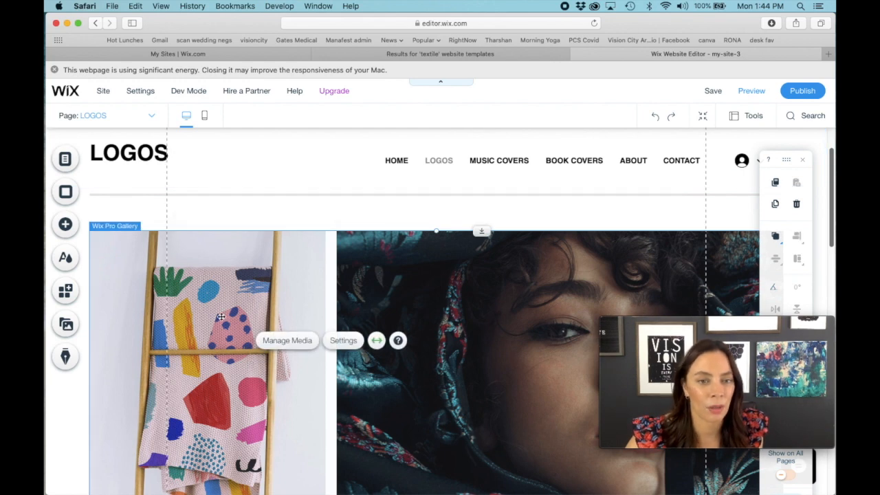
Step: Select the Logos page Pro Gallery via its right-click options and review it
right_click(220, 316)
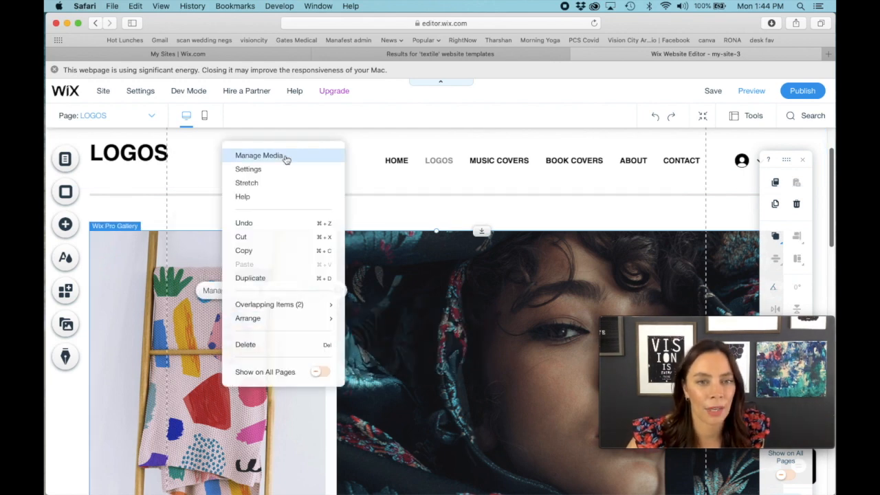
click(382, 250)
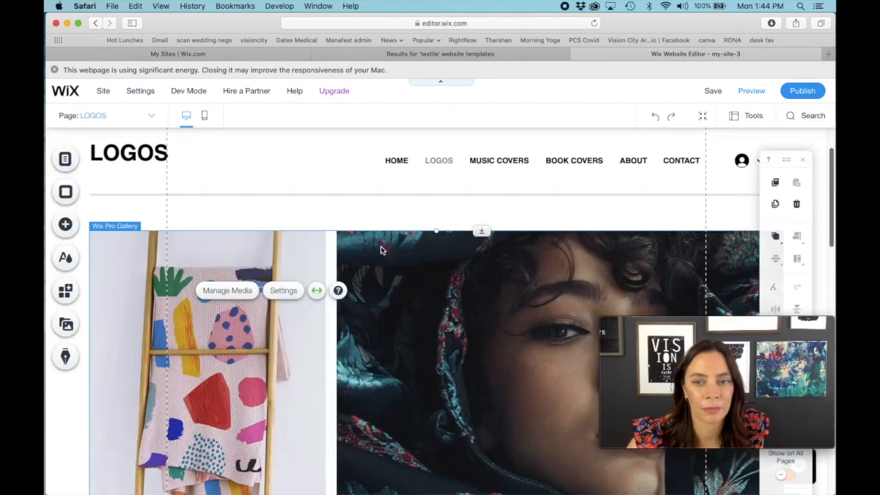
click(227, 290)
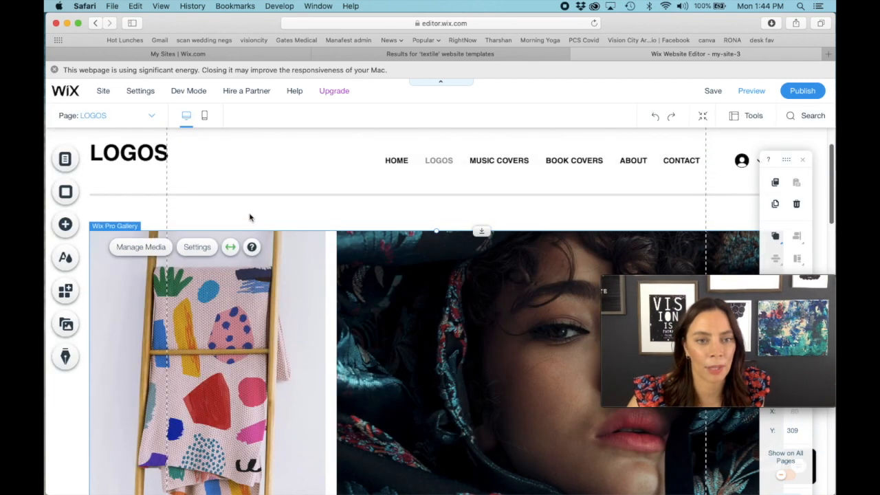
scroll(down, 3)
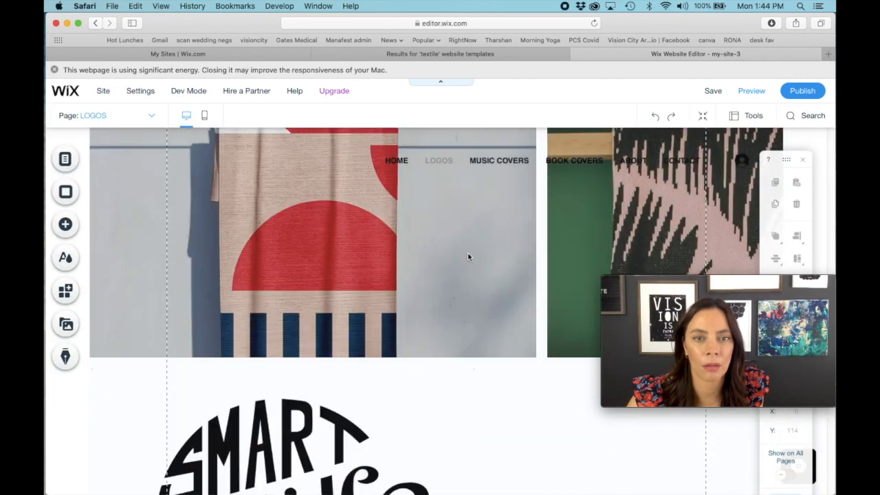
scroll(down, 3)
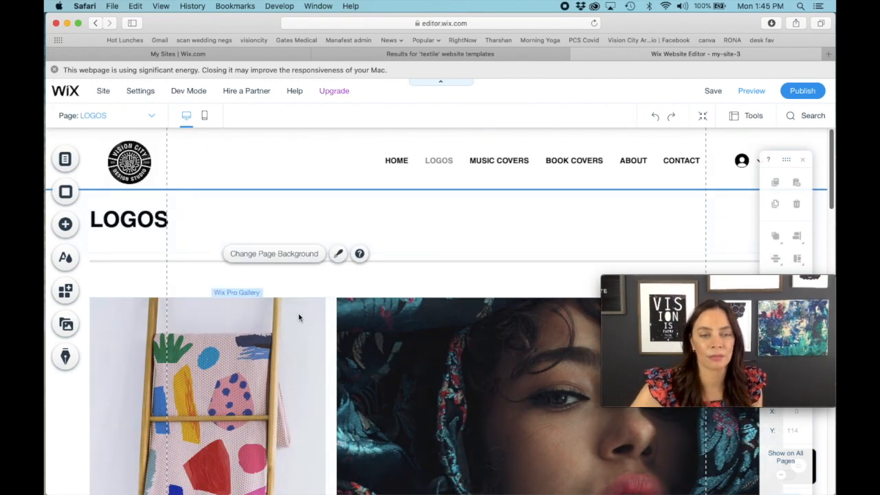
mouse_move(405, 323)
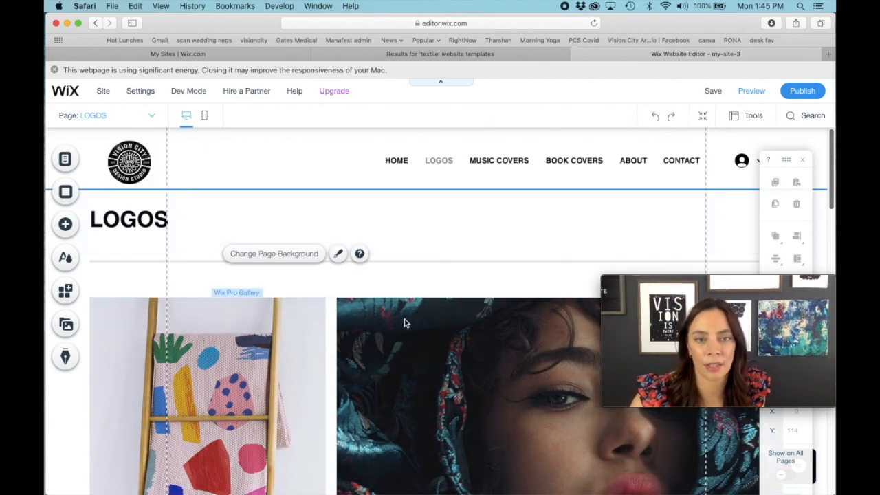
Step: In Manage Media, delete the textile photos leaving only Smart Music Business, then start adding images
right_click(426, 323)
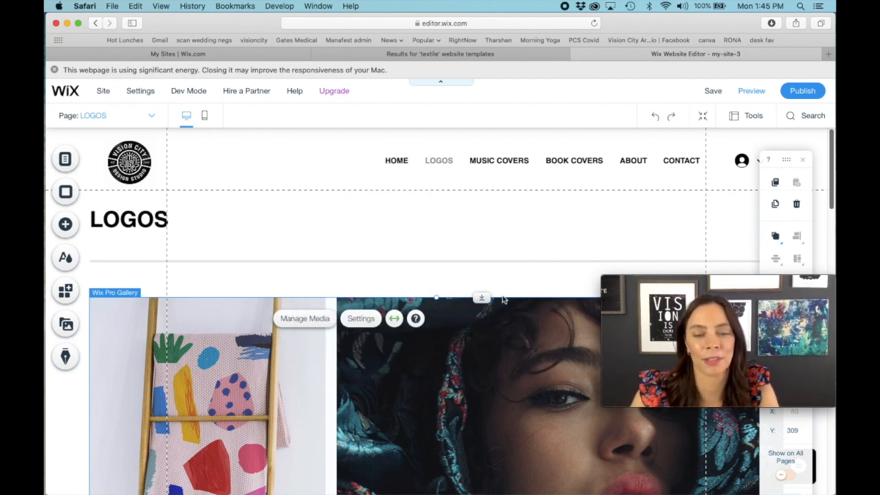
click(306, 319)
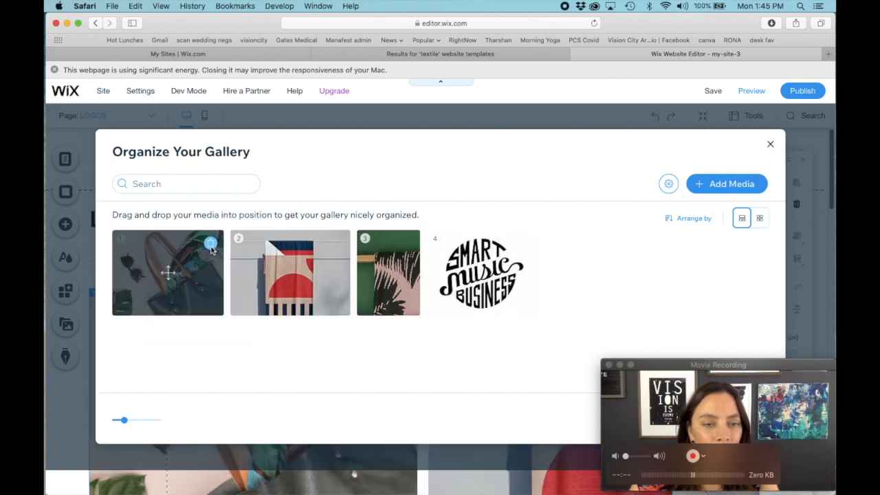
click(210, 242)
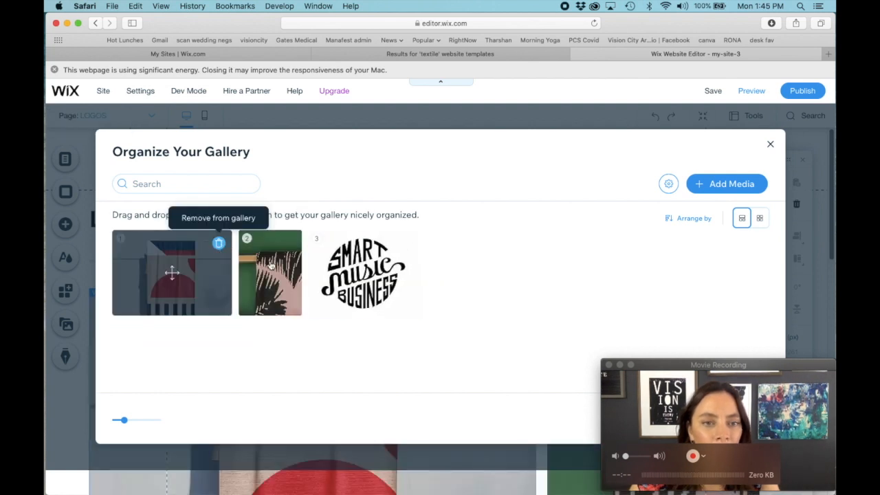
click(217, 242)
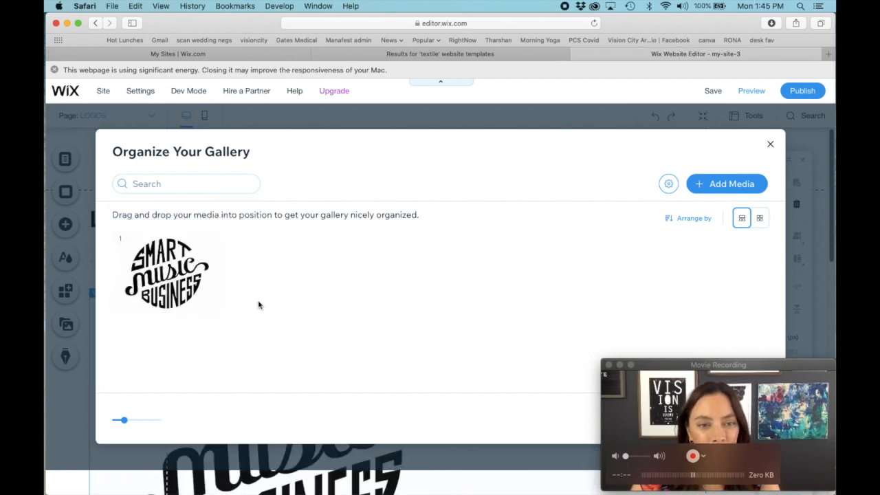
click(727, 185)
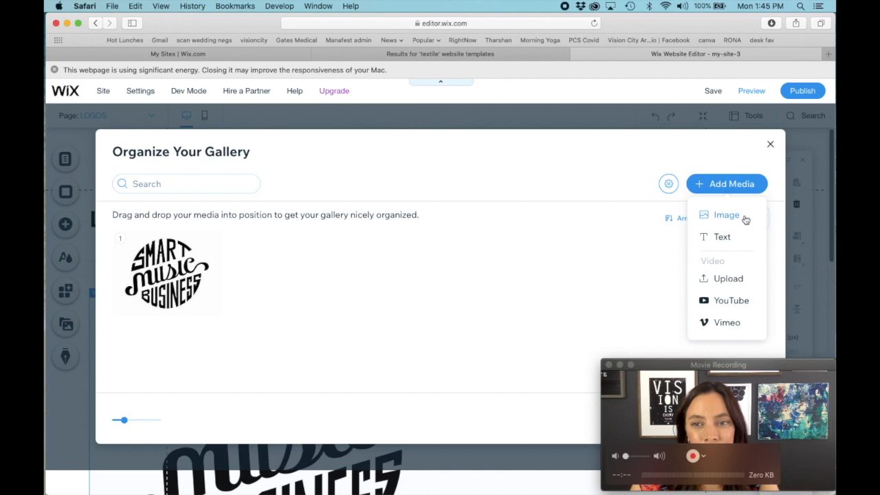
click(726, 215)
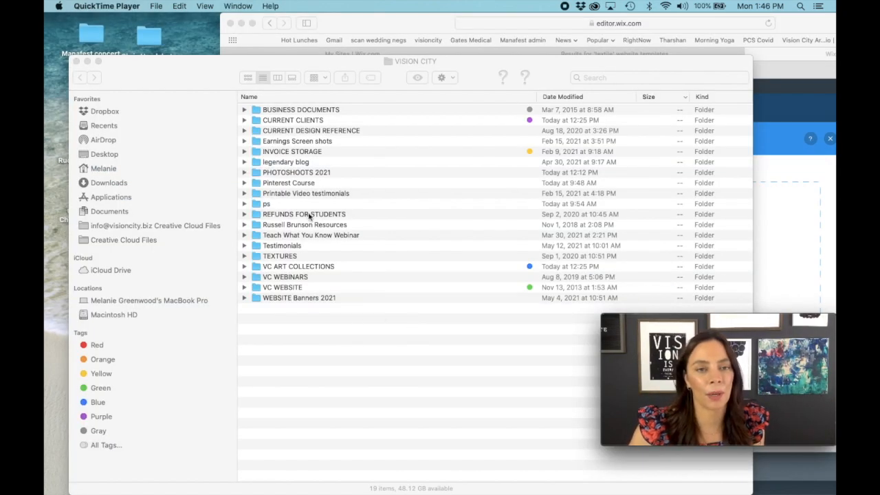
Step: Browse the Life and Politics and other client logo folders, returning to the Logo Design folder
click(282, 287)
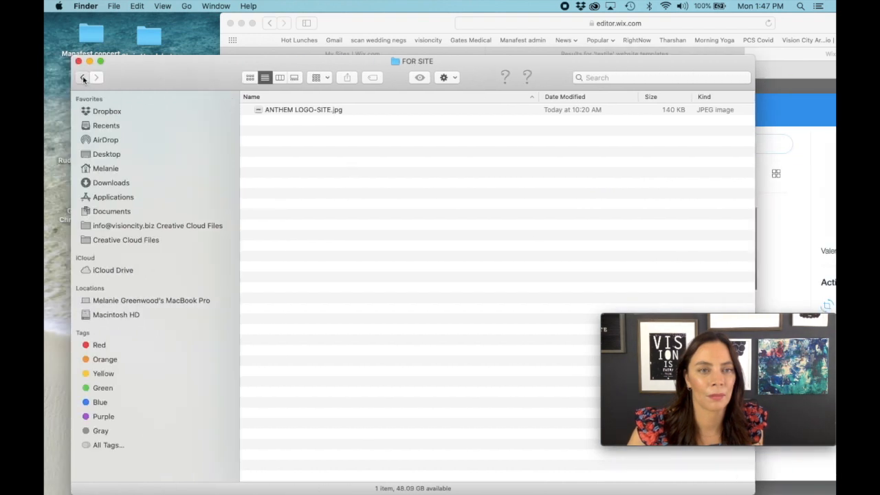
click(83, 77)
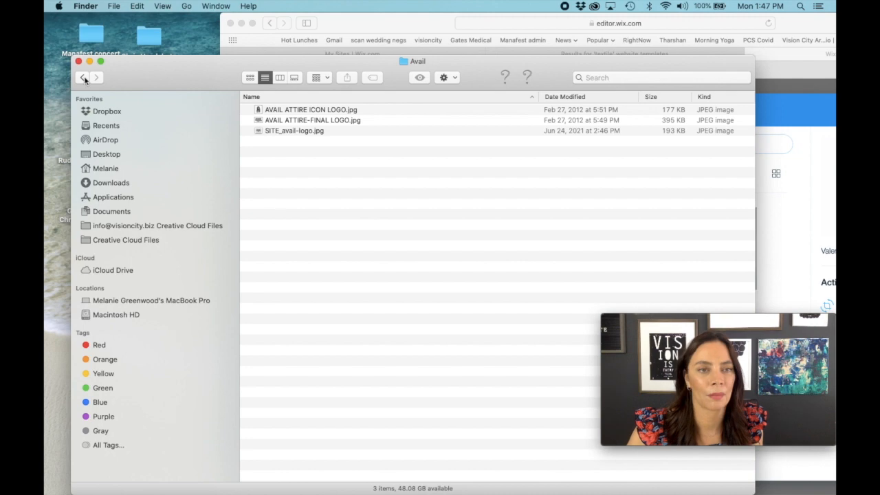
click(81, 77)
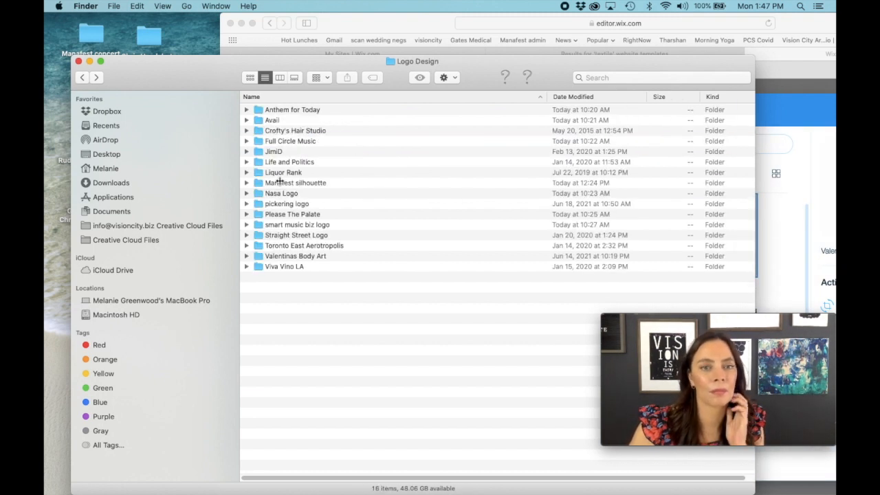
double_click(273, 152)
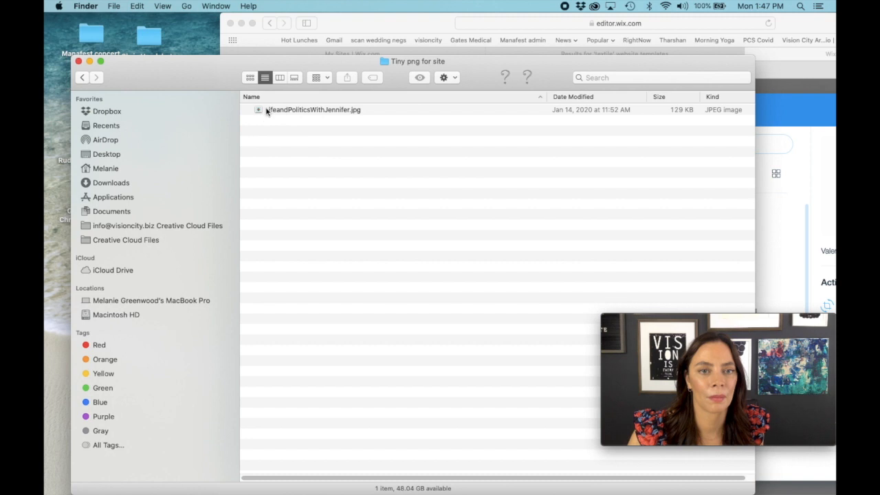
click(82, 77)
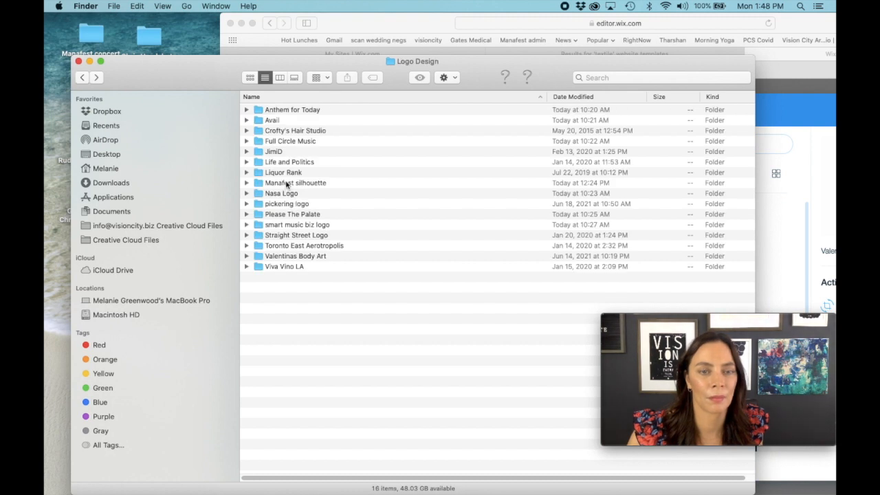
double_click(280, 192)
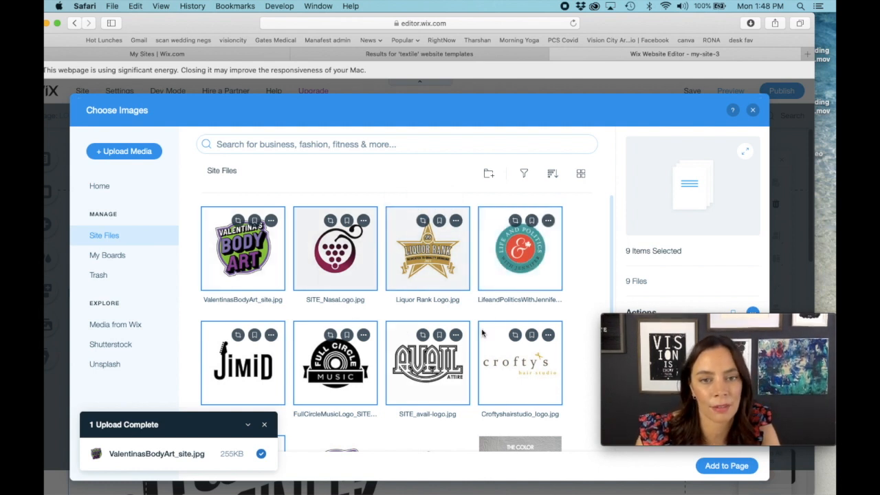
Step: Arrange the nine client logos in Organize Your Gallery and finish the gallery
scroll(down, 3)
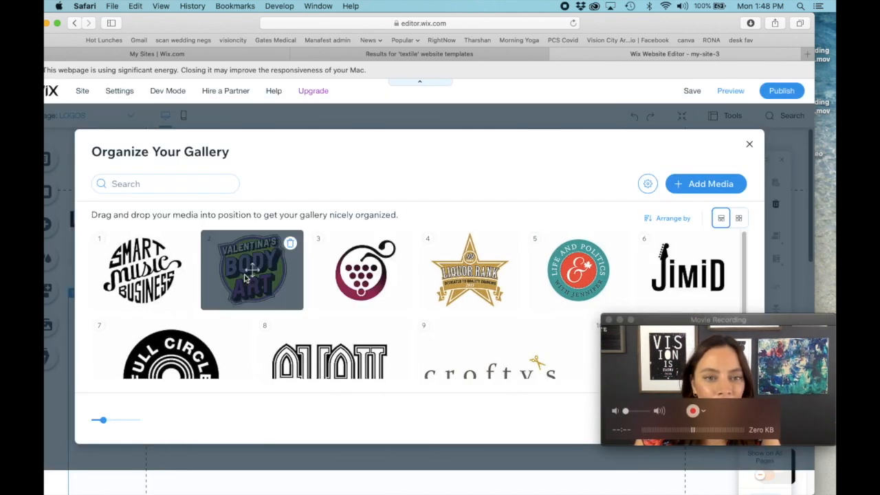
click(253, 270)
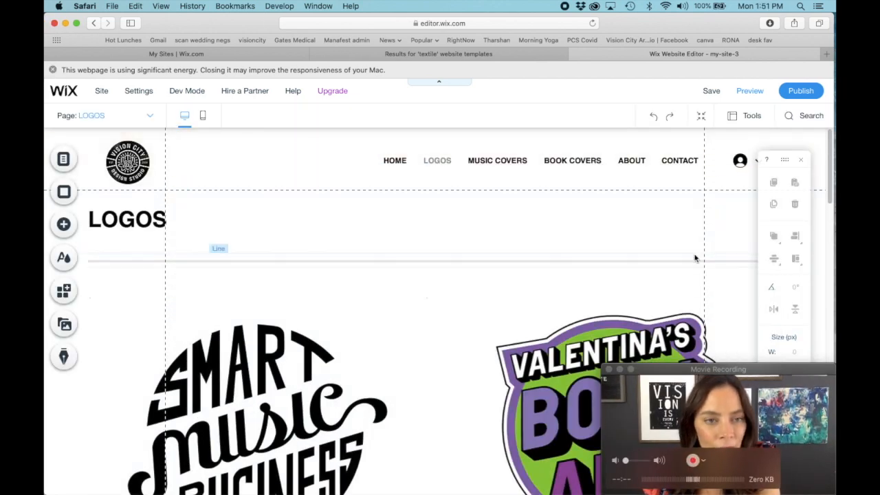
scroll(down, 3)
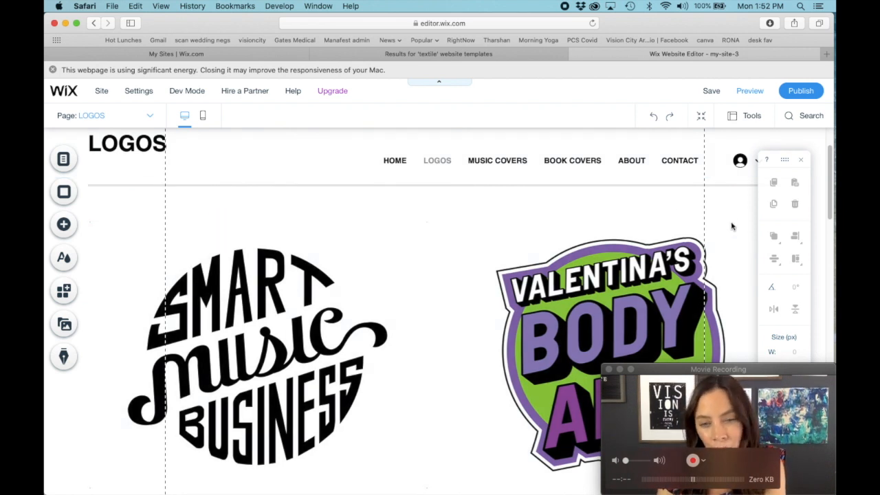
mouse_move(357, 295)
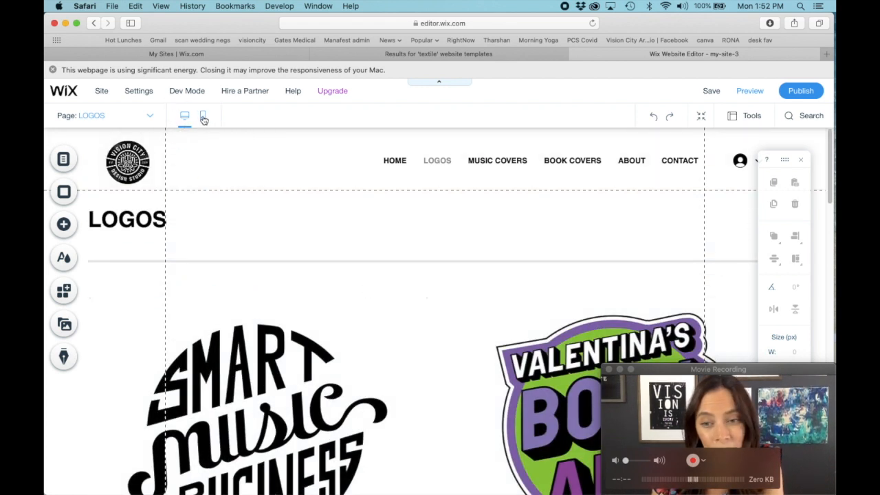
click(185, 116)
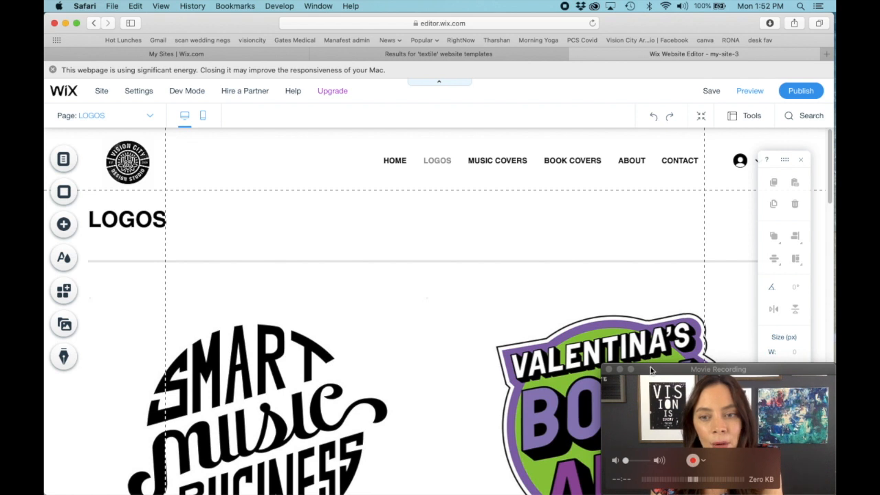
Step: Review the LOGOS heading, title strip and stacked logos in mobile view, then return to desktop
click(202, 116)
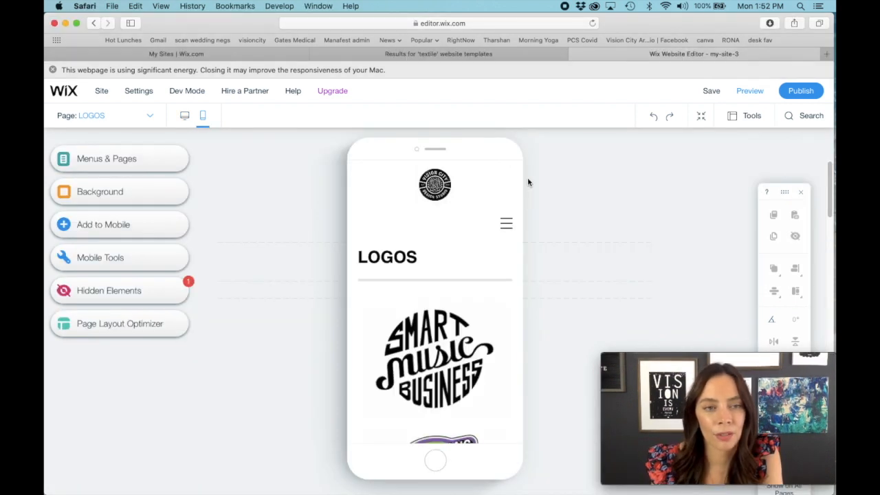
click(388, 258)
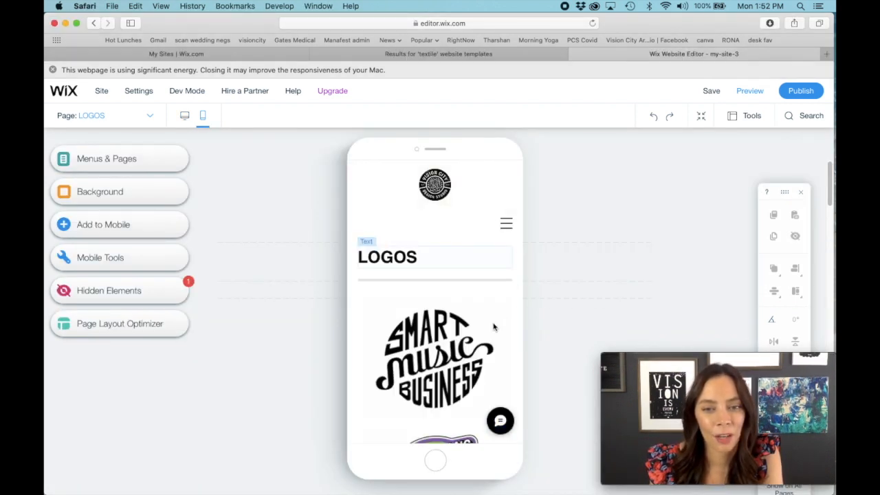
click(434, 200)
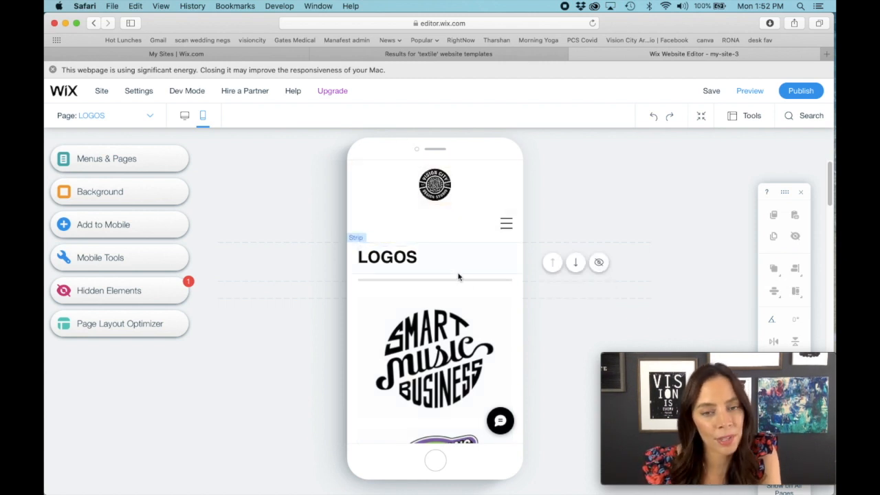
scroll(down, 3)
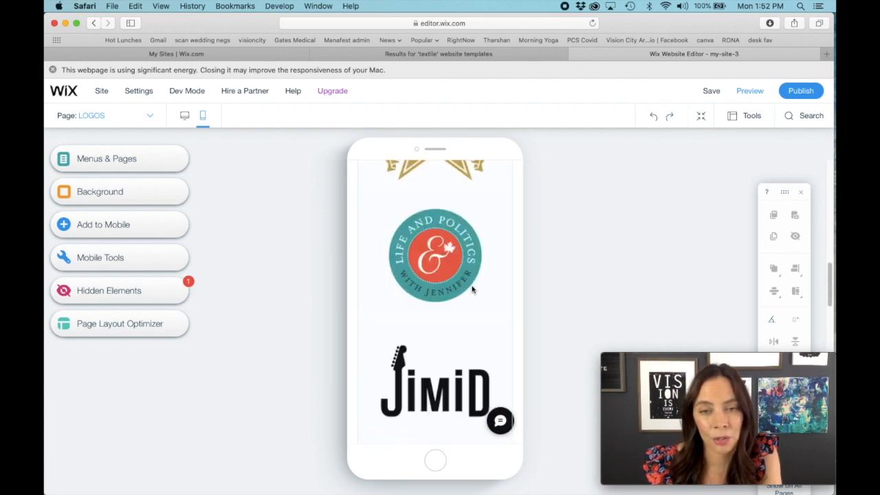
scroll(down, 3)
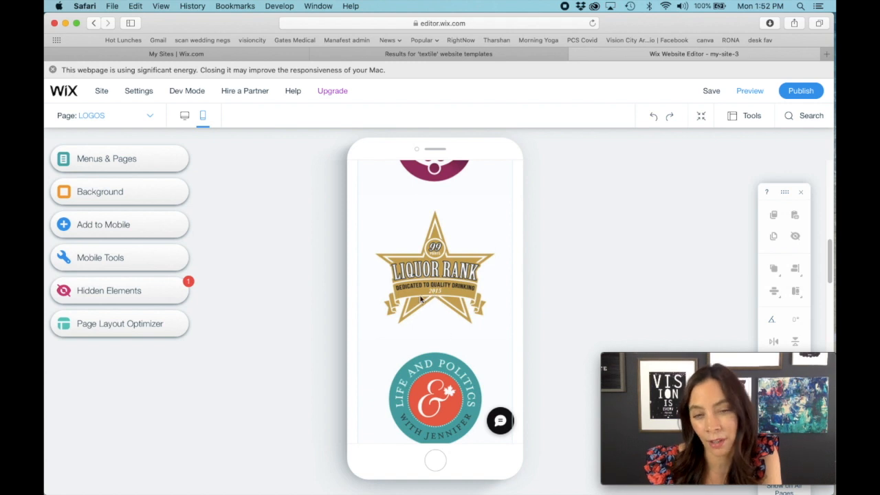
mouse_move(467, 289)
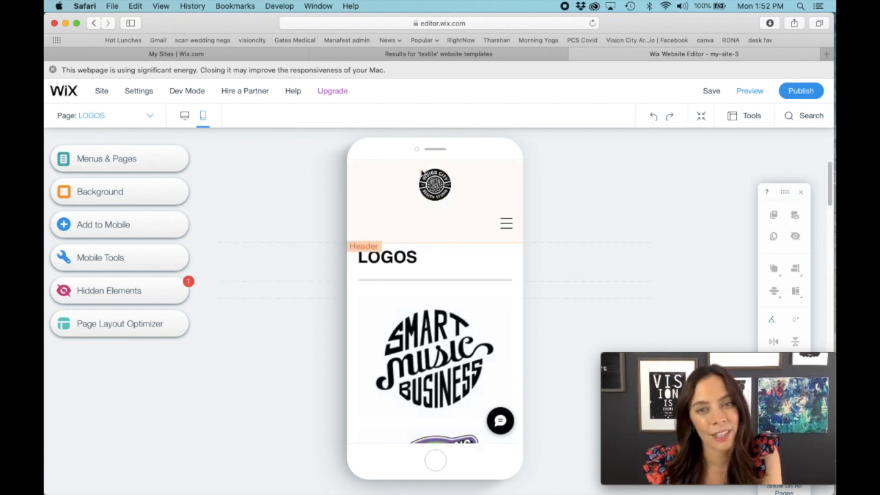
click(184, 115)
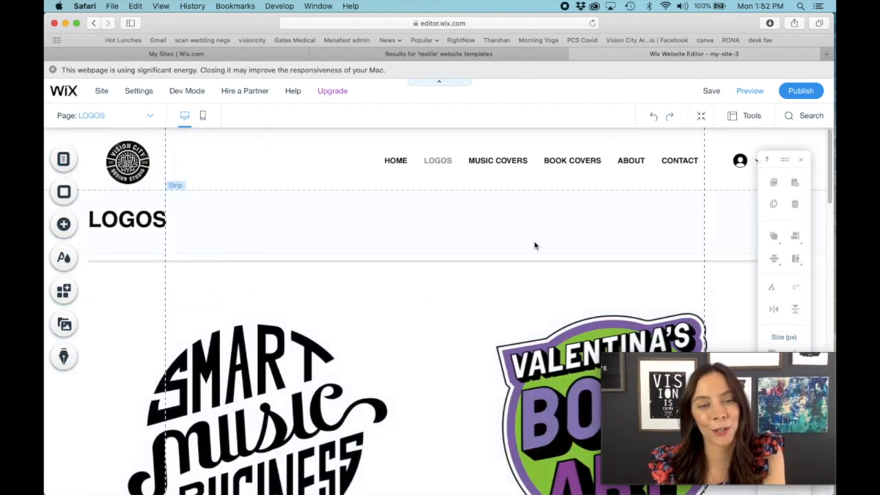
mouse_move(237, 242)
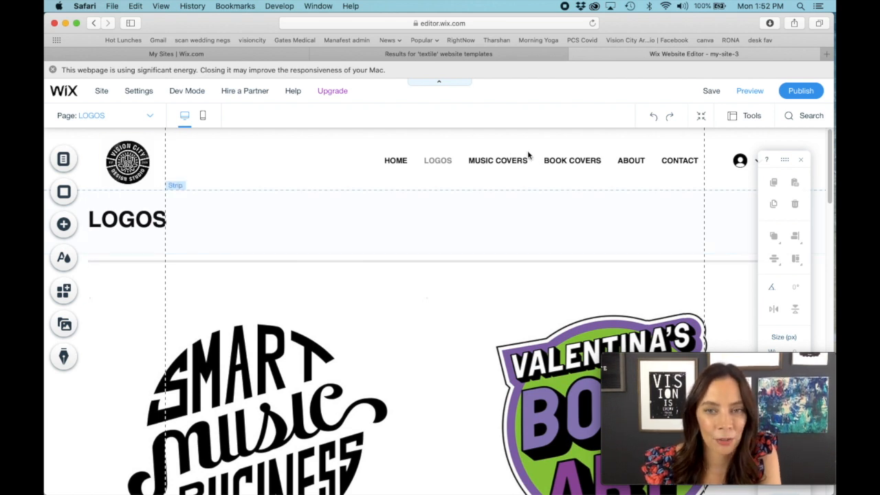
Step: Go to the empty Music Covers page and bring up the Add elements list
click(495, 160)
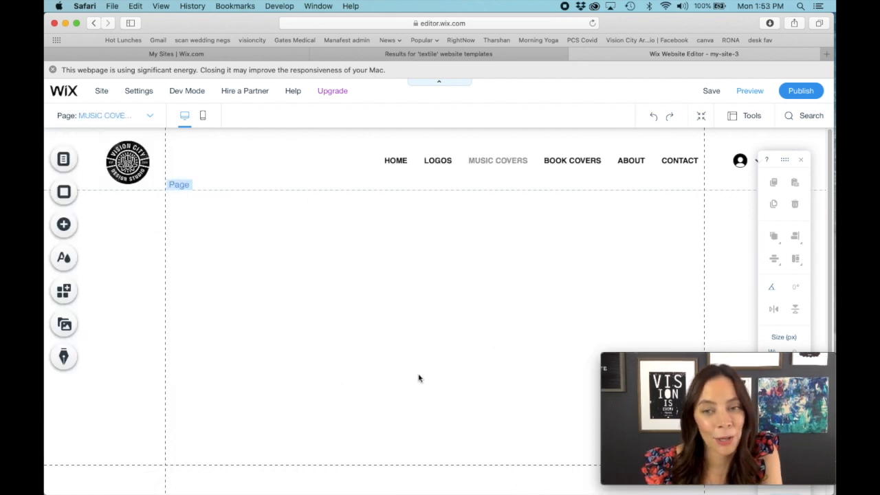
mouse_move(358, 315)
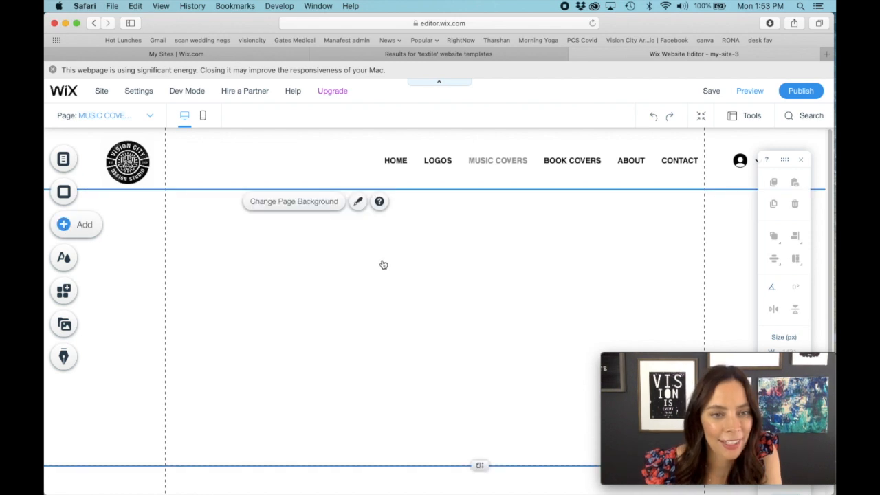
click(63, 224)
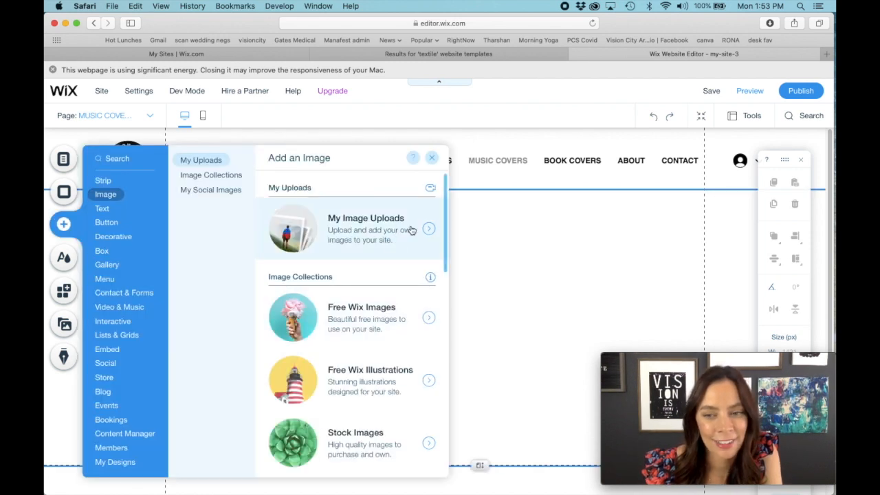
Step: Choose My Image Uploads to pick the music cover images from site files
click(366, 228)
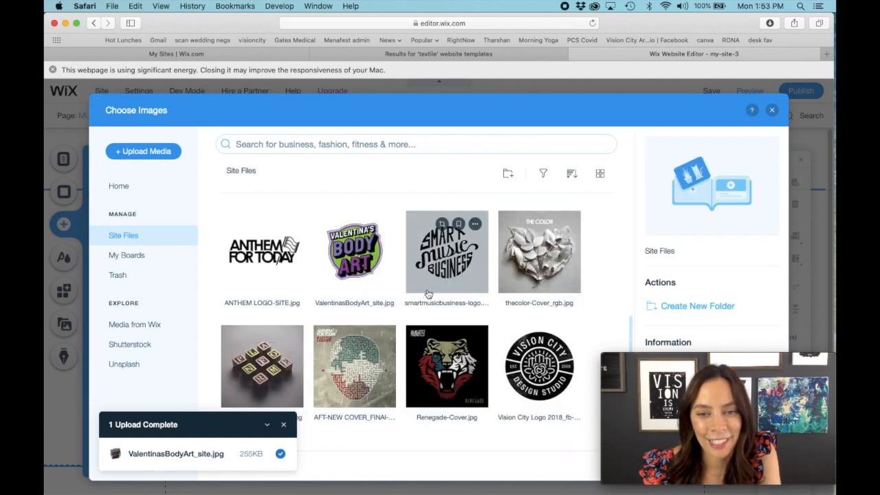
mouse_move(261, 366)
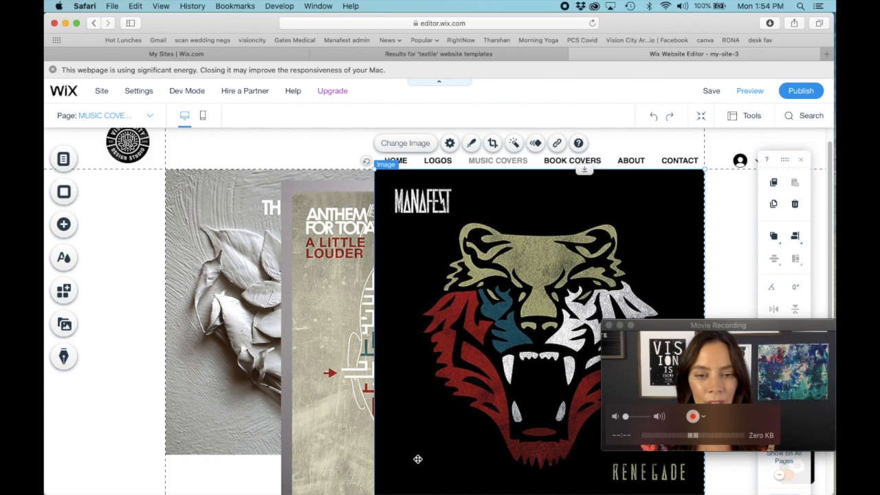
Step: Drag The Color, Manafest and Anthem for Today covers into a two-column 480×480 grid
scroll(down, 3)
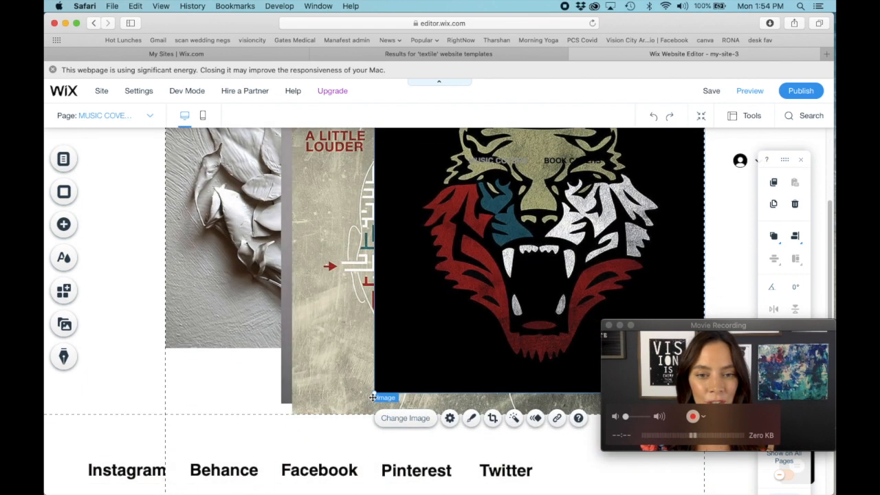
drag(374, 399, 425, 350)
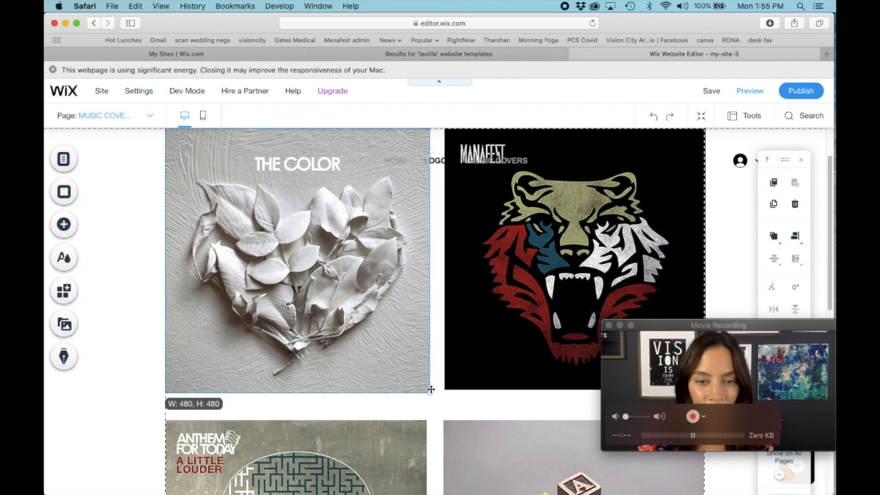
click(298, 262)
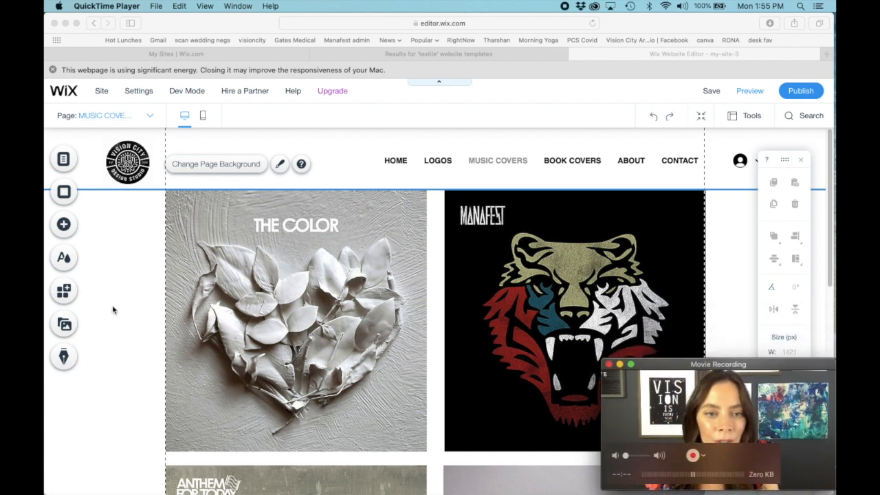
Step: Deselect the music covers and switch to the empty Book Covers page
click(716, 329)
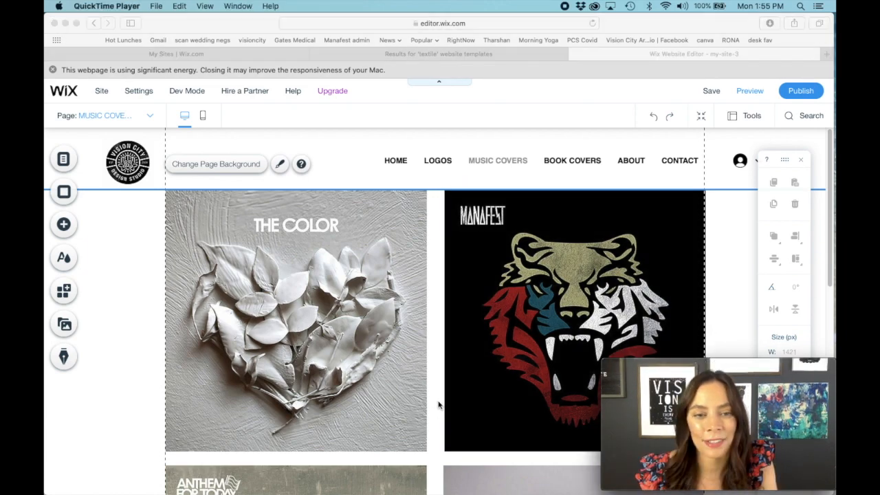
scroll(down, 3)
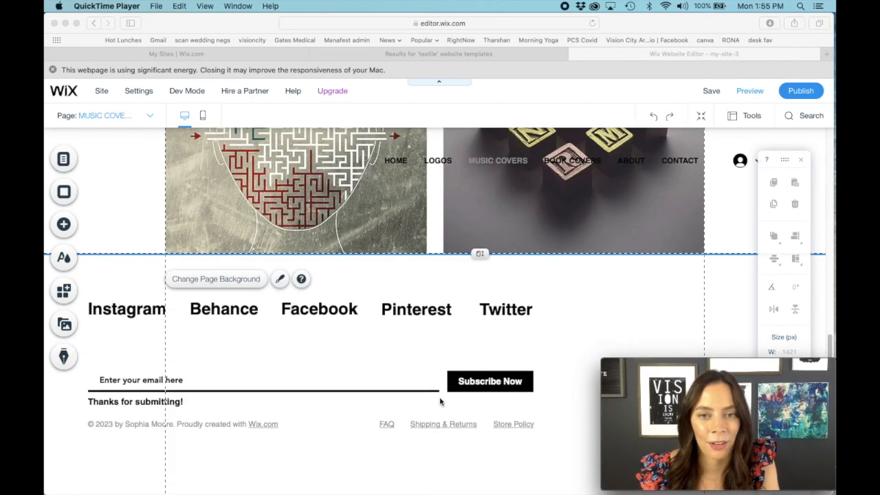
scroll(up, 3)
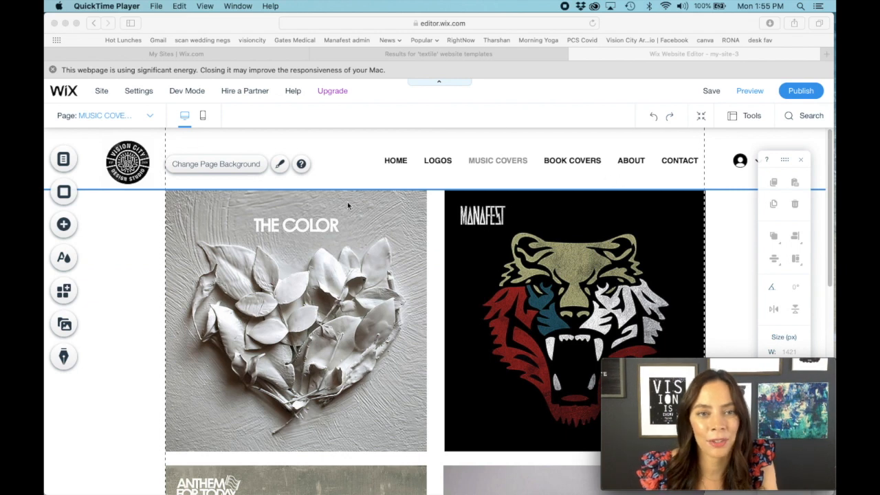
click(583, 165)
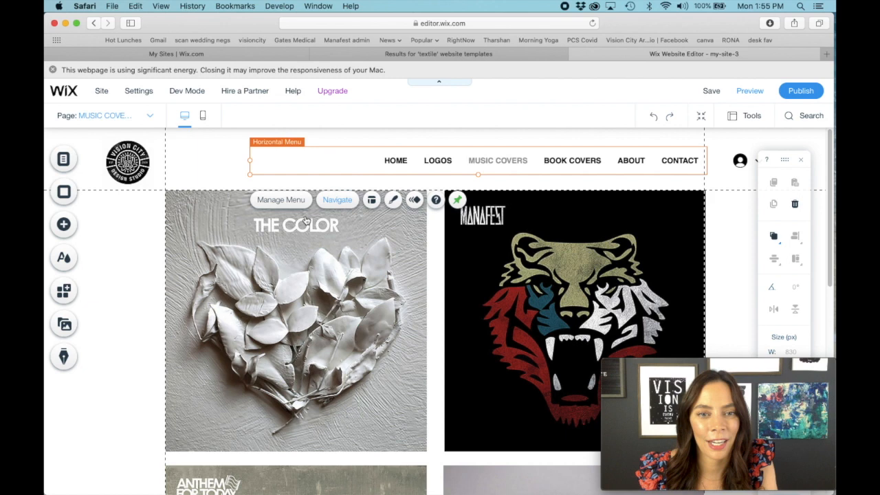
click(432, 245)
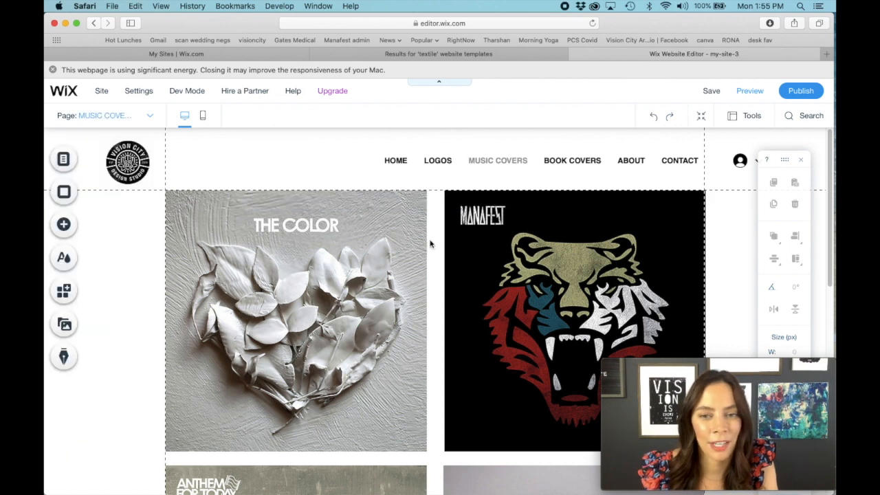
mouse_move(563, 255)
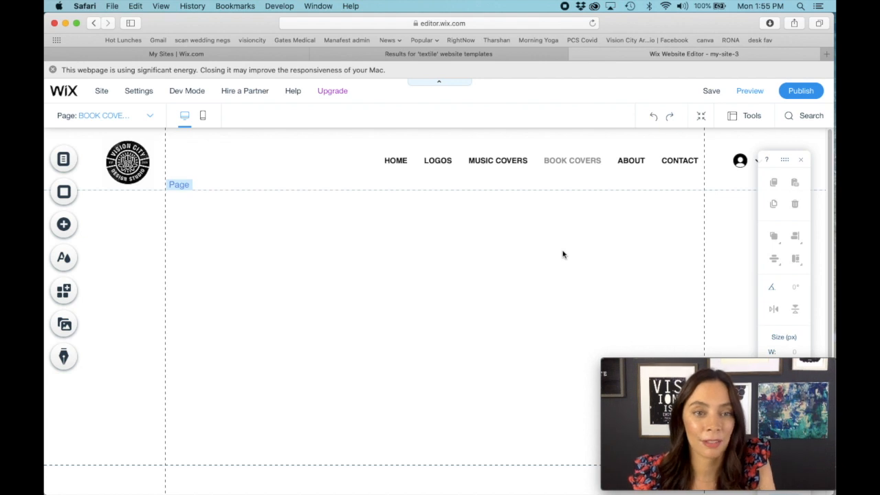
mouse_move(506, 226)
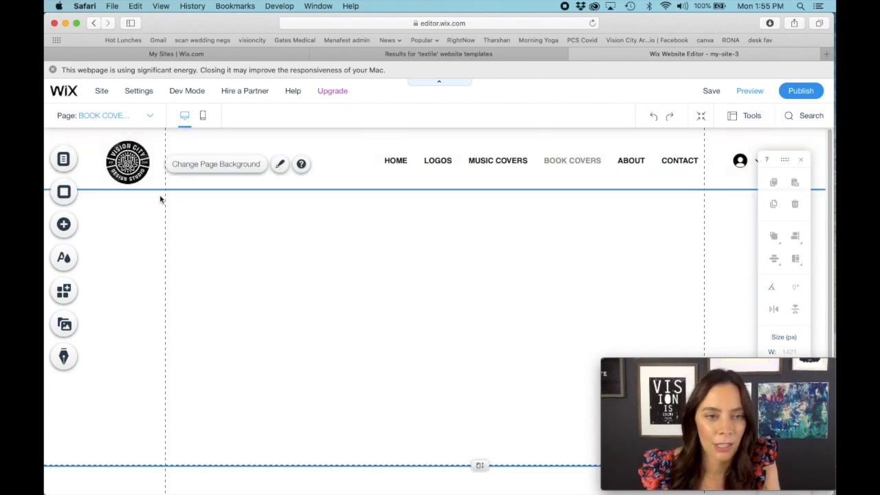
Step: Upload the two From Red to Black book photos from the RED TO BLACK BOOK folder and add them to the page
click(63, 225)
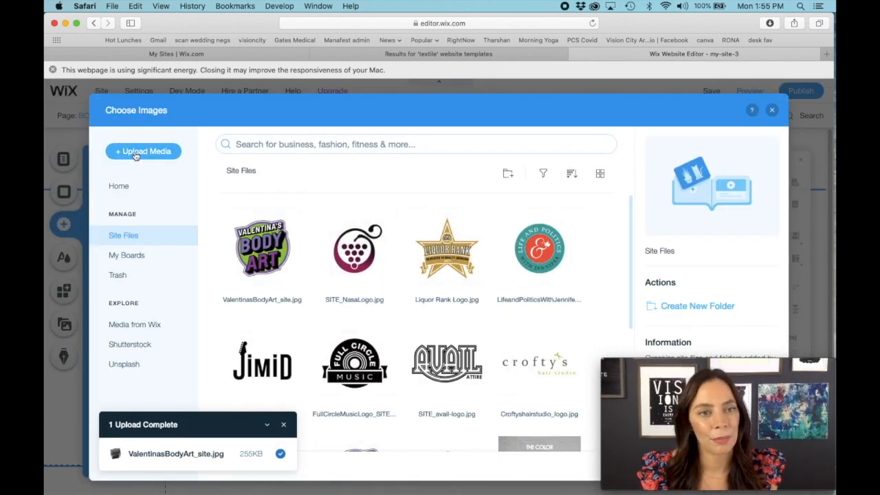
click(144, 151)
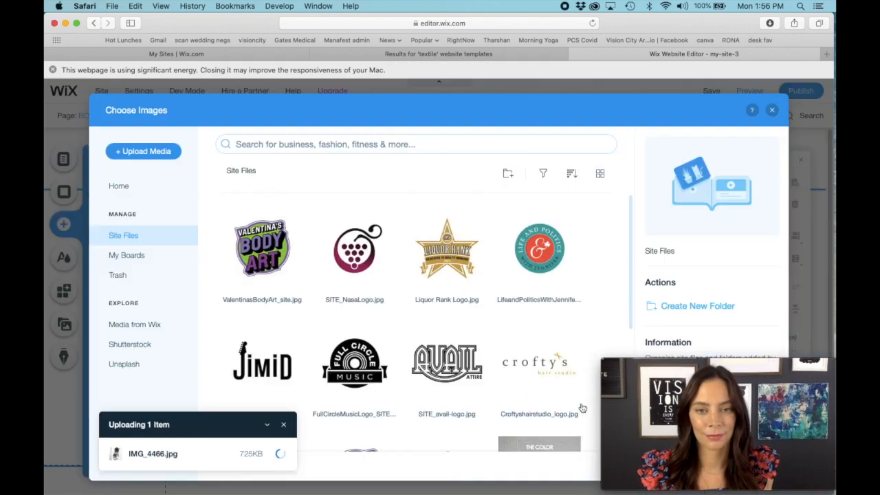
click(143, 150)
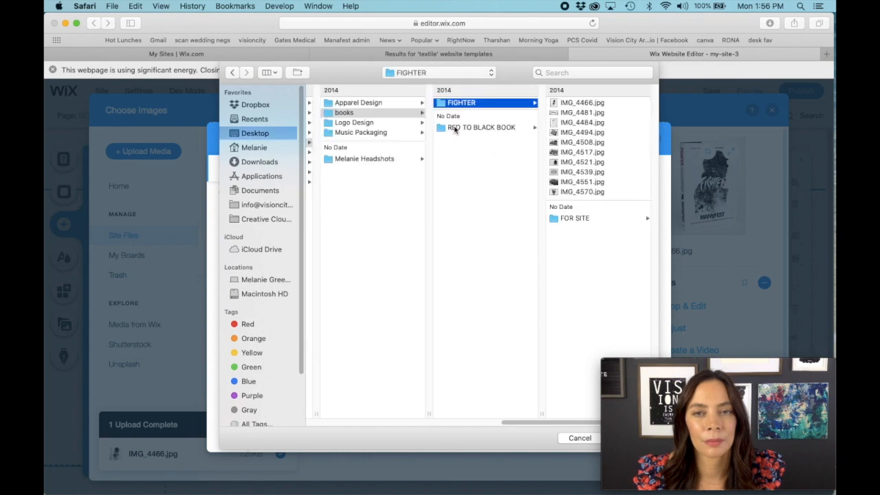
click(481, 127)
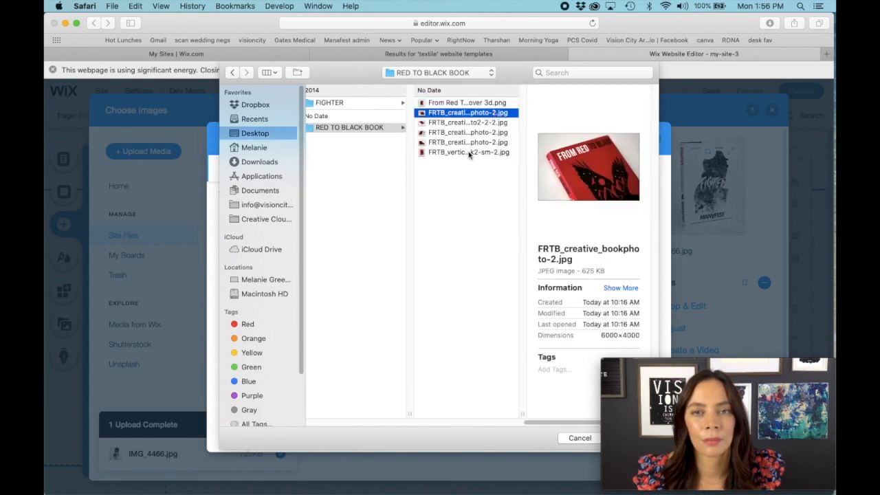
click(467, 151)
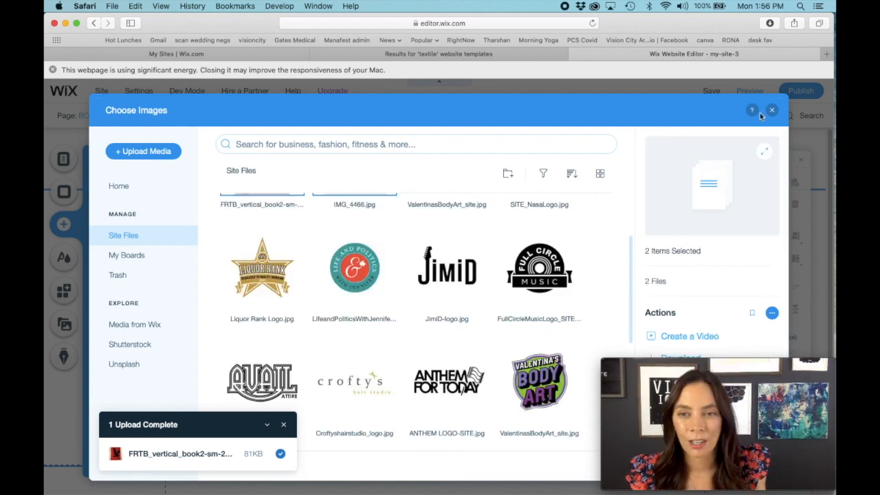
mouse_move(761, 245)
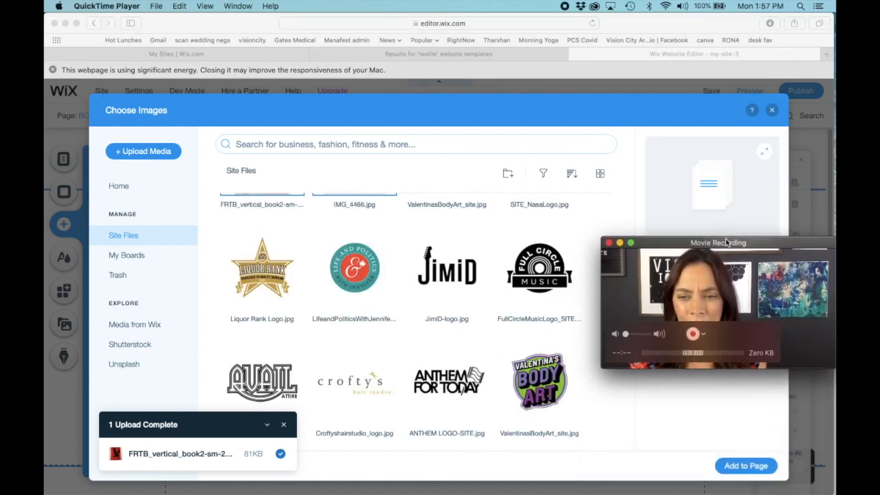
click(355, 247)
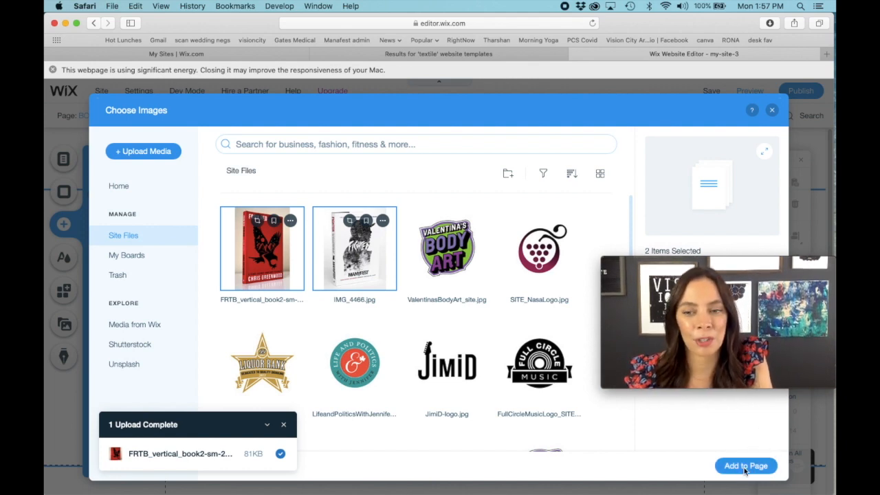
click(746, 465)
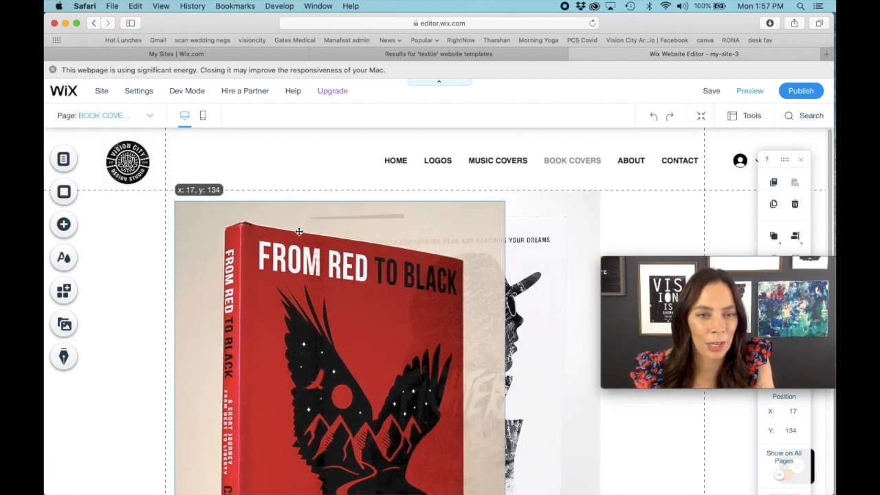
Step: Move the From Red to Black image into place and shrink it to sit above the footer
drag(300, 232, 296, 223)
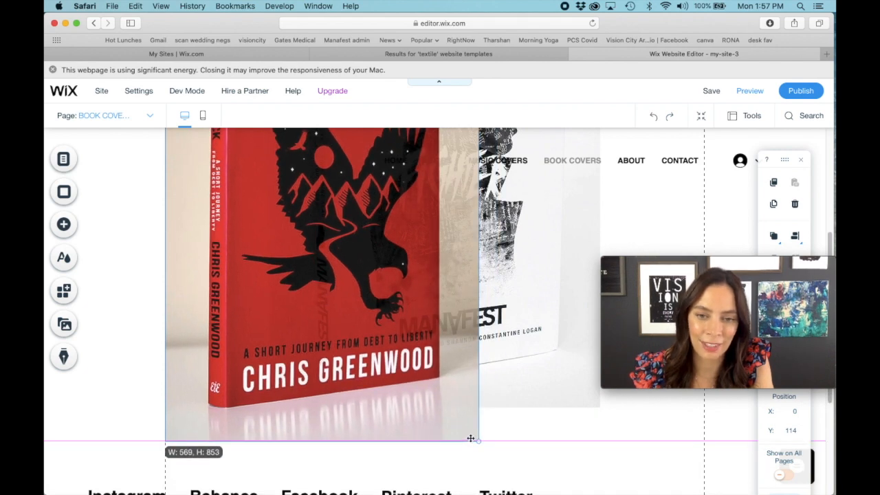
drag(473, 439, 457, 418)
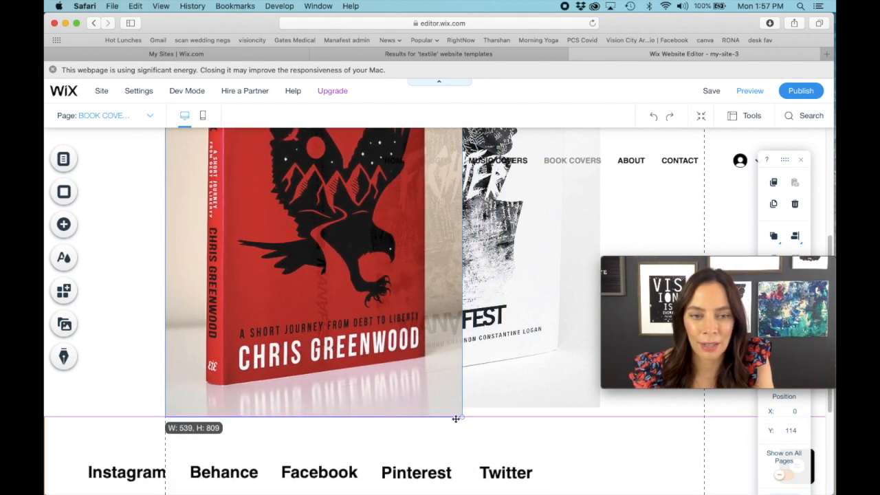
drag(458, 418, 454, 413)
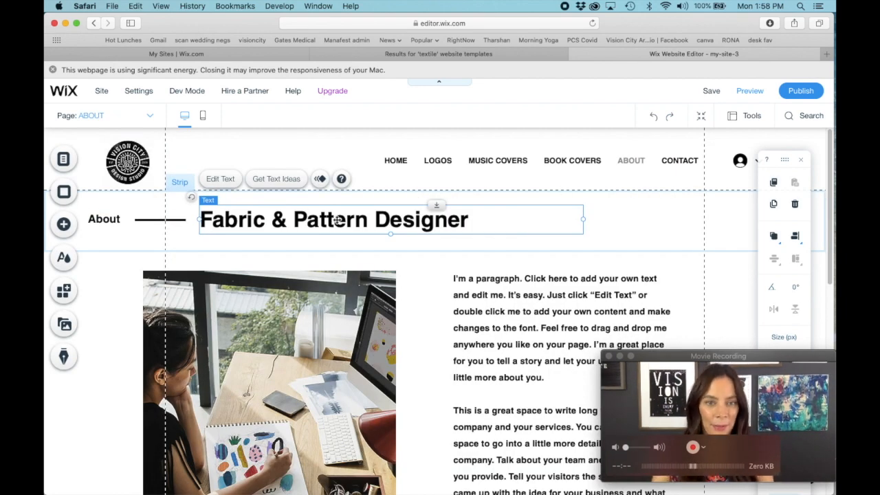
Step: Change the About page heading from 'Fabric & Pattern Designer' to 'Melanie Greenwood'
double_click(332, 218)
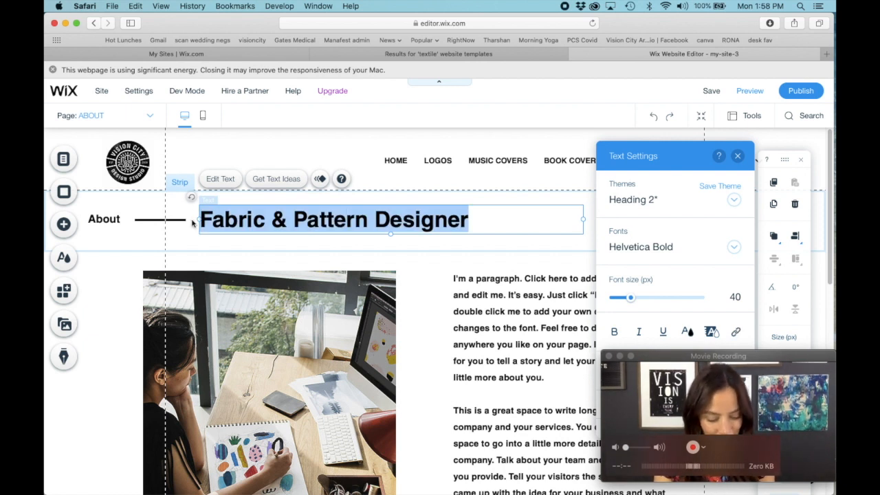
text(MELA)
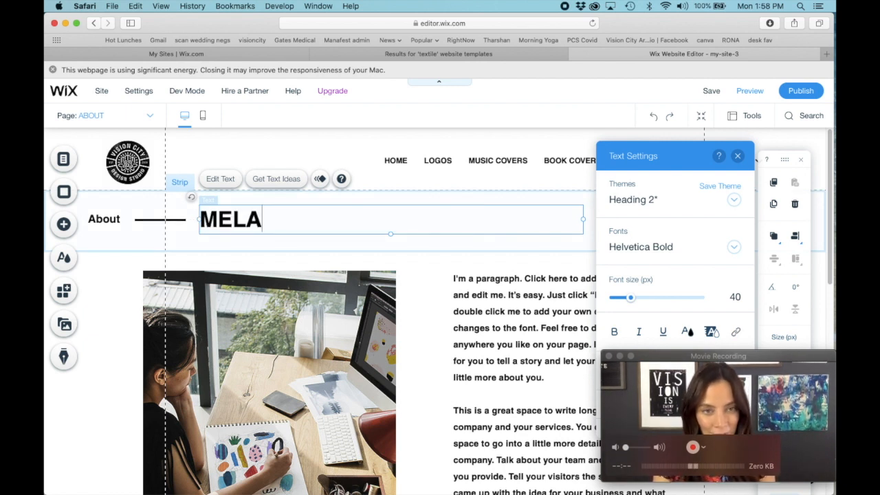
key(backspace)
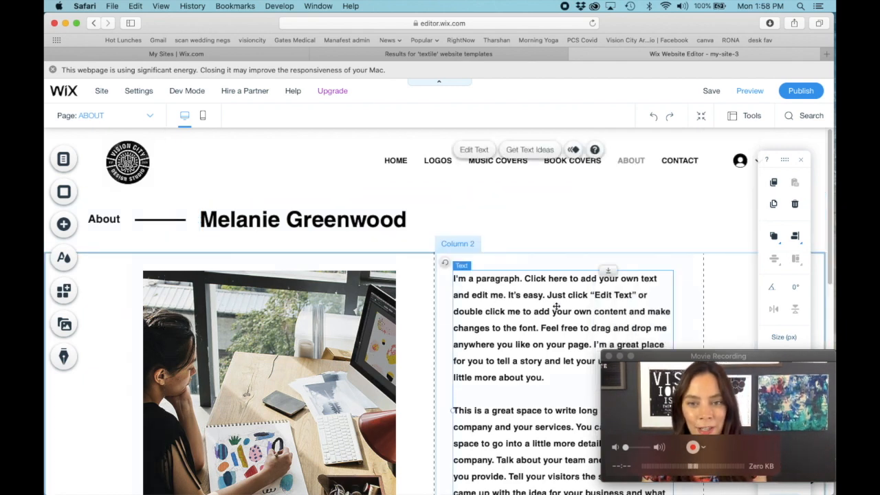
Step: Write the intro: 'Hello! I ... Vision City Design Studio ... specialize in logos, ... and Book Covers. I would love to work with you!'
click(473, 149)
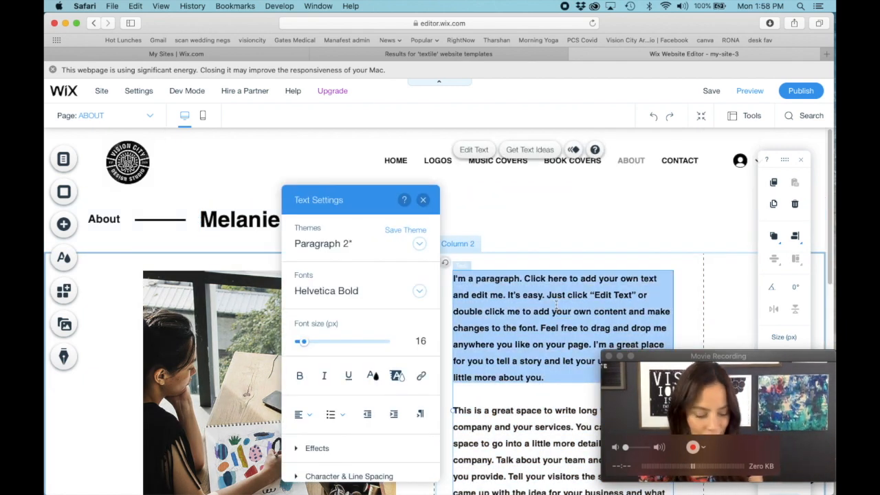
text(Hello! I am the founder and designer here at)
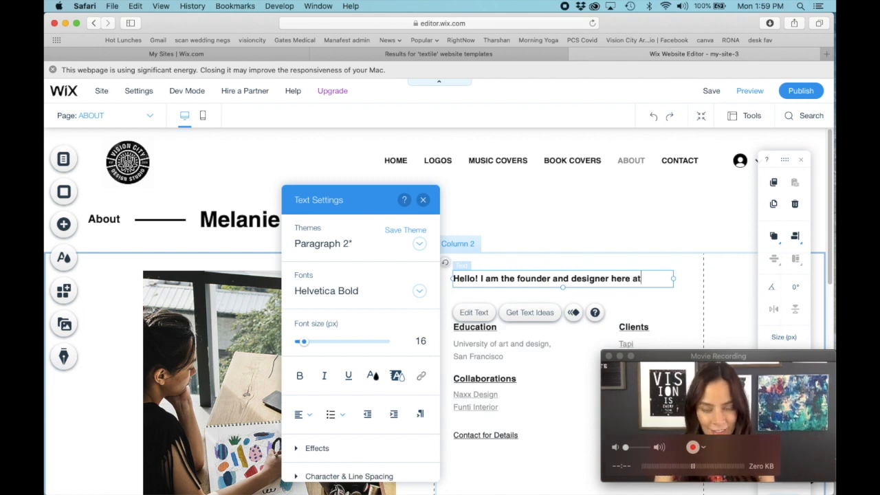
text(Vision City Design Studio. I spe)
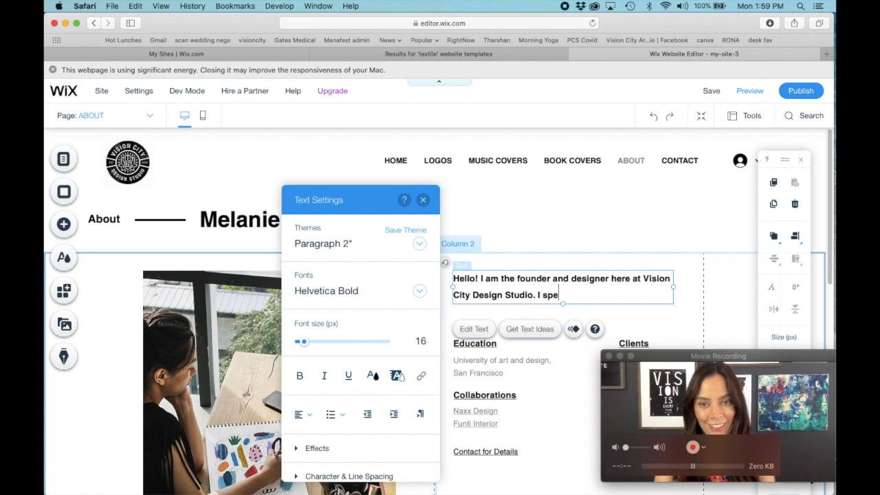
text(cialize in logos, Music Covers)
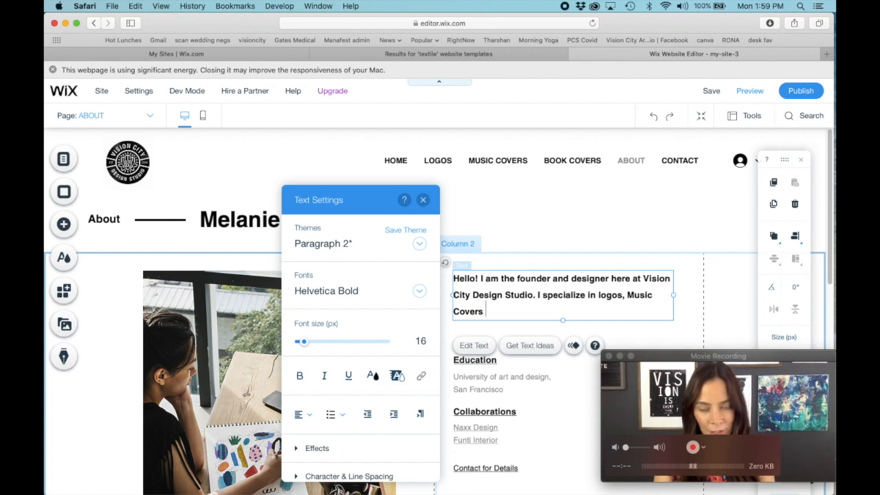
text(and Book Covers. I would love to)
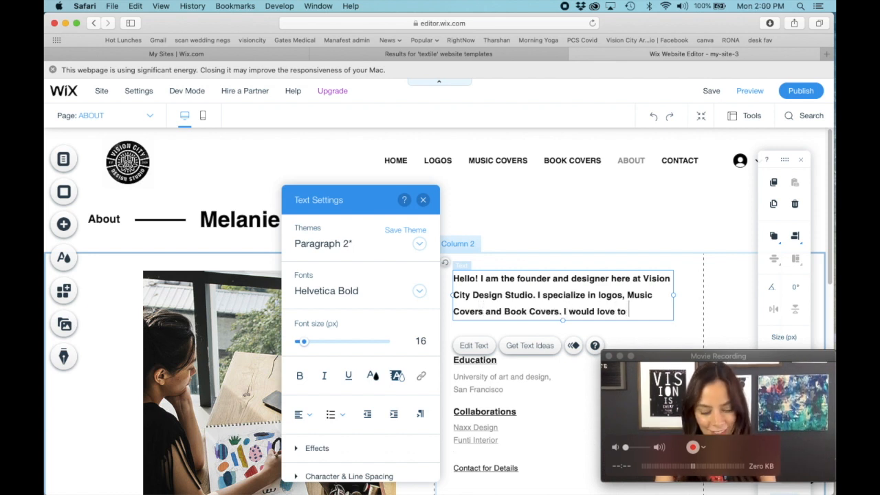
text(work with you!)
click(509, 384)
text(G)
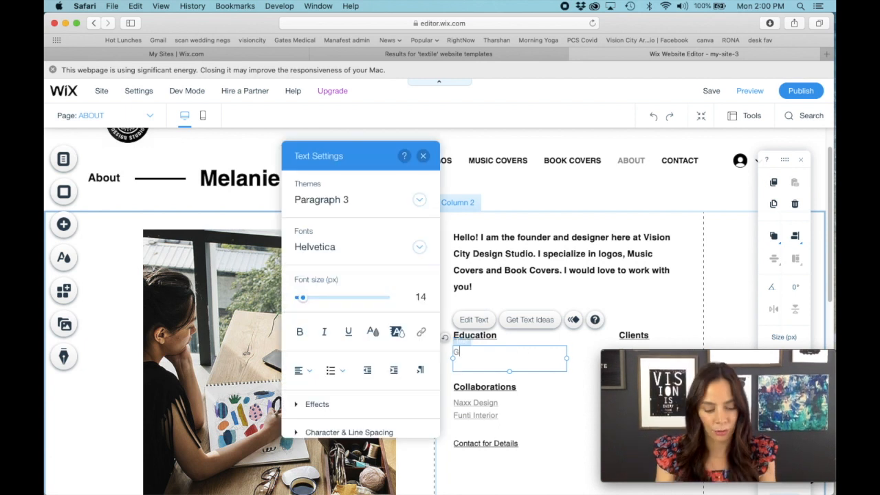
Step: List 'George Brown College, Toronto' with 'Graphic Design Diploma' under Education
text(eorge Brown College)
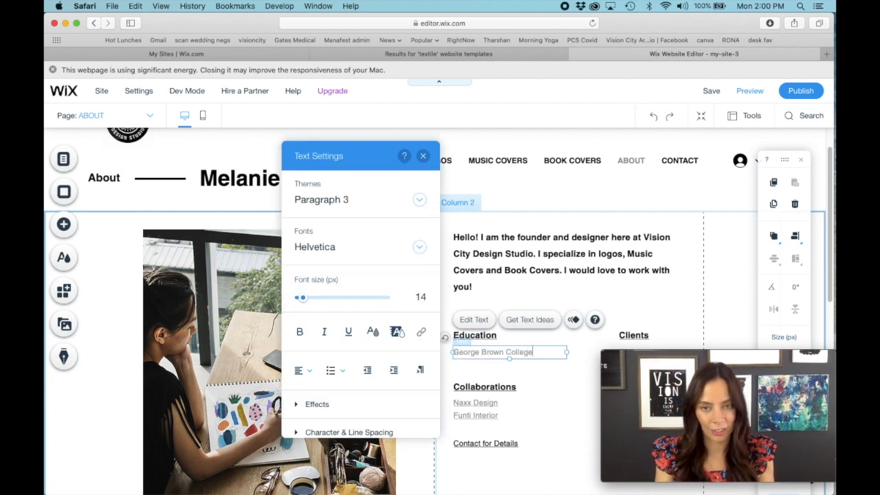
text(, Toronto)
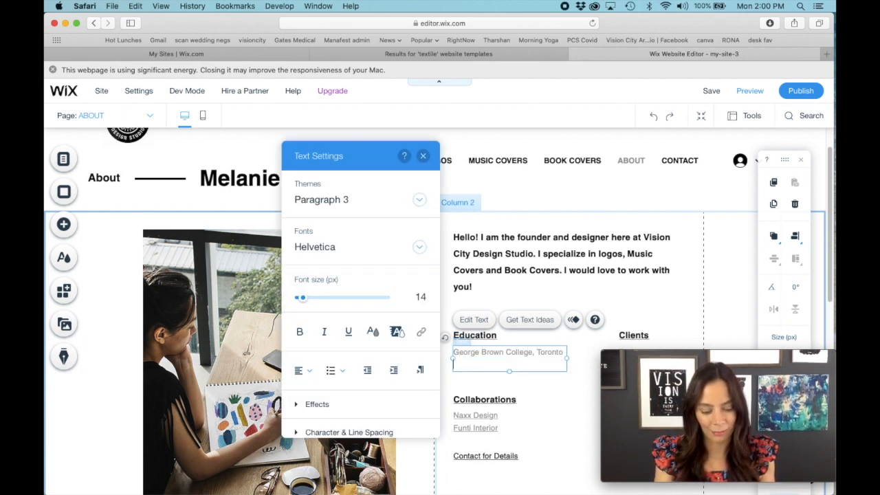
text(Graphic Design)
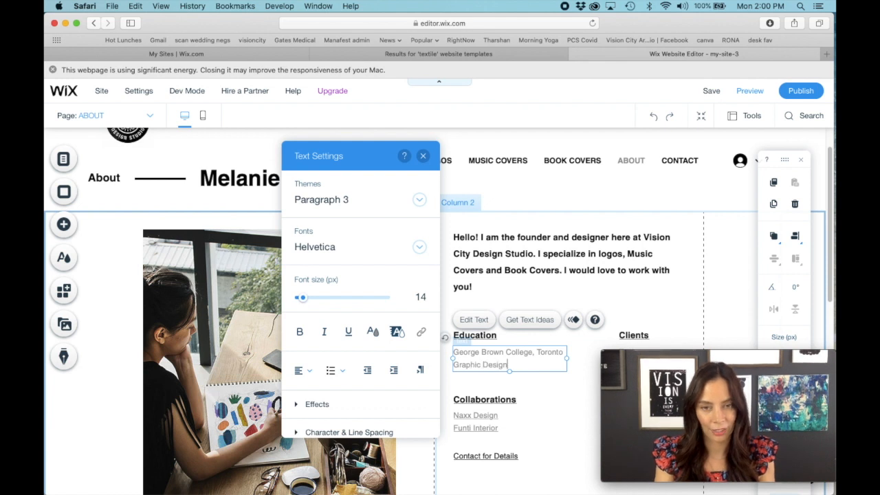
text(Diploma)
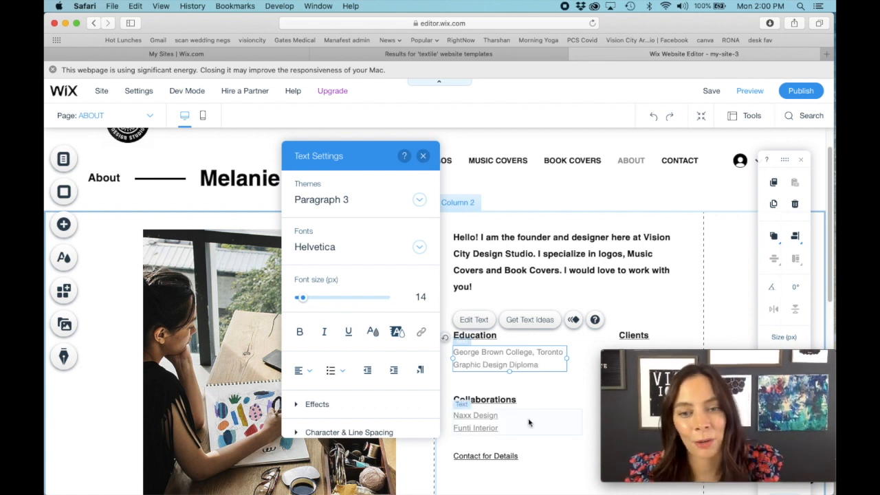
click(422, 157)
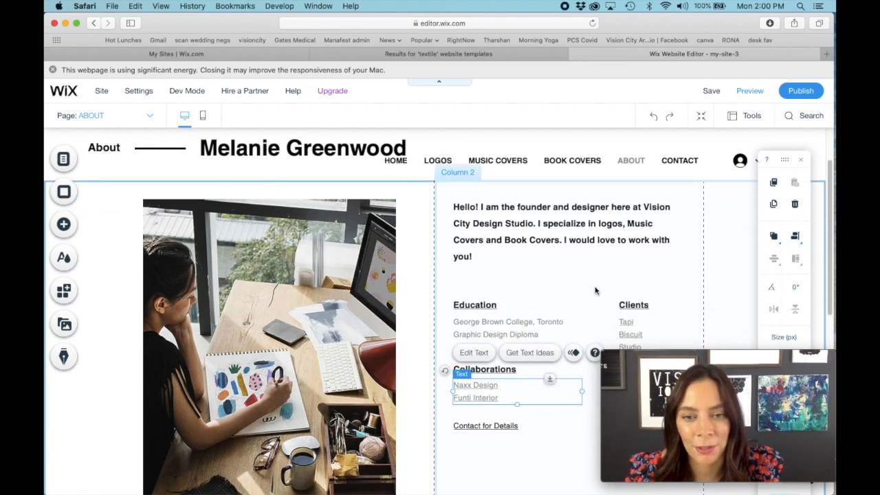
Step: Delete the Collaborations heading, Contact for Details text and Clients list from the About page
scroll(down, 3)
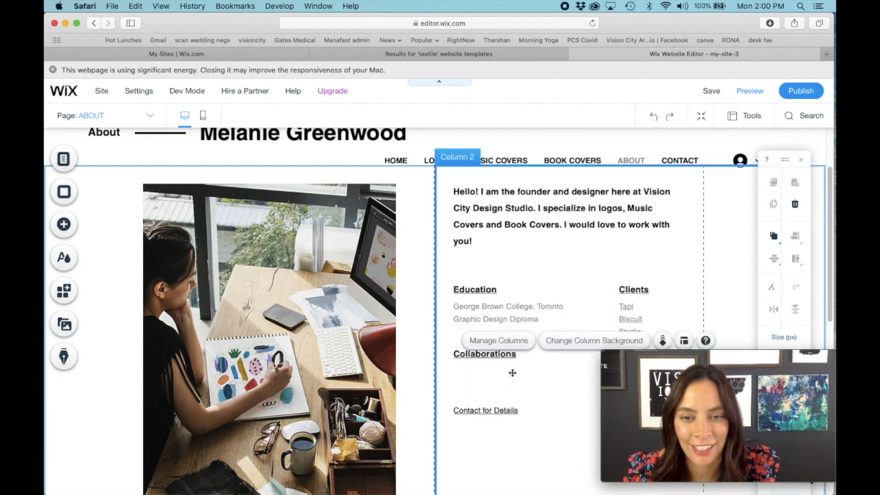
click(484, 354)
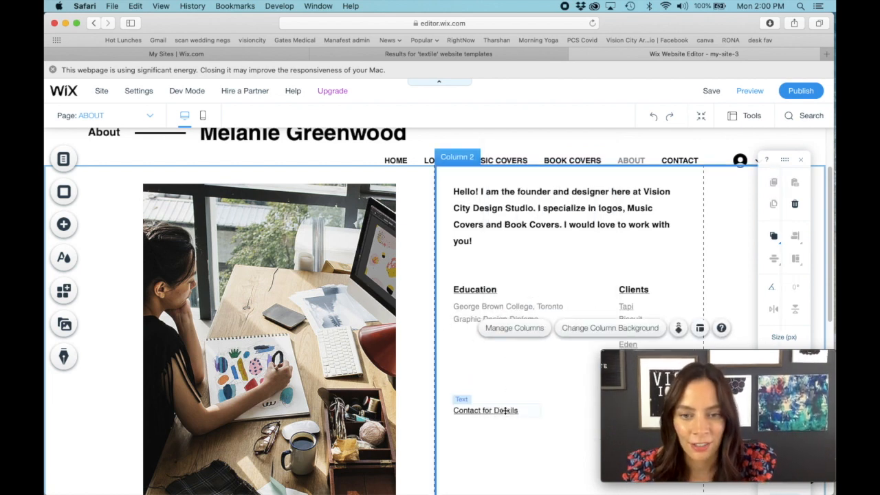
click(486, 410)
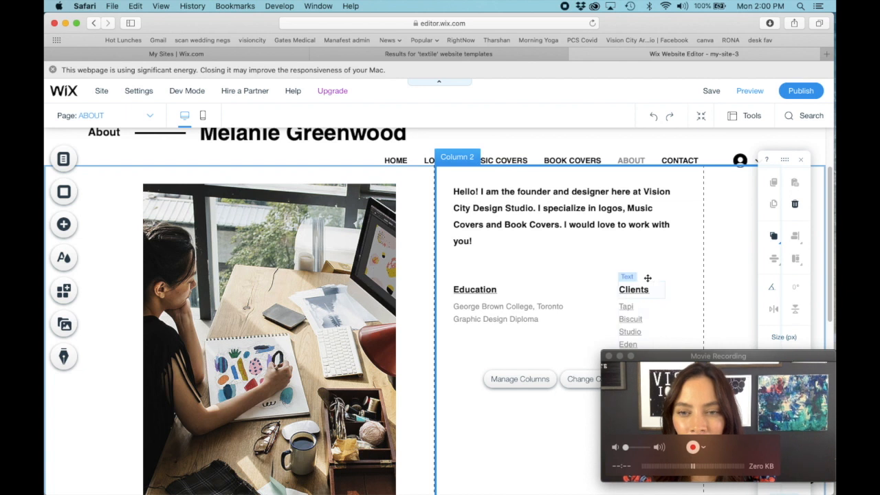
click(630, 289)
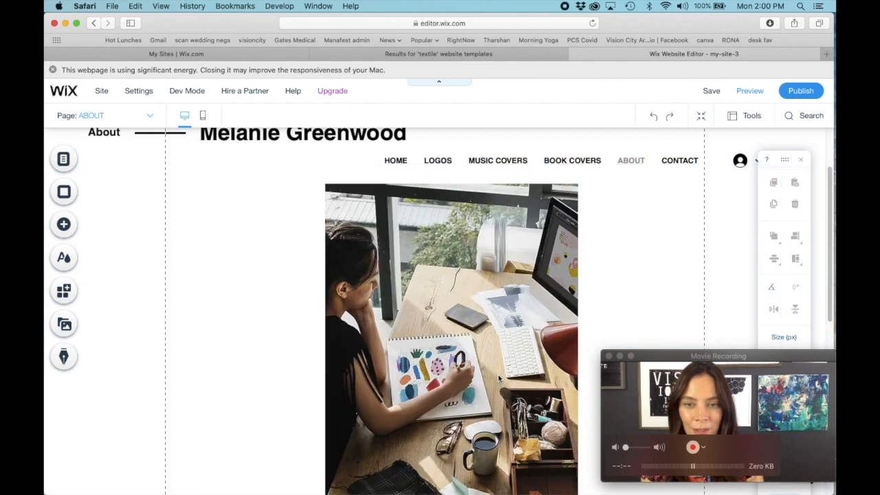
click(268, 344)
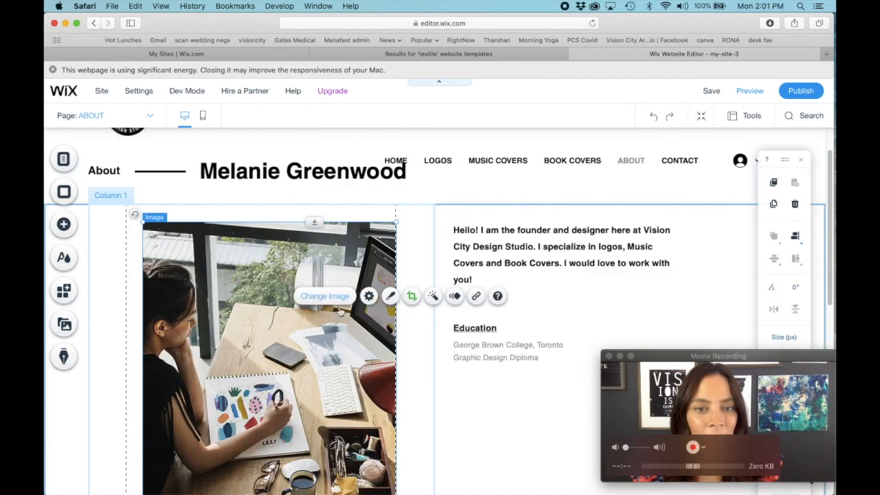
Step: Upload the designer's headshot from the computer to replace the About page desk photo
click(325, 295)
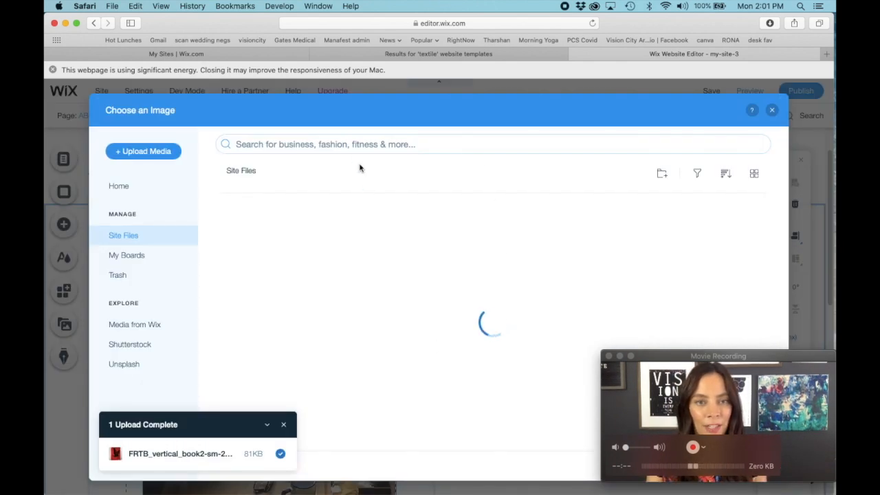
click(143, 150)
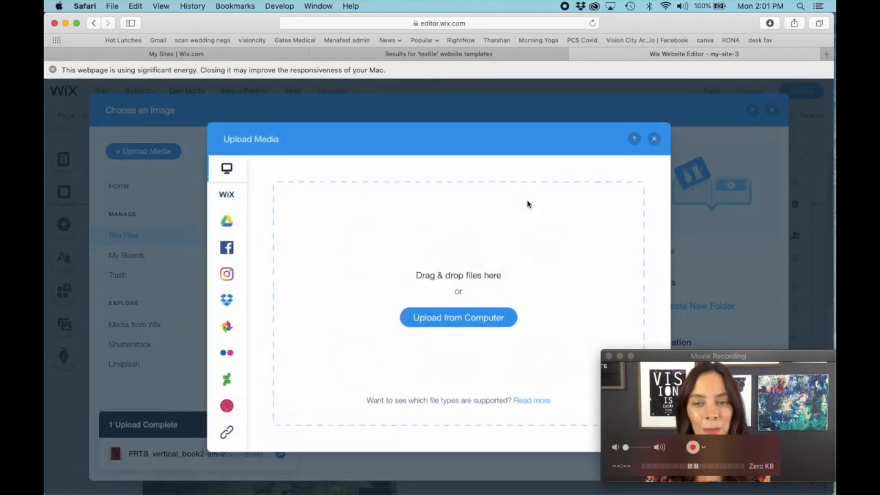
click(458, 317)
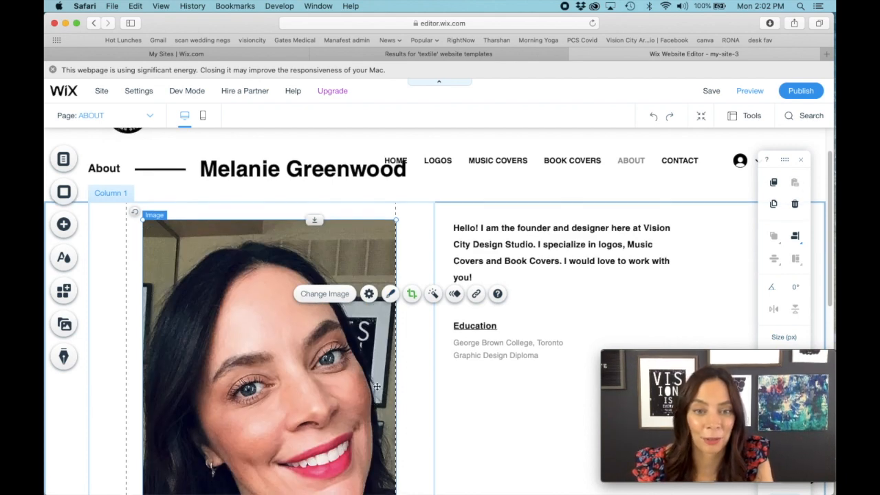
scroll(down, 3)
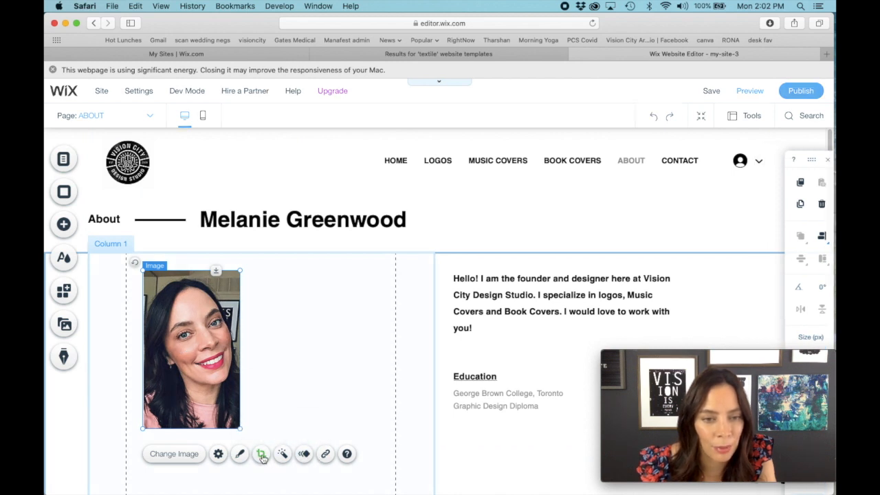
Step: Recrop the headshot smaller and move it beside the About introduction text
click(262, 454)
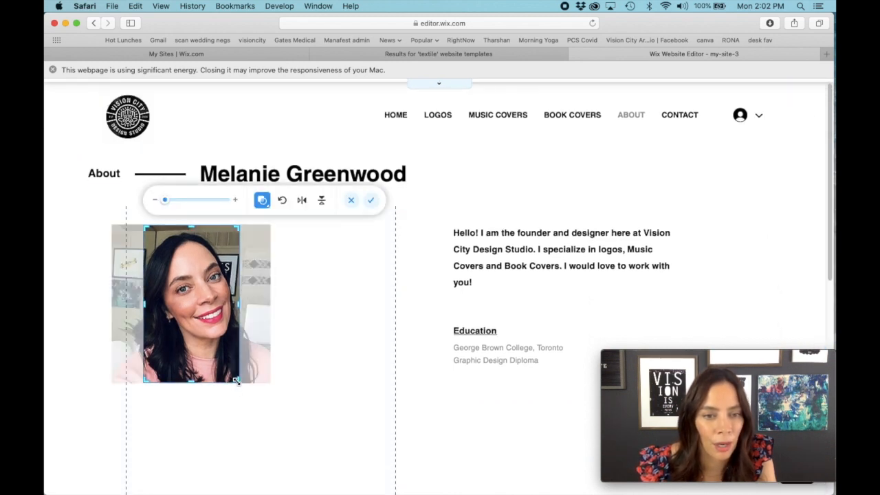
drag(237, 379, 270, 383)
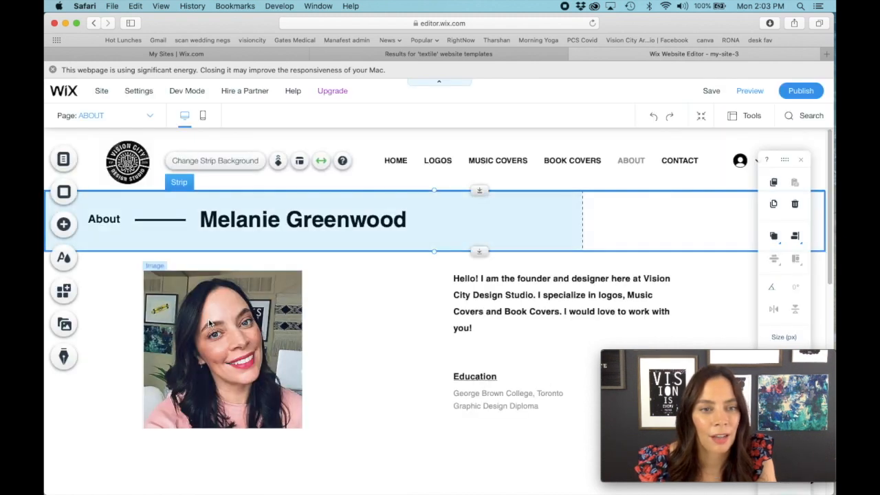
click(223, 349)
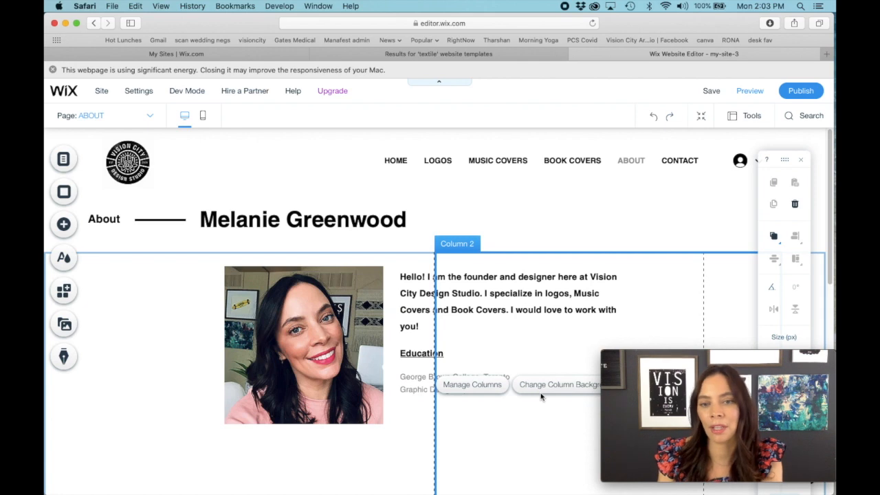
scroll(down, 3)
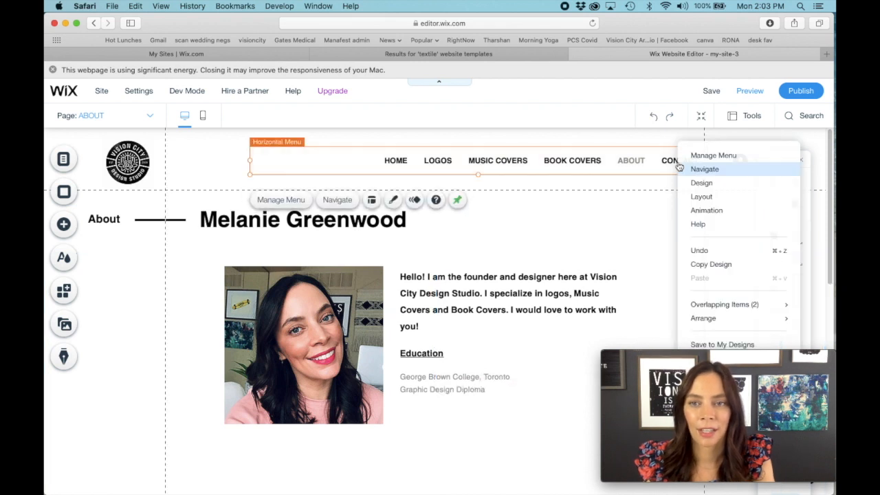
mouse_move(542, 249)
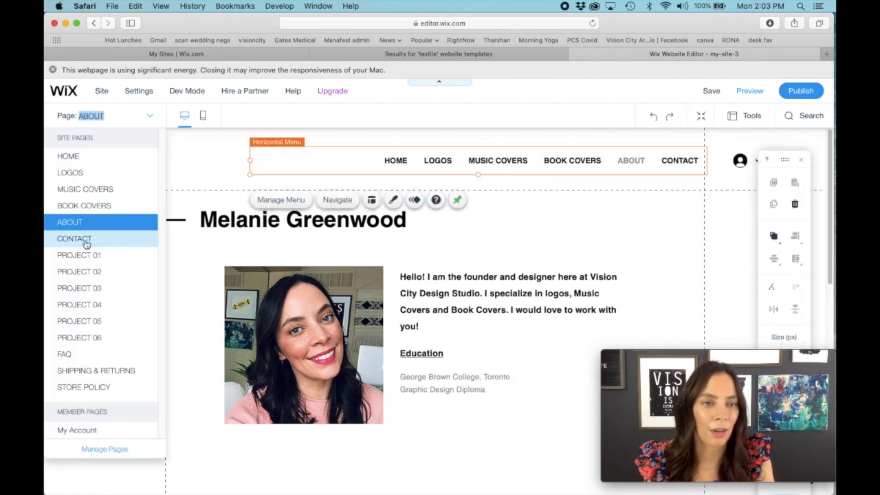
click(75, 239)
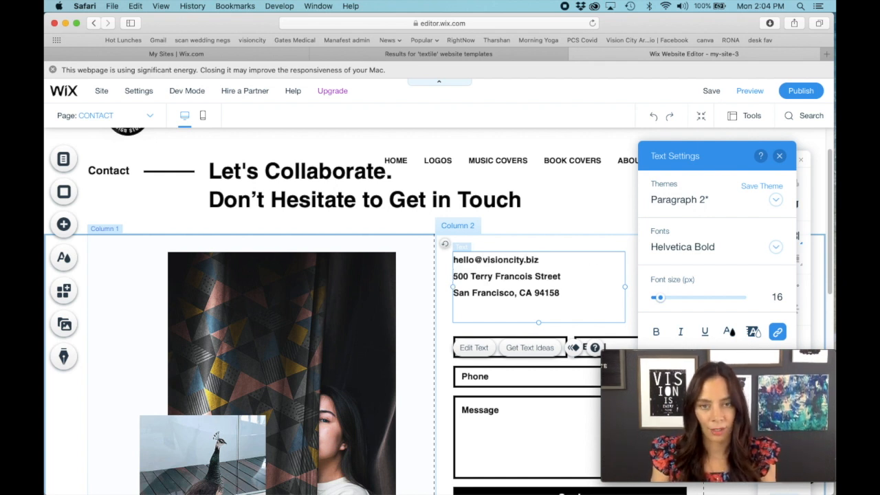
text(2334 Hillborough Dr.)
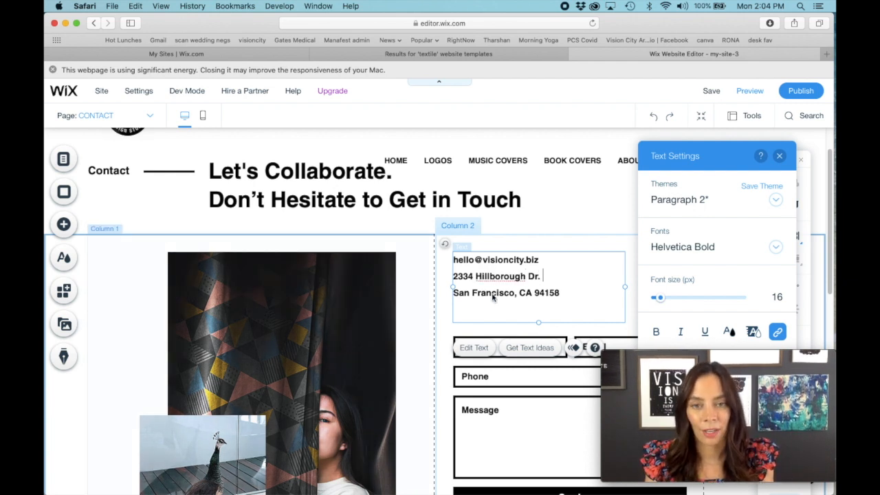
text(Toronto, ON, L1S9F3)
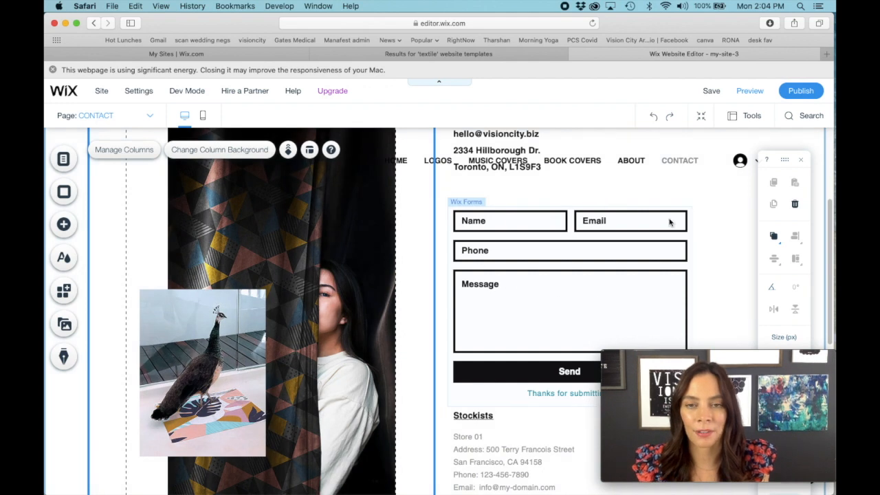
mouse_move(564, 294)
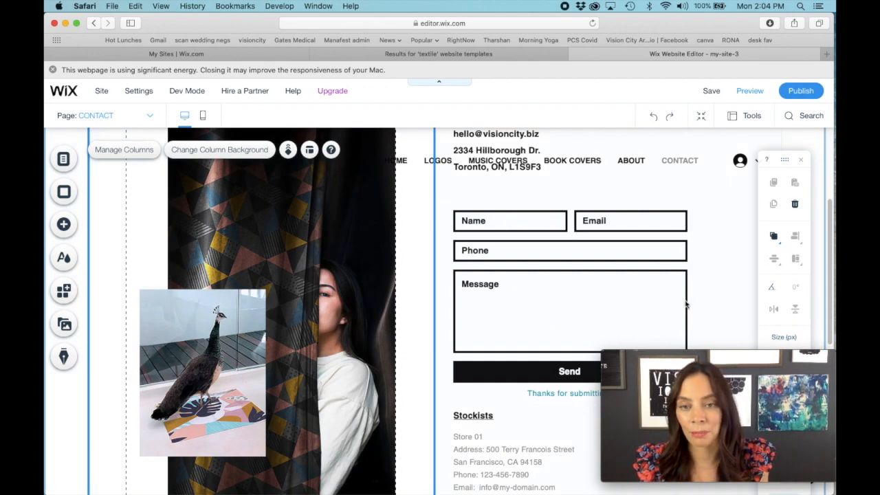
scroll(down, 3)
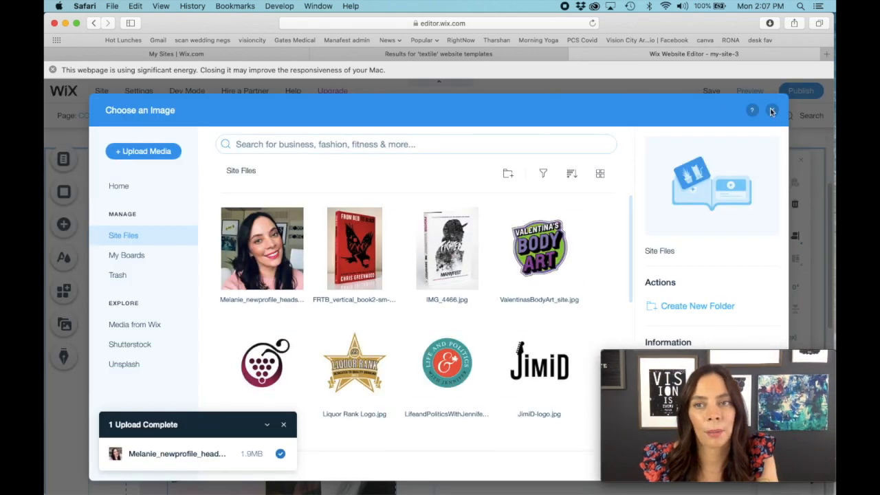
mouse_move(344, 167)
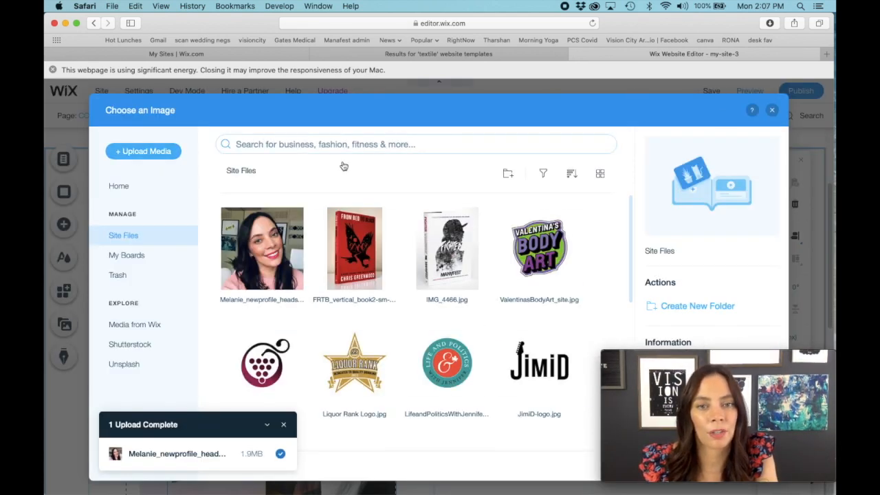
Step: Upload the black-and-white city illustration from the computer as the Contact page photo
click(143, 150)
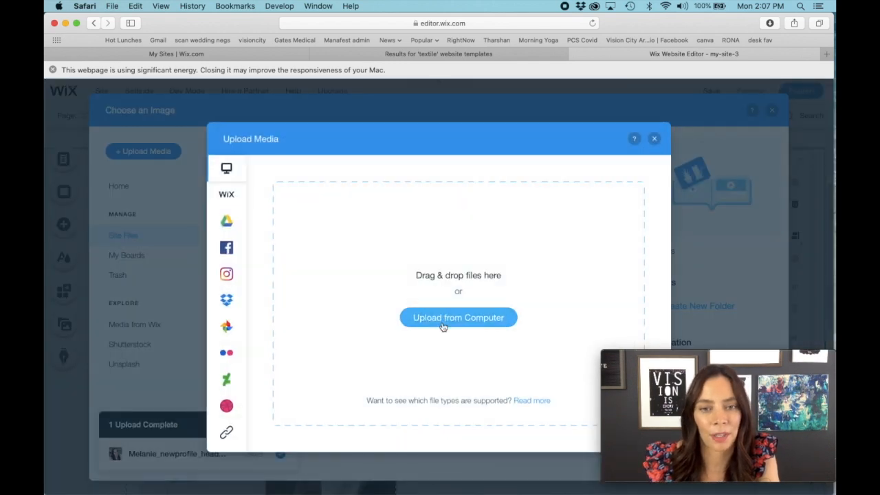
click(458, 317)
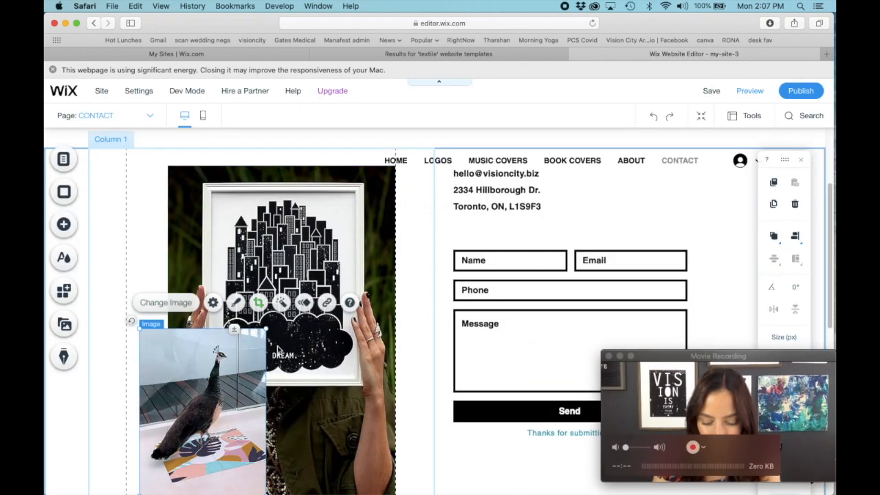
Step: Link the footer's Instagram text to its web address
scroll(down, 3)
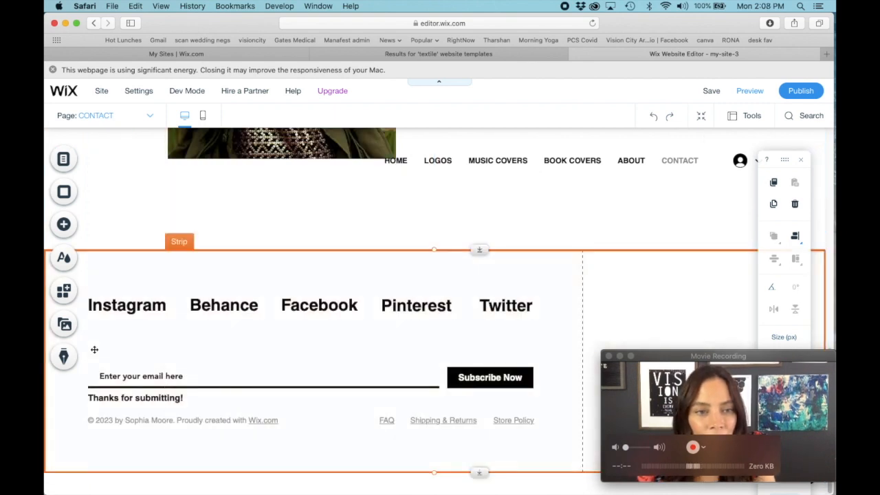
click(127, 305)
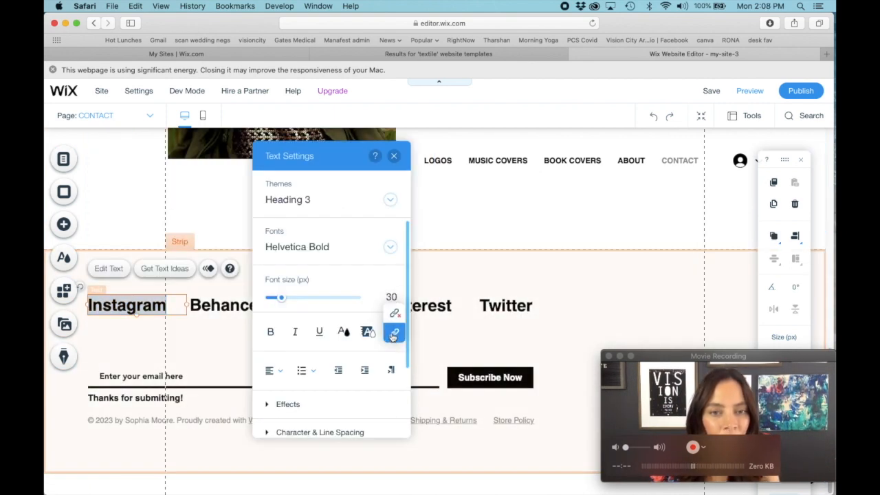
click(393, 336)
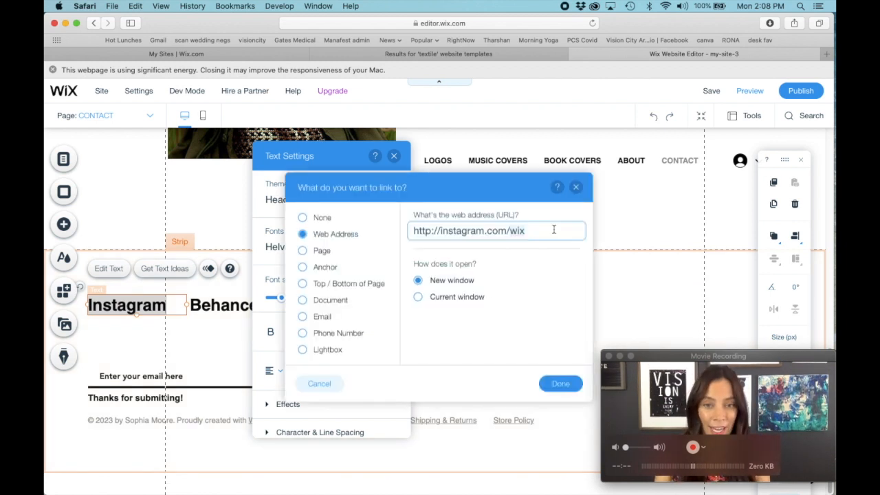
click(561, 383)
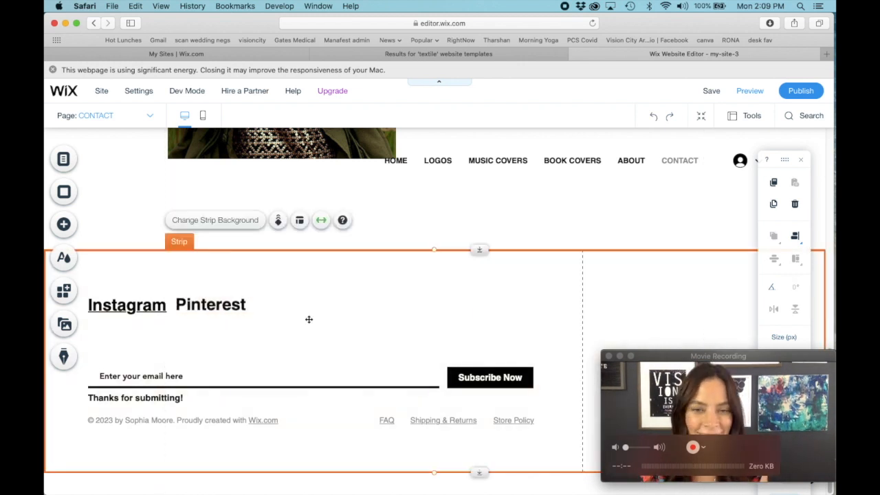
Step: Link the Pinterest footer text to its web address, styled Heading 3 Helvetica Bold, and close settings
click(209, 306)
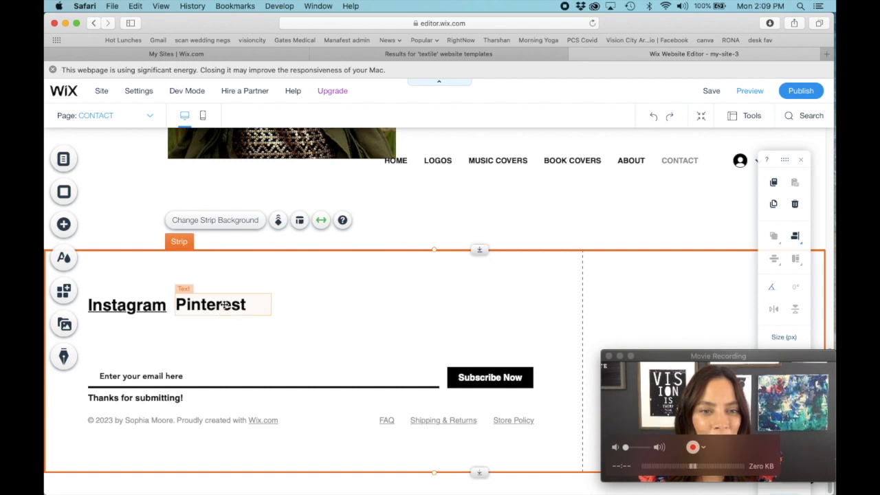
click(209, 305)
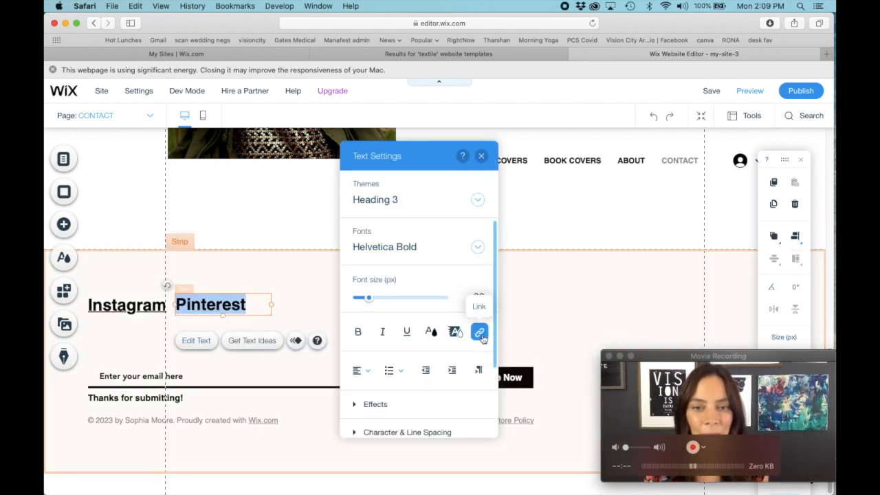
click(479, 332)
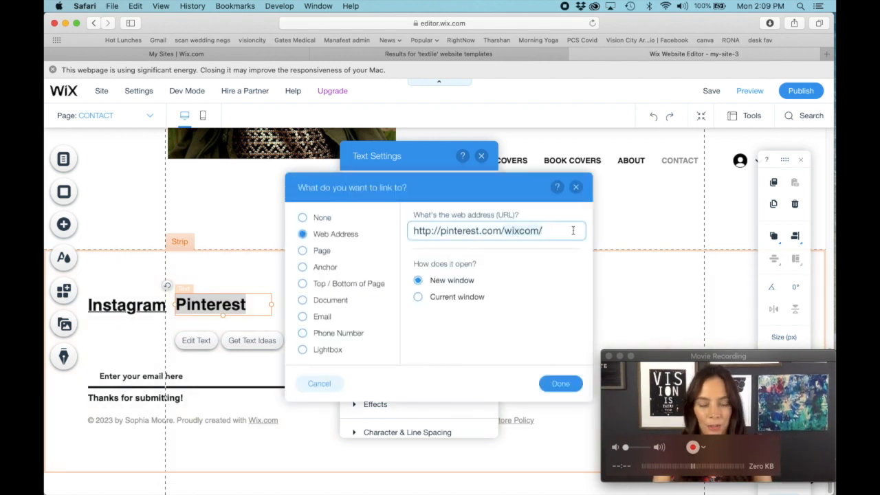
click(577, 187)
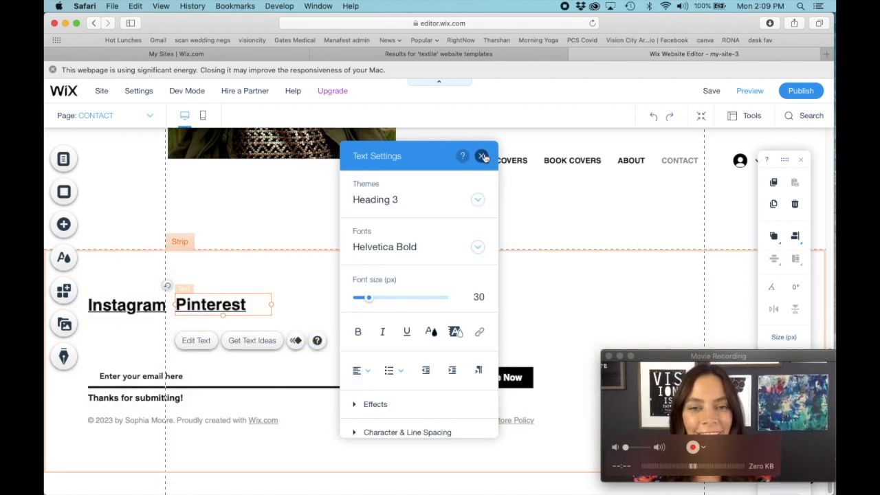
click(484, 157)
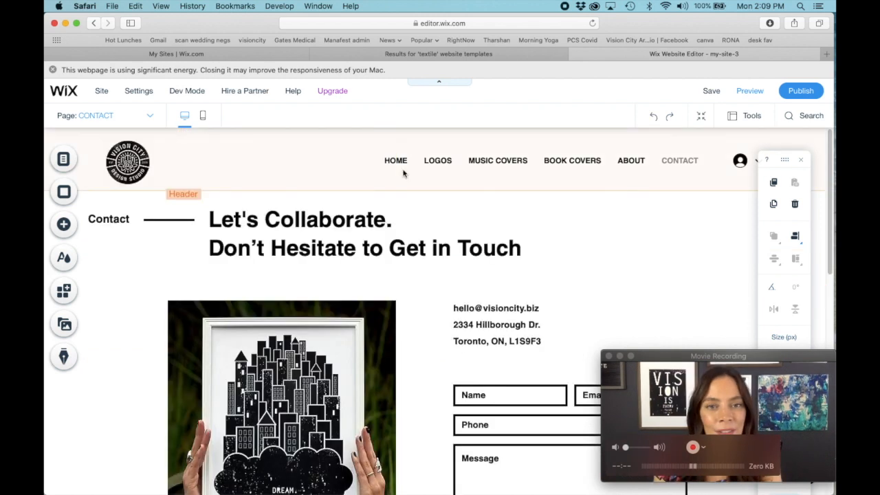
Step: Leave the Contact page editing and switch the site into Preview mode
click(498, 159)
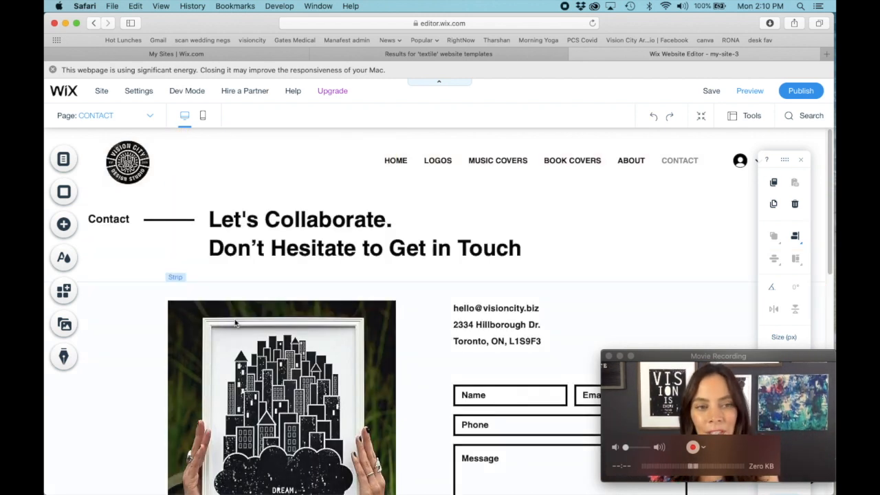
click(300, 221)
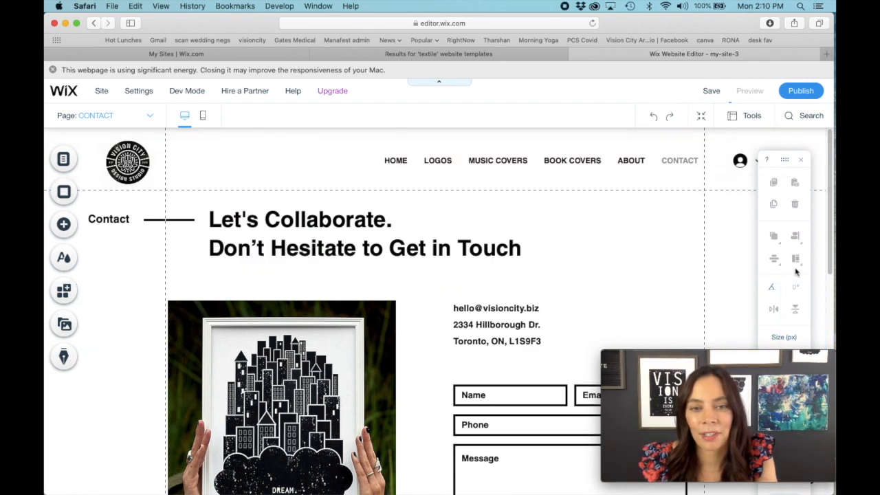
click(750, 91)
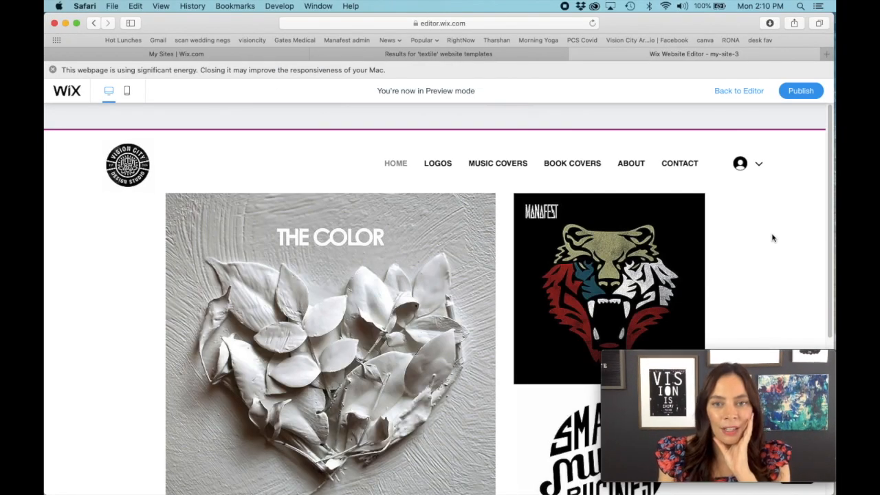
mouse_move(714, 247)
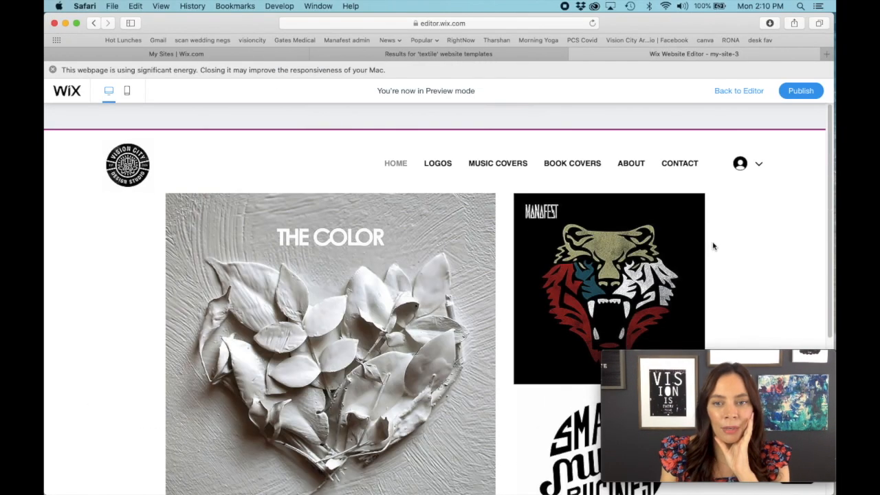
mouse_move(438, 162)
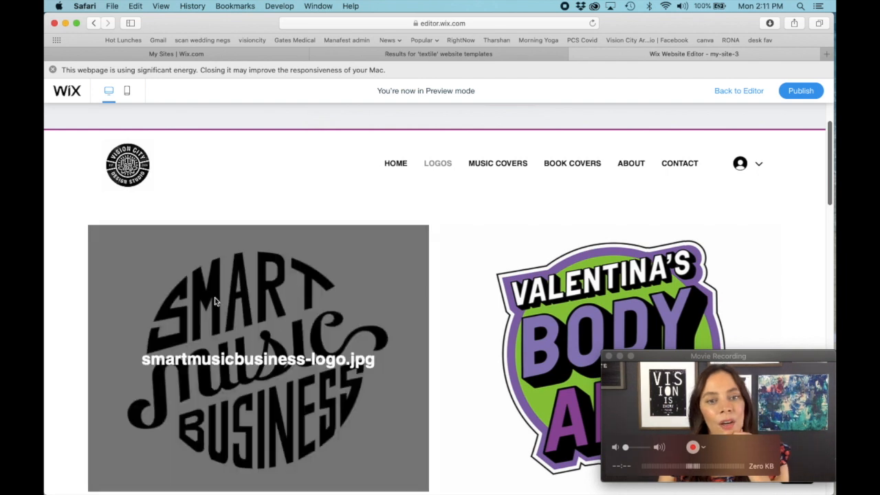
mouse_move(232, 366)
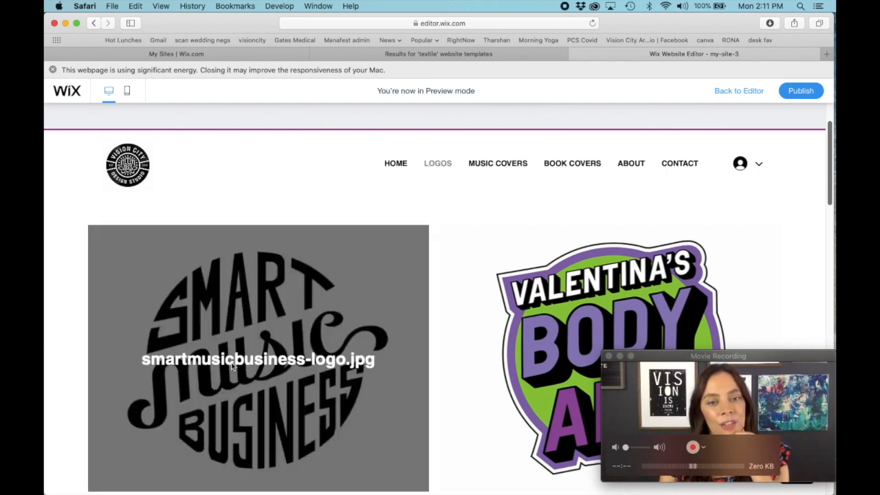
mouse_move(209, 388)
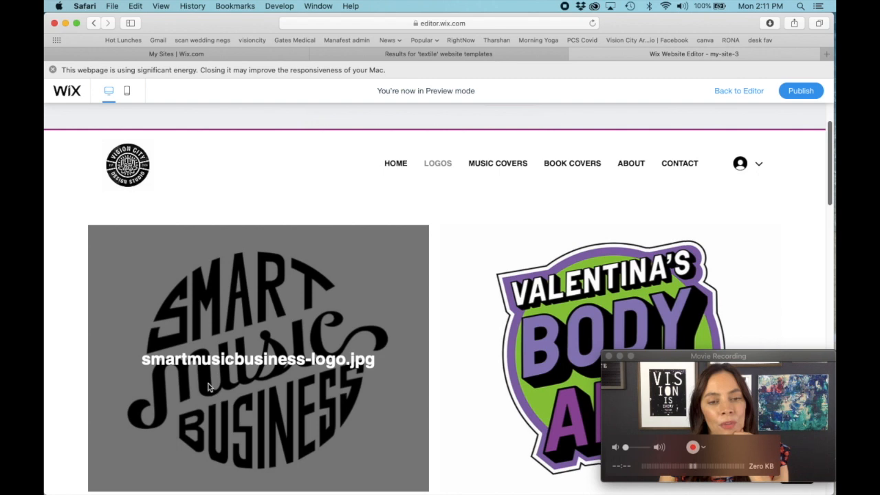
mouse_move(327, 370)
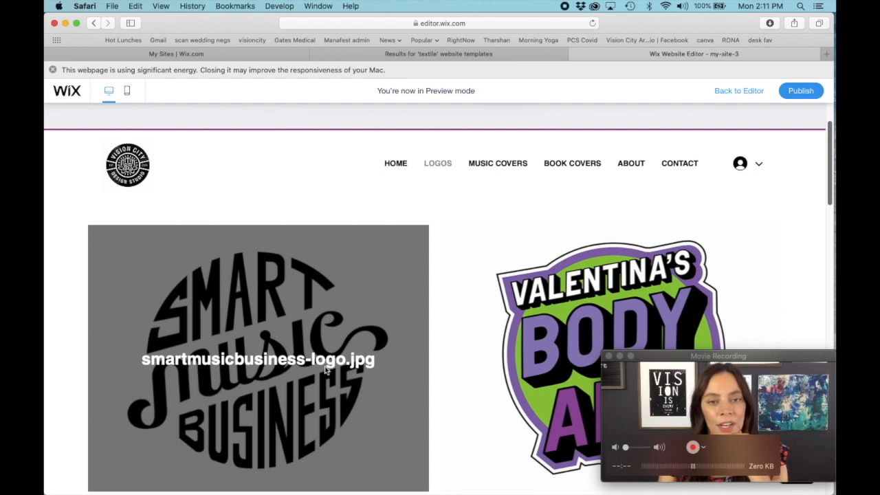
Step: Scroll through the Logos page gallery in Preview mode
scroll(down, 3)
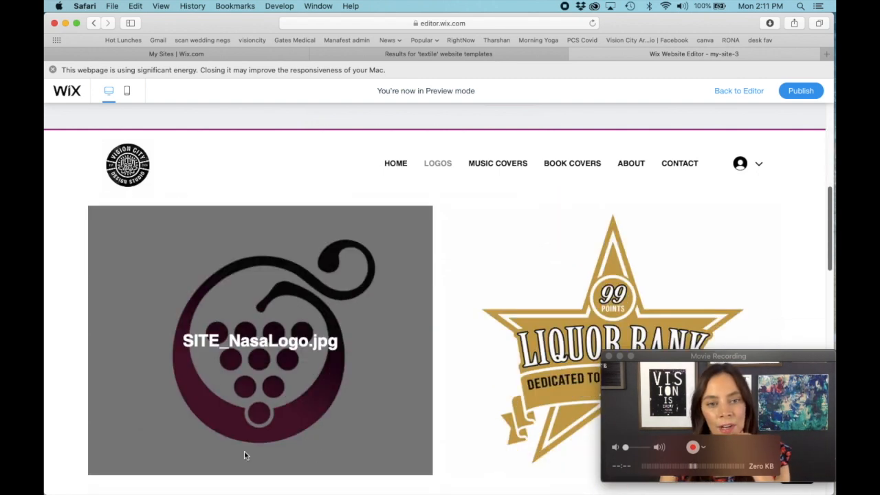
scroll(down, 3)
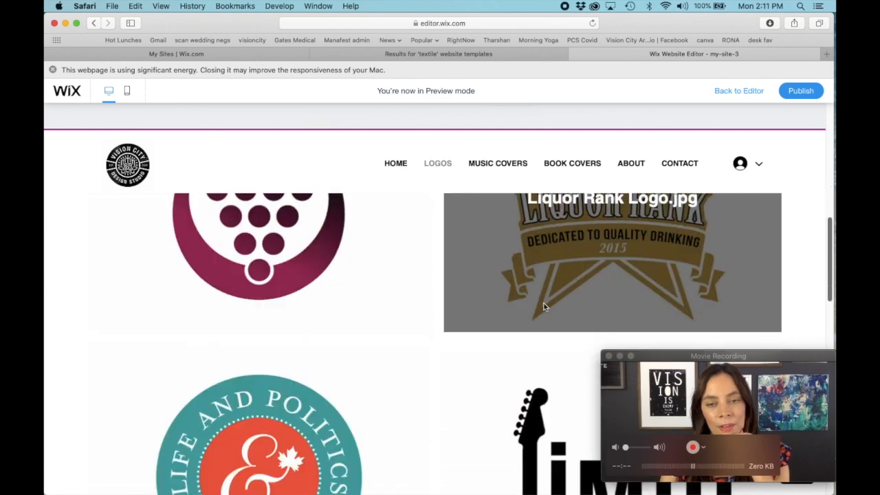
scroll(down, 3)
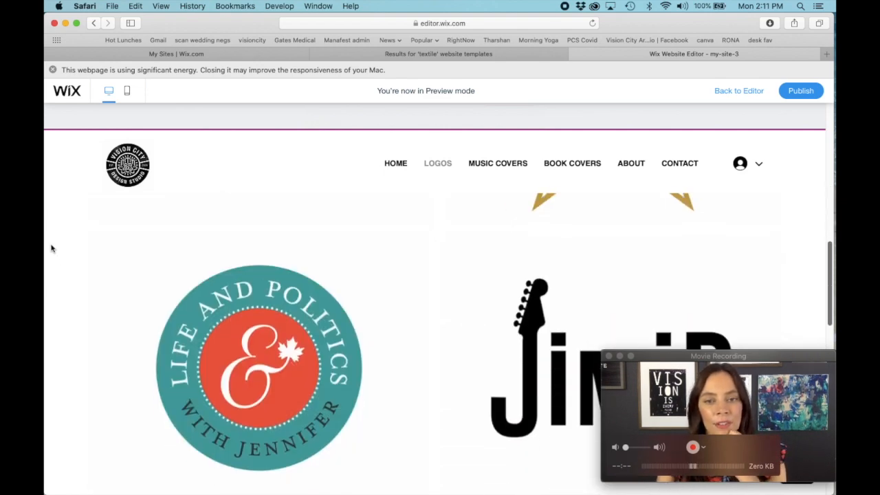
scroll(down, 3)
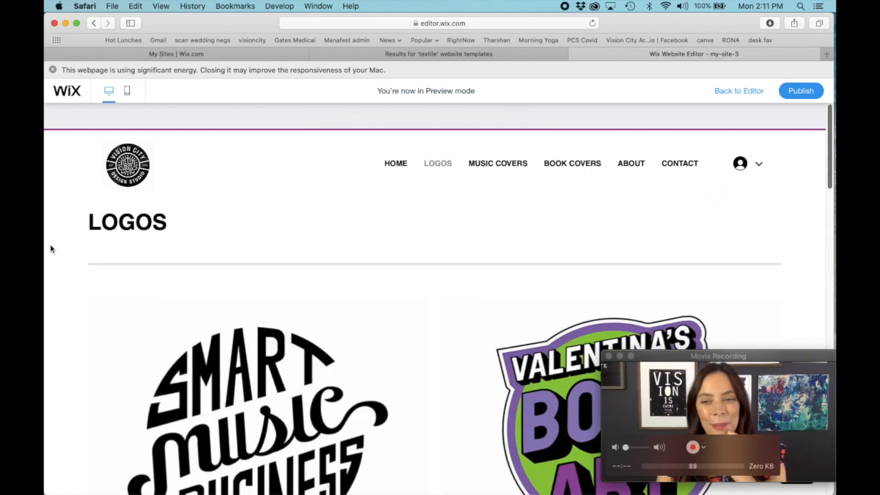
mouse_move(831, 201)
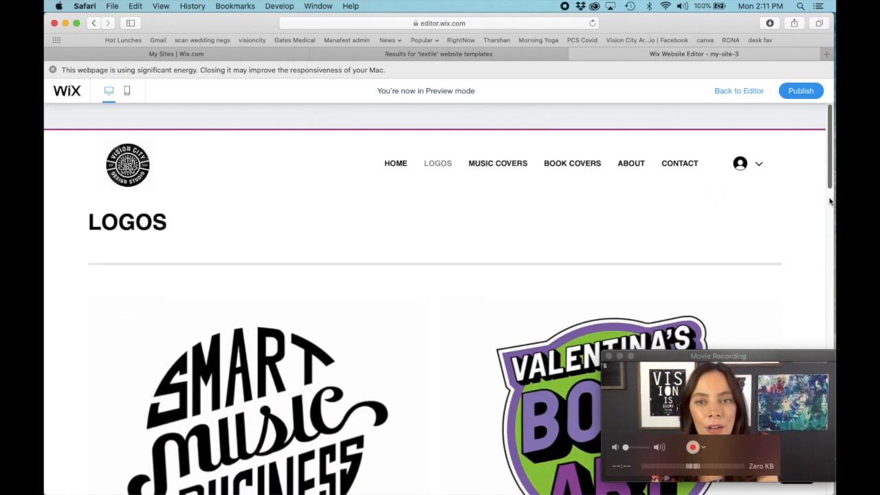
Step: Browse the Music Covers, Book Covers and About pages in preview, scrolling through each
click(498, 162)
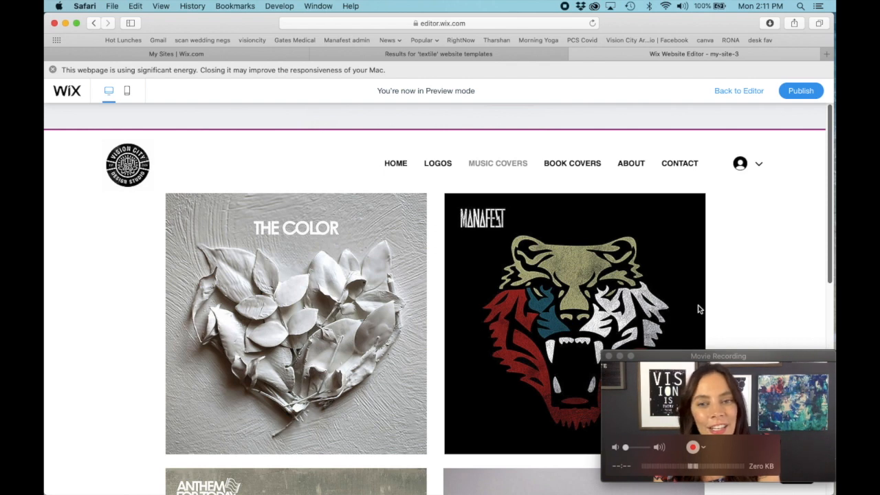
mouse_move(787, 240)
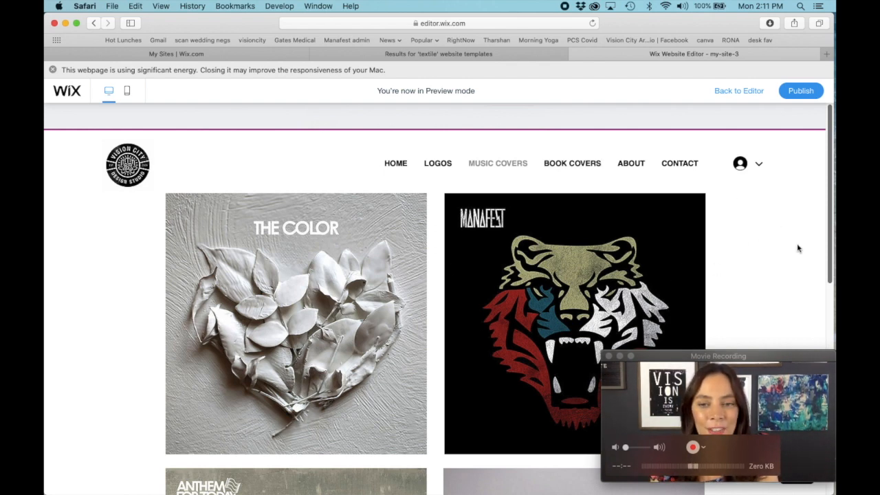
click(572, 162)
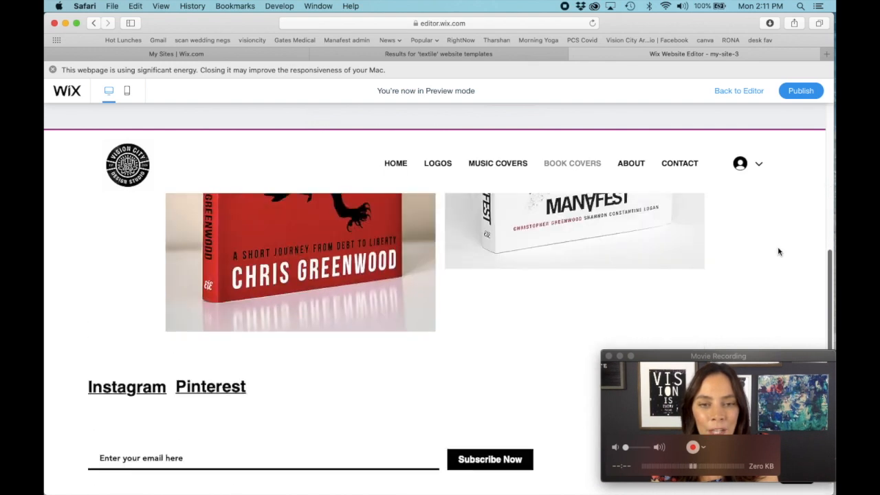
scroll(down, 3)
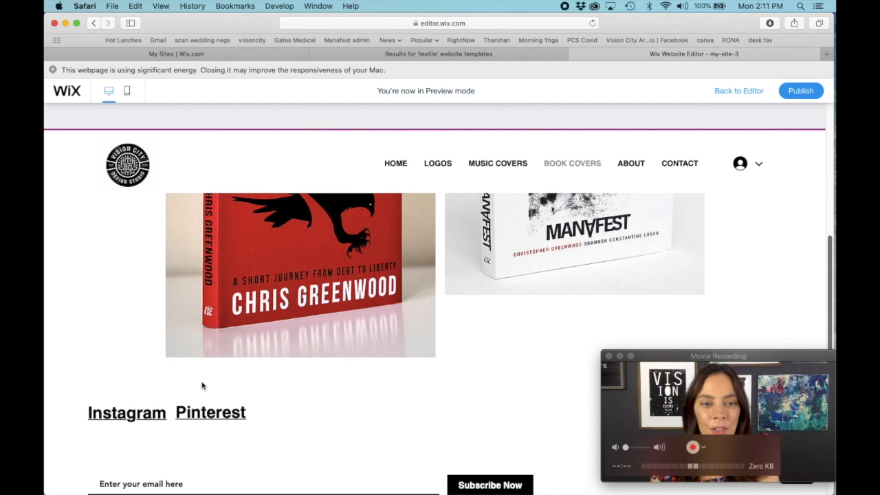
mouse_move(264, 420)
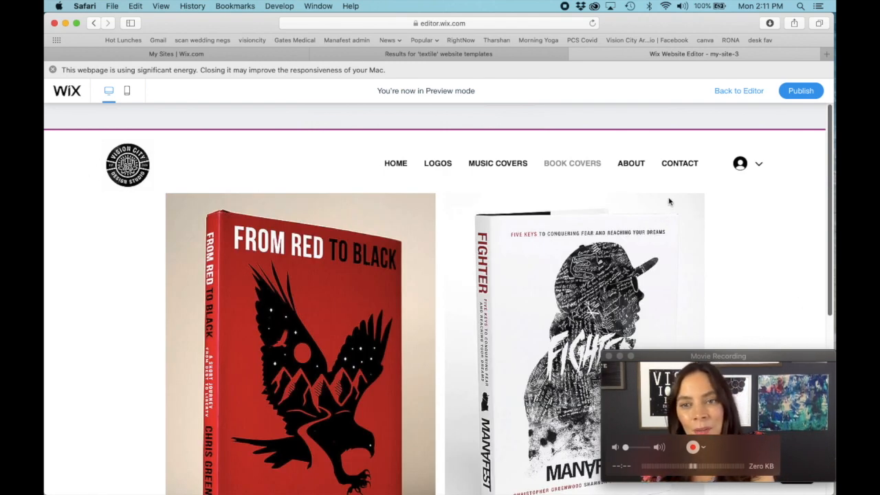
click(630, 162)
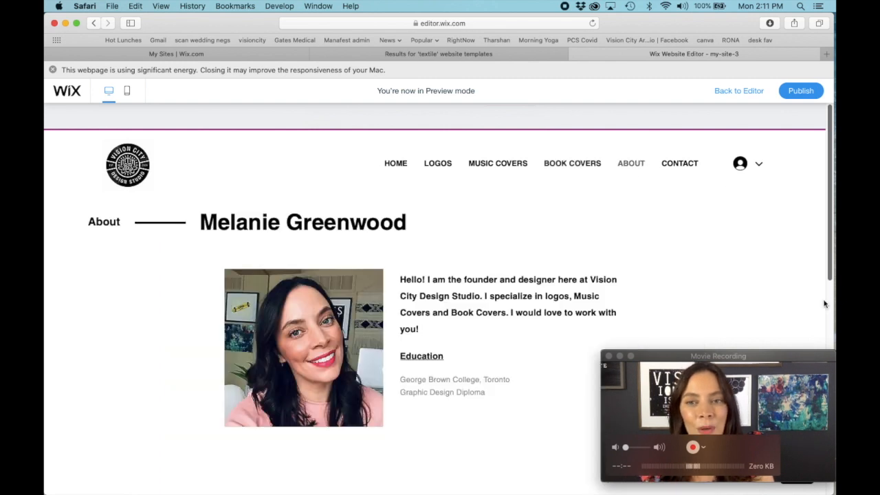
mouse_move(412, 252)
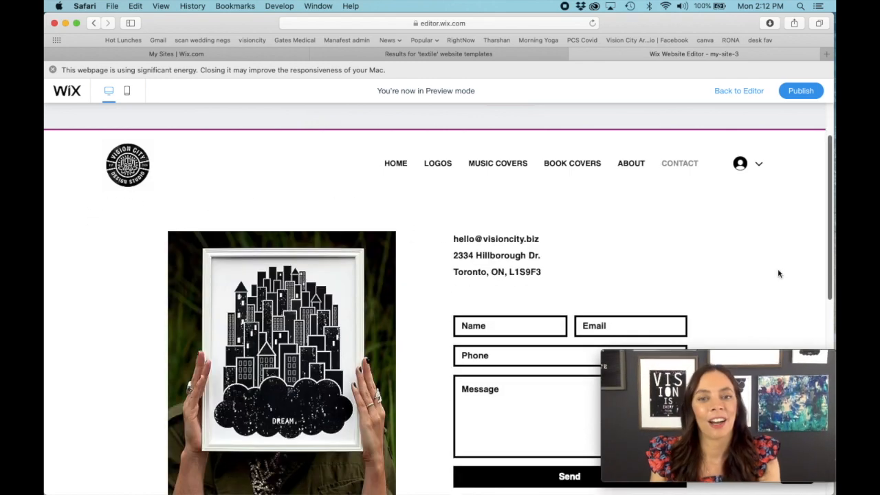
scroll(down, 3)
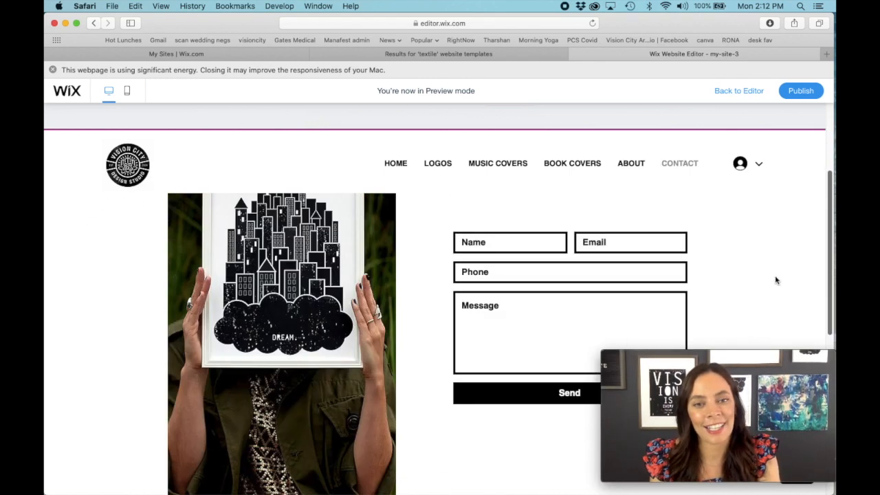